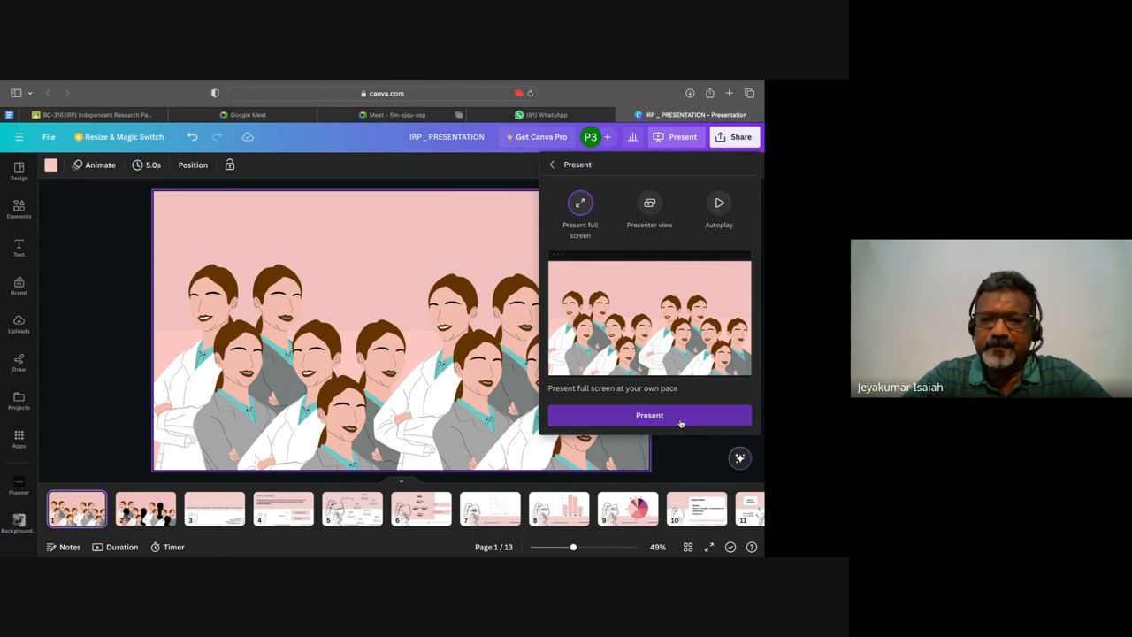
- Launch the Canva deck in full-screen presenting mode on the first slide
left_click(649, 416)
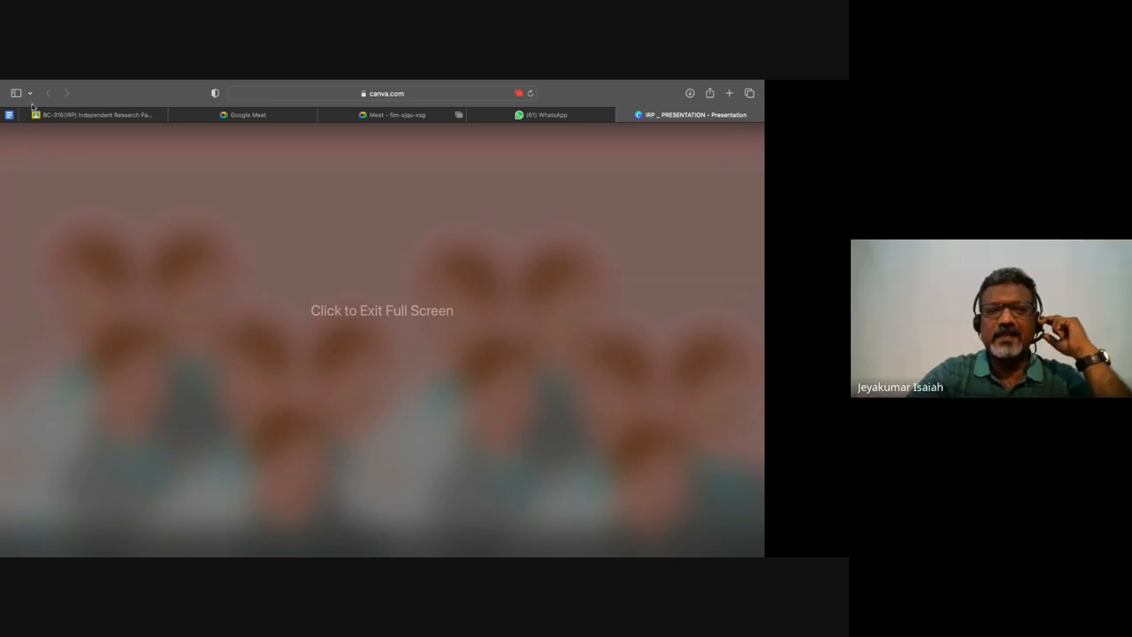
- Exit full screen and advance to the title page on restoring hope through the Gospel
left_click(382, 311)
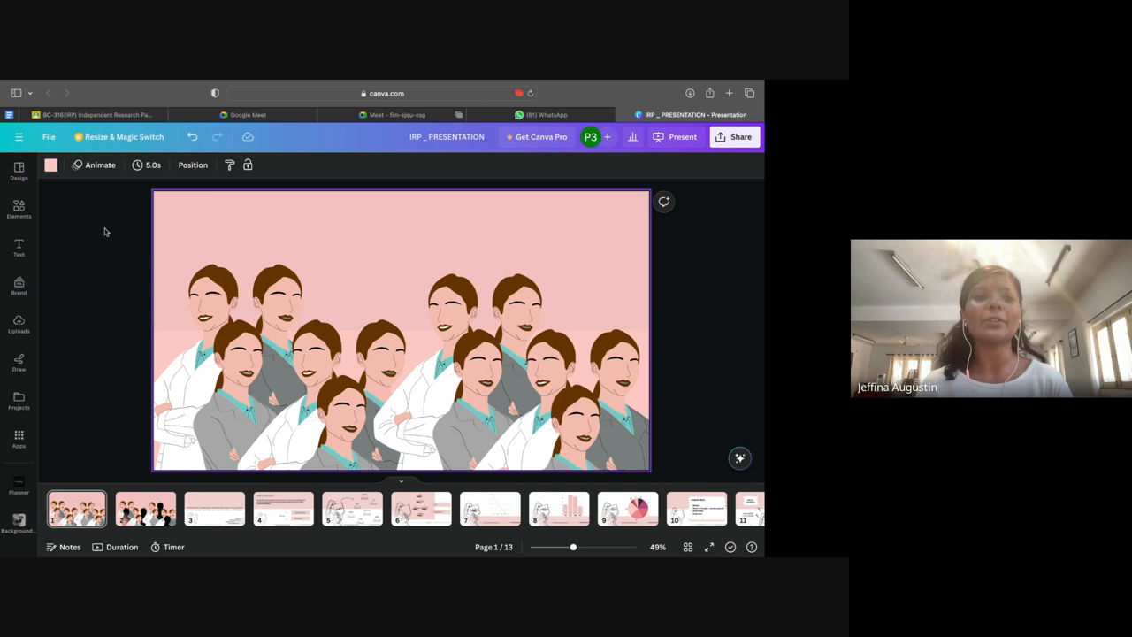
mouse_move(145, 507)
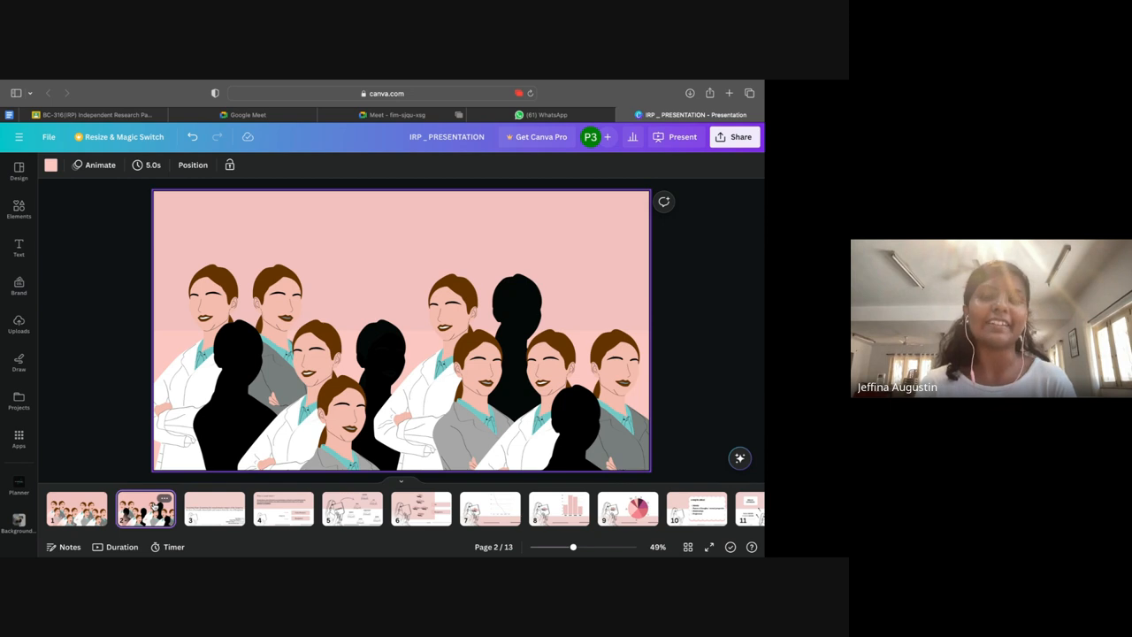
left_click(214, 508)
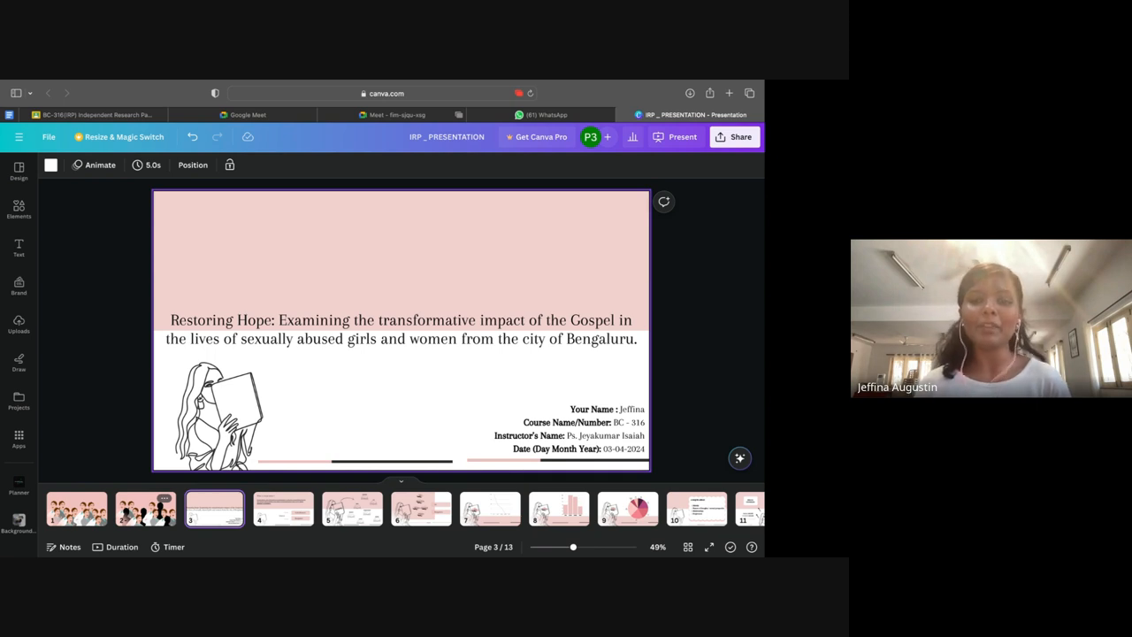
- Show page 4 defining sexual abuse, focused on girls/women in Bangalore
left_click(283, 508)
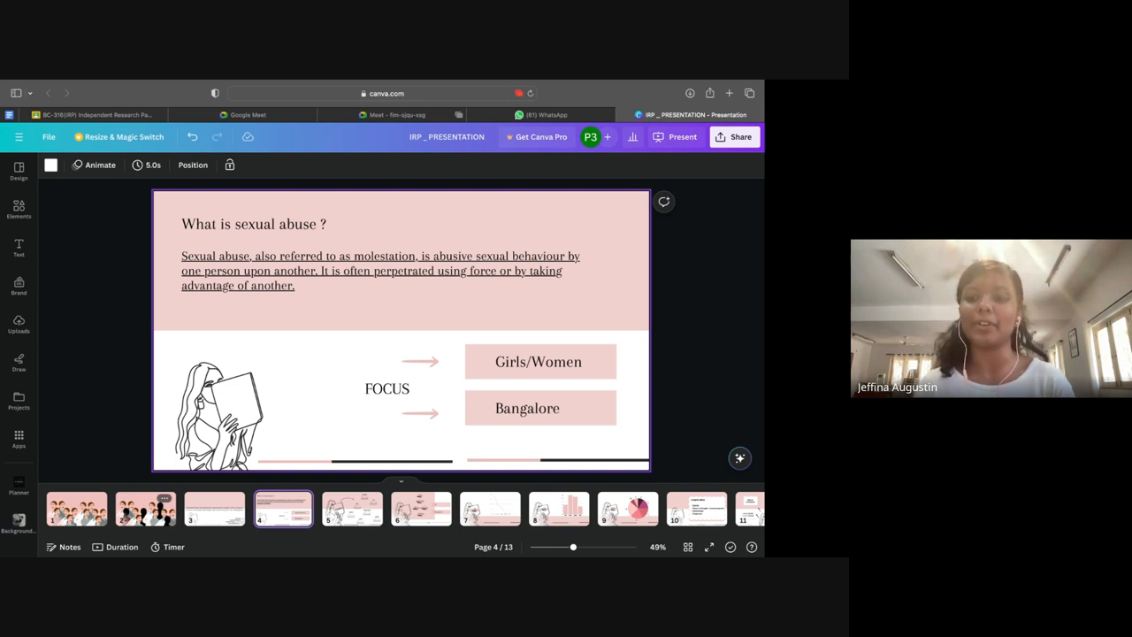
- Show page 5, the Gospel illustration with comfort, heal, joy, renews and equips
left_click(352, 507)
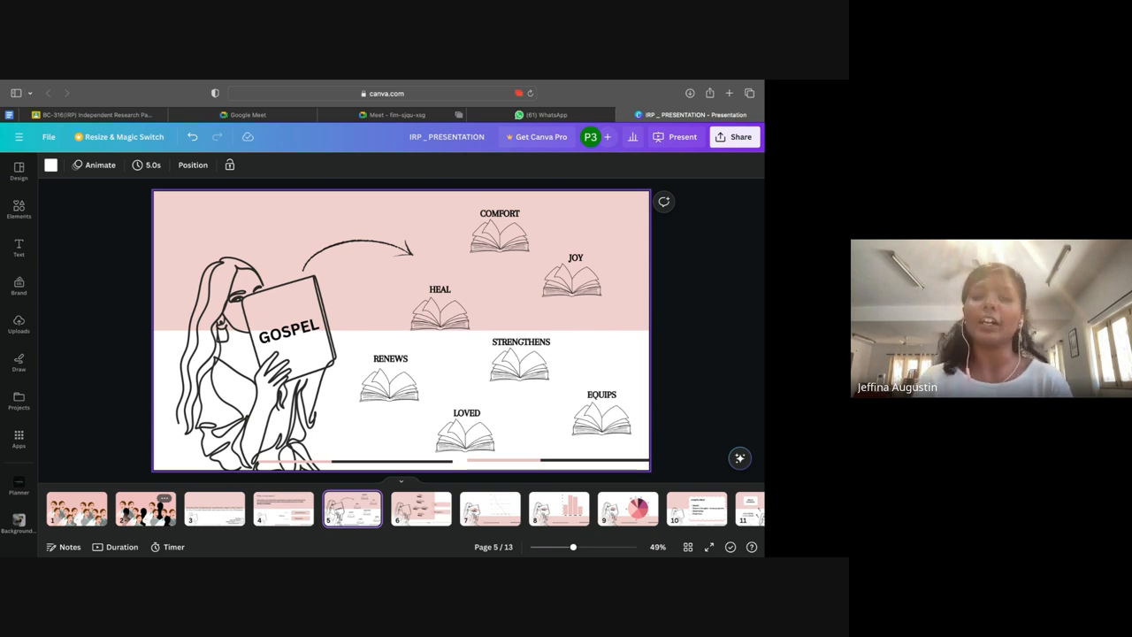
- Pass the Age and Impact summary on page 6 and show the page 7 age line chart
left_click(421, 507)
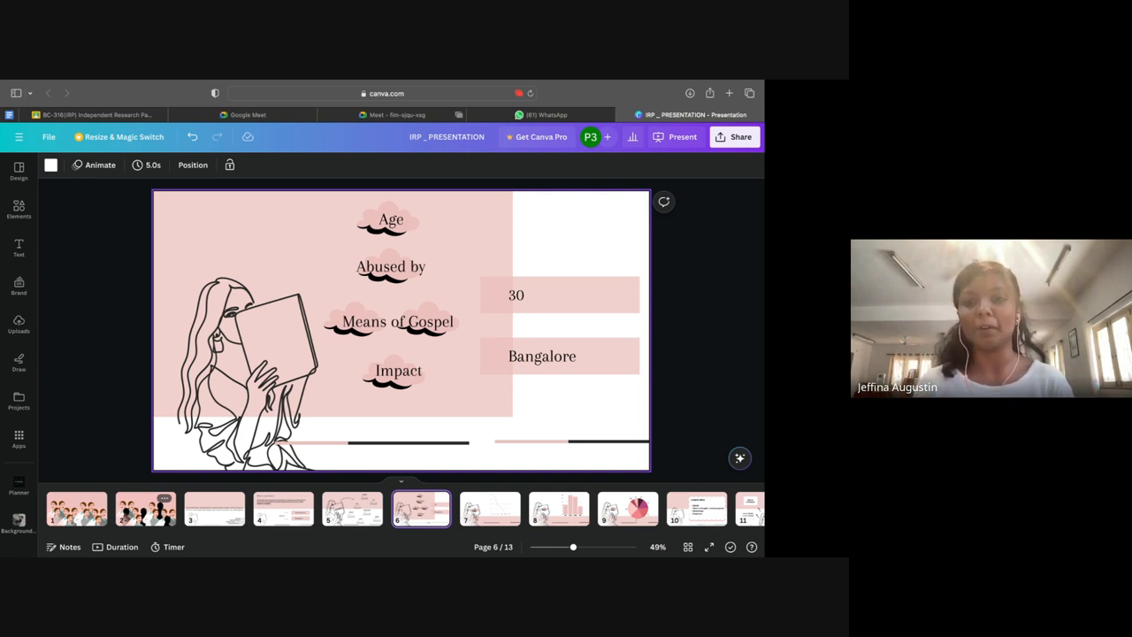
left_click(489, 507)
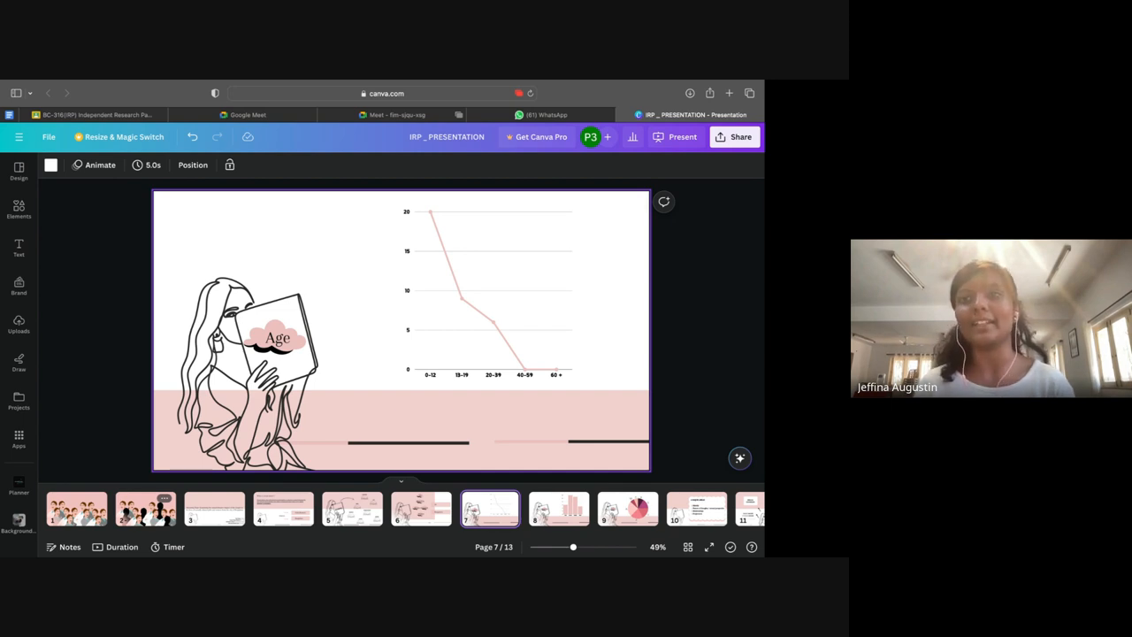
left_click(559, 508)
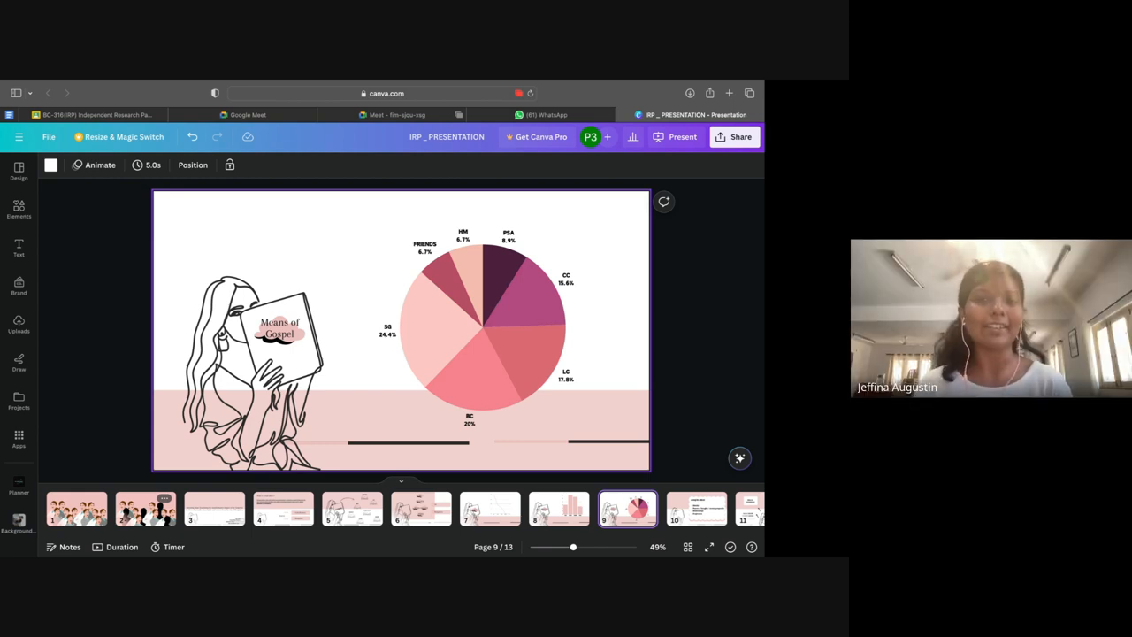
- Move through the 4 MAJOR AREAS and ministry groups slides to page 12's outcomes like HEALED and NEW IDENTITY
left_click(697, 508)
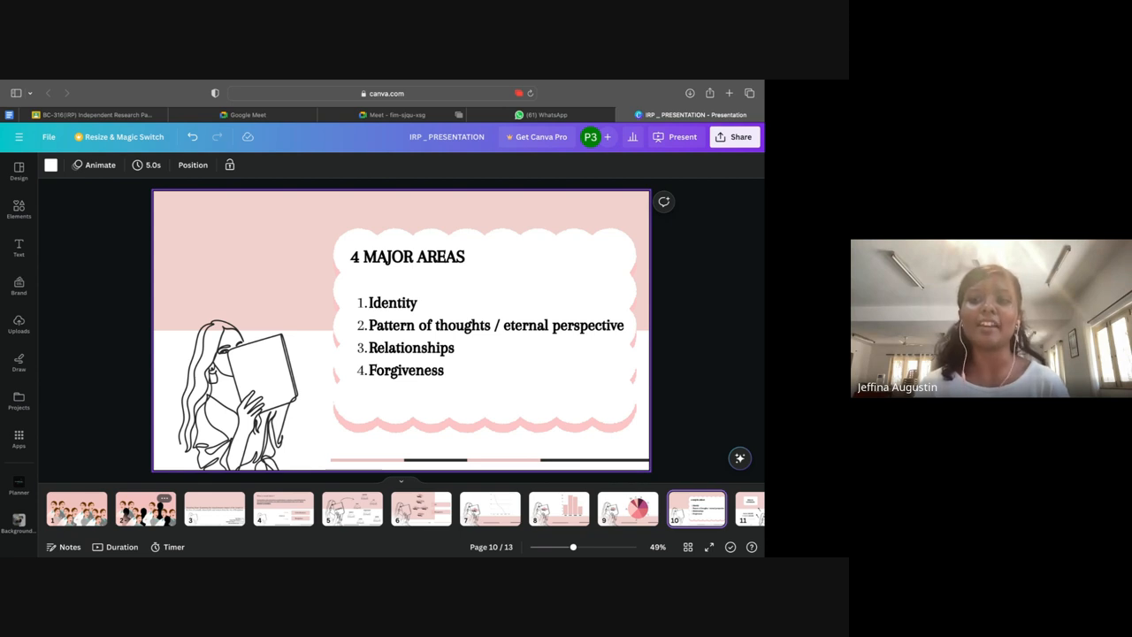
left_click(524, 509)
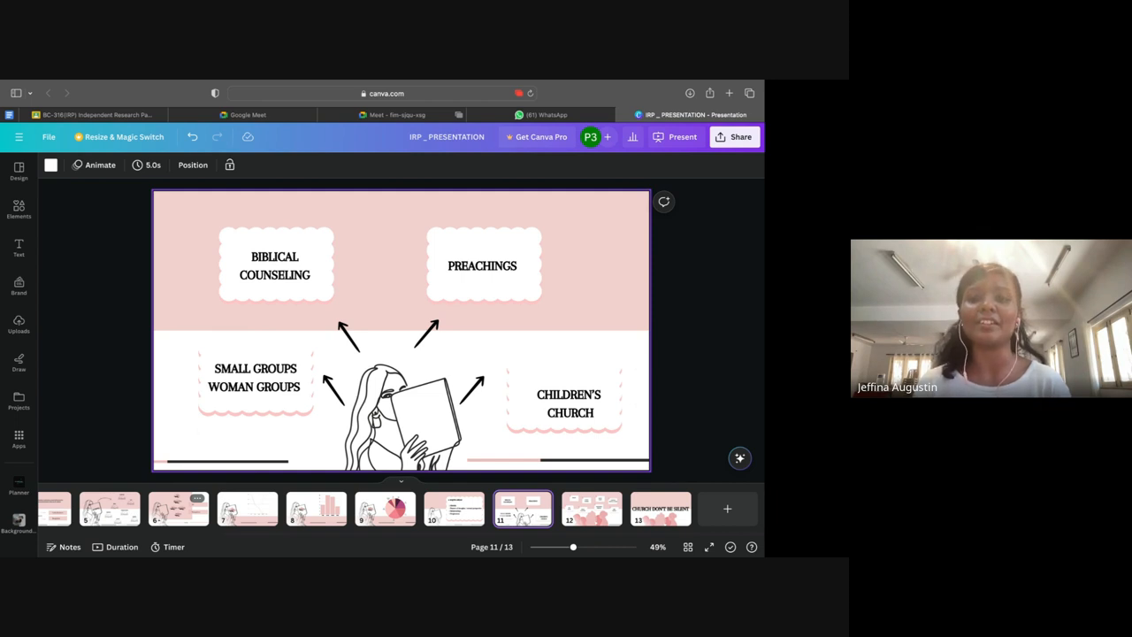
left_click(591, 510)
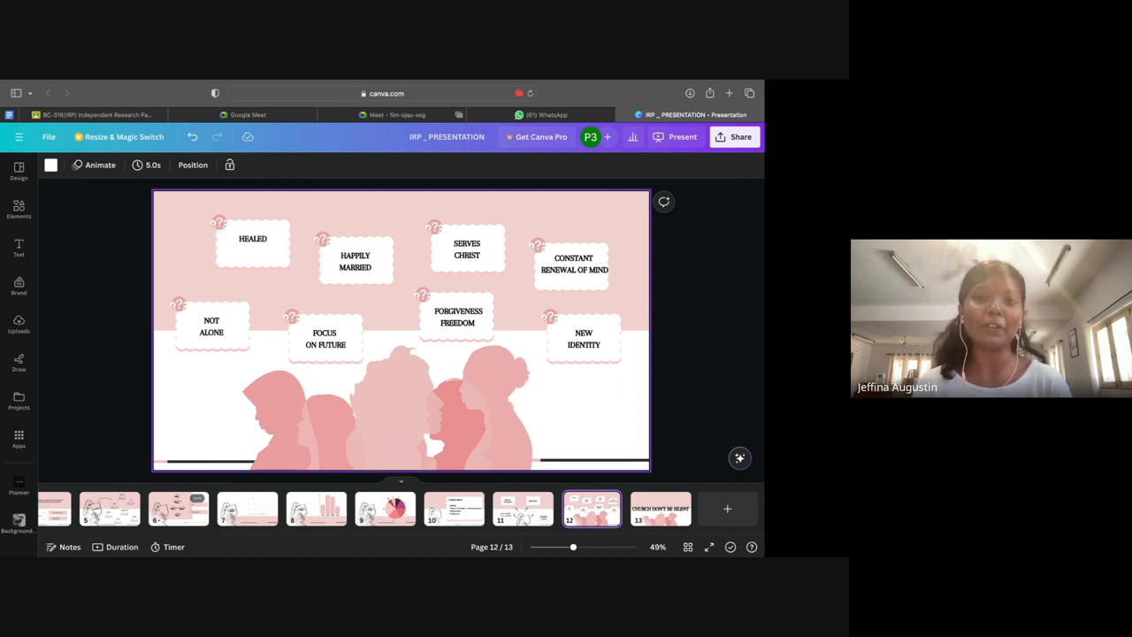
- Show the final page 13, CHURCH DON'T BE SILENT
left_click(660, 508)
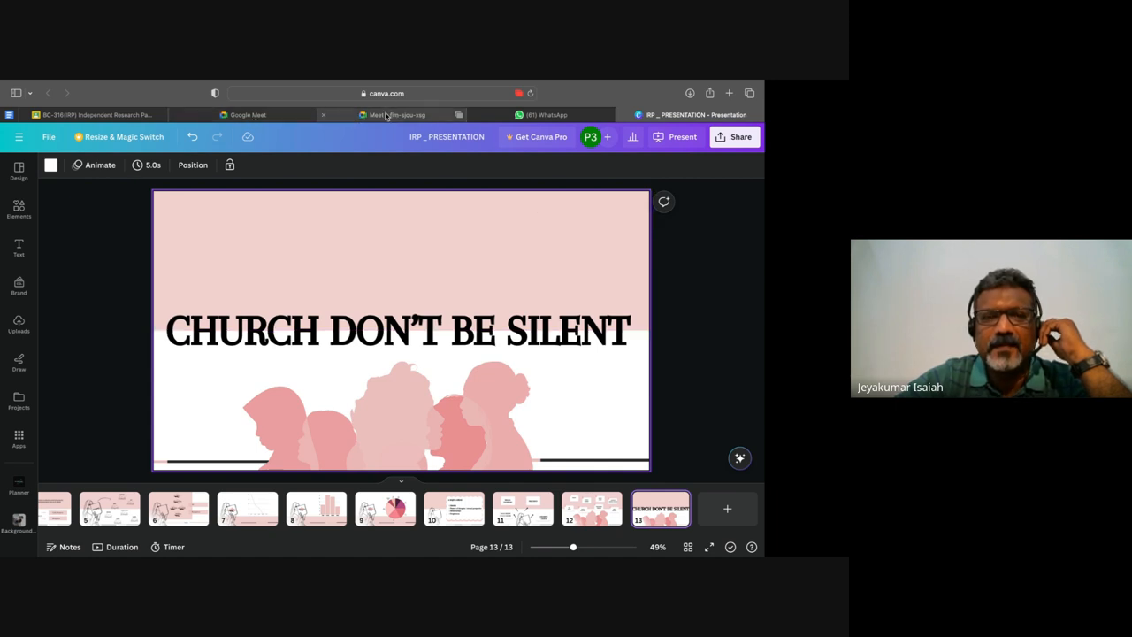
left_click(397, 113)
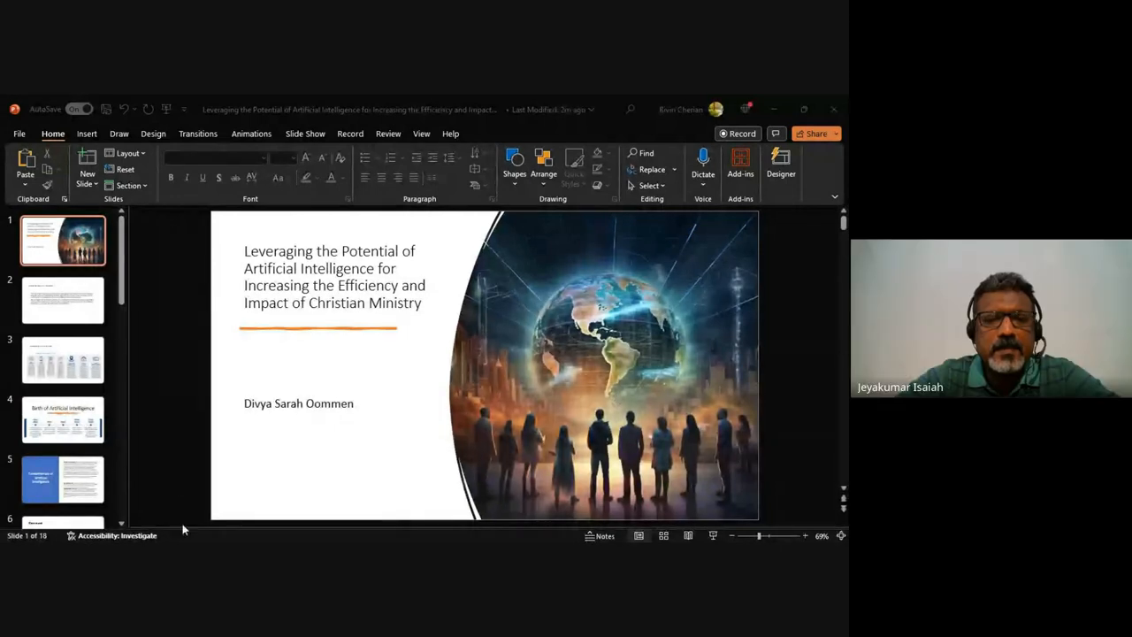
mouse_move(562, 305)
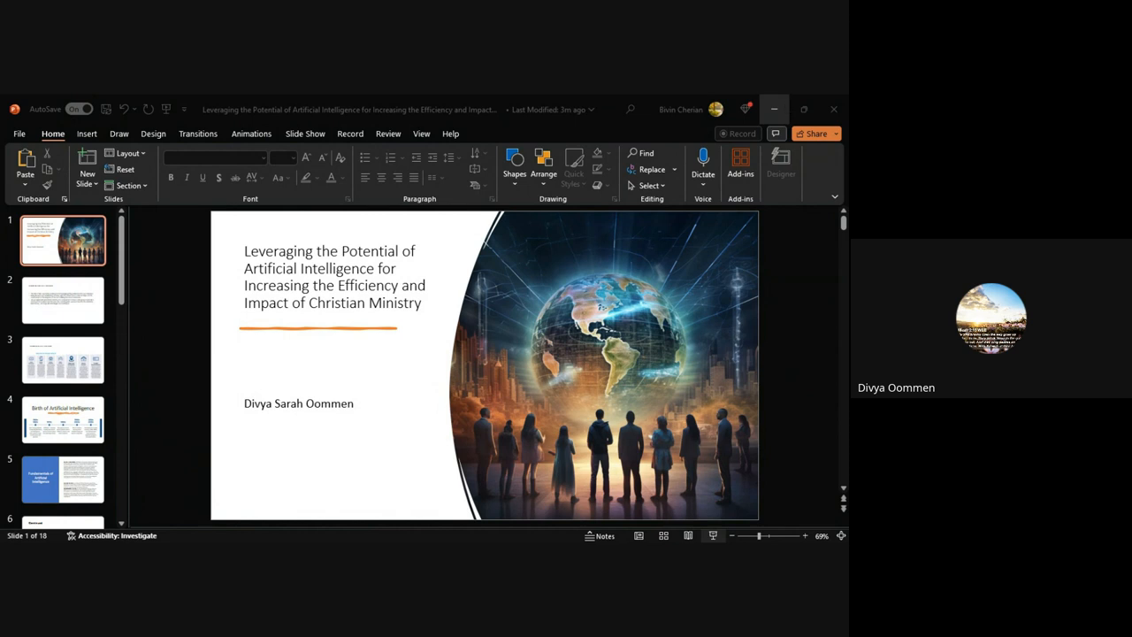
mouse_move(508, 539)
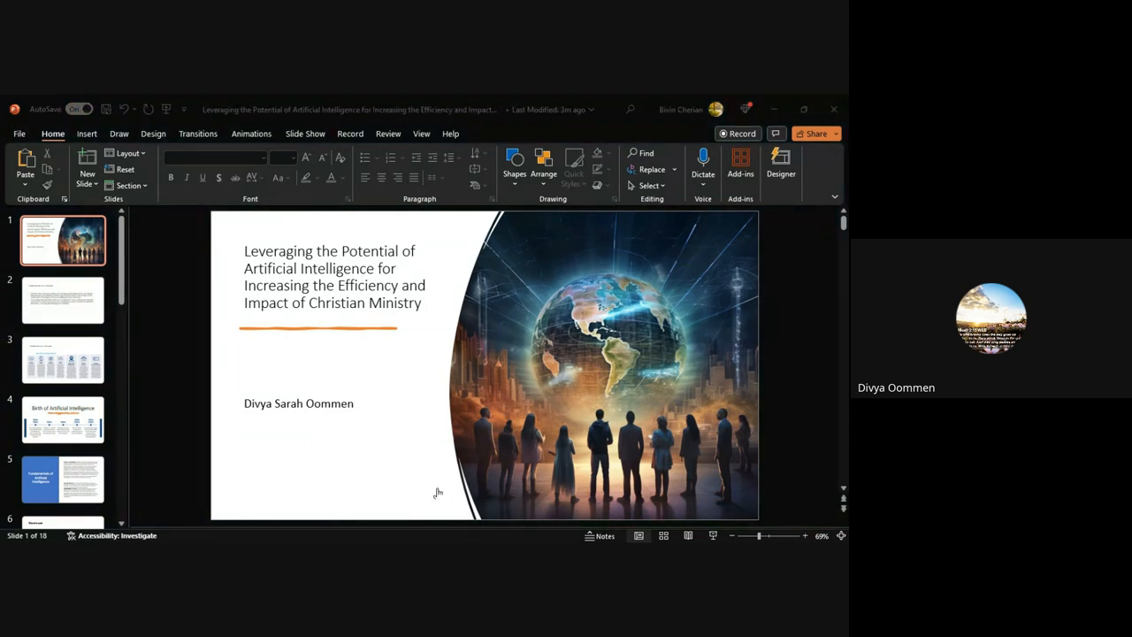
mouse_move(557, 534)
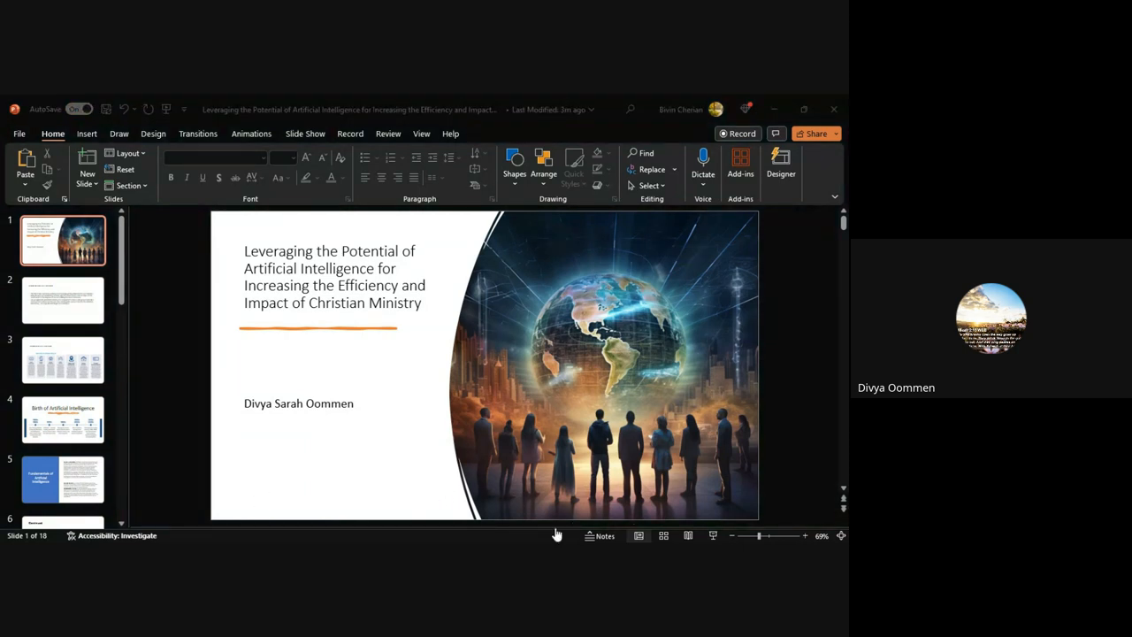
mouse_move(392, 524)
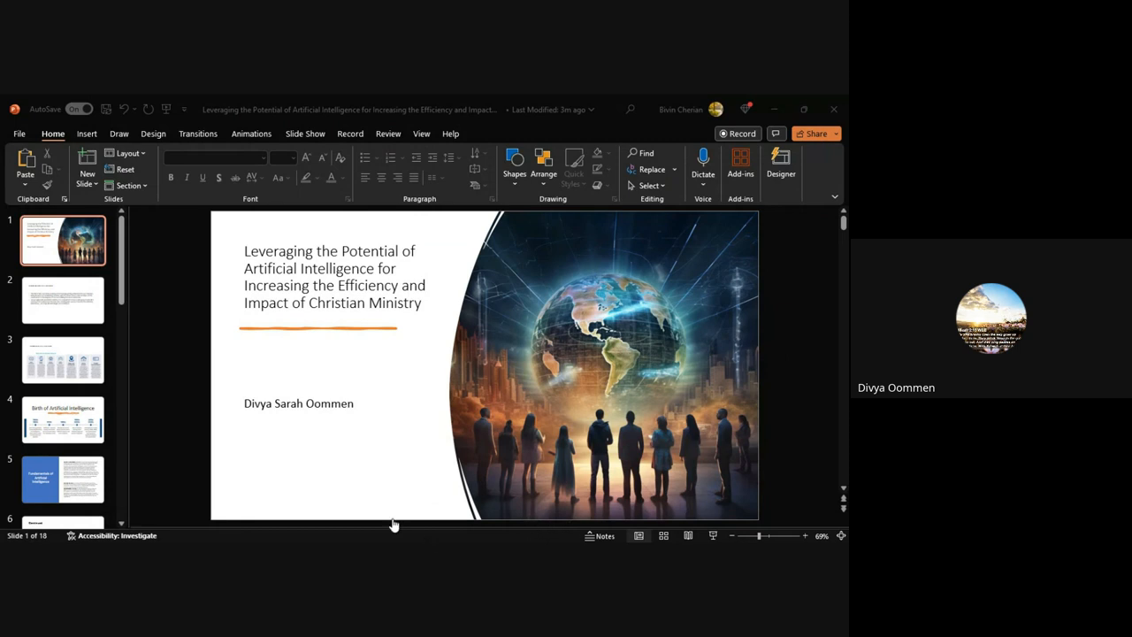
mouse_move(654, 487)
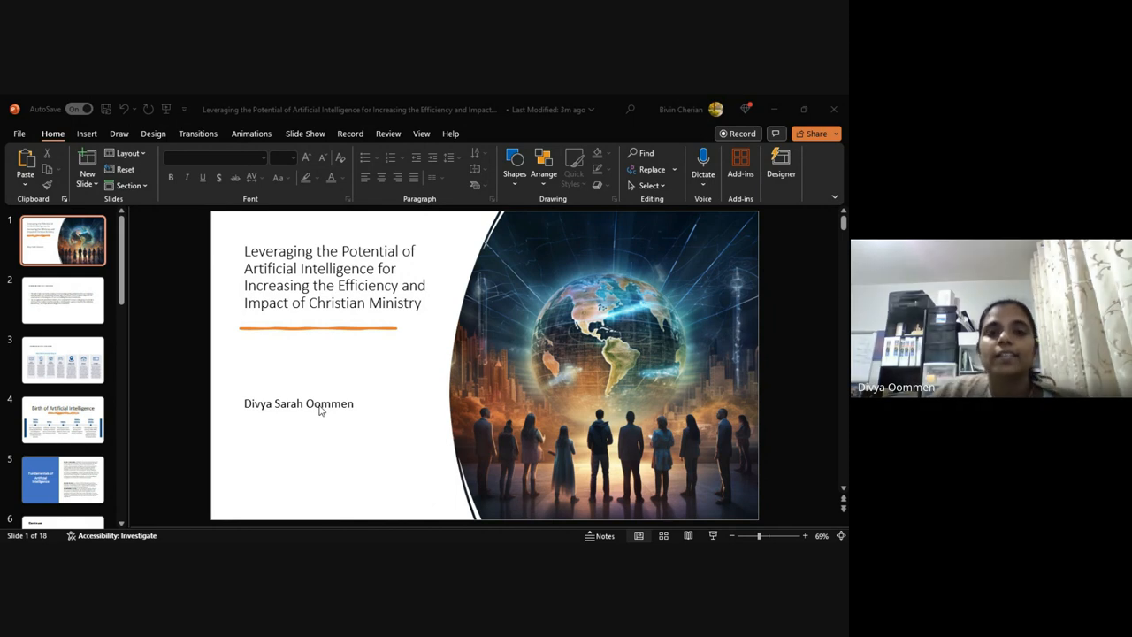
mouse_move(191, 403)
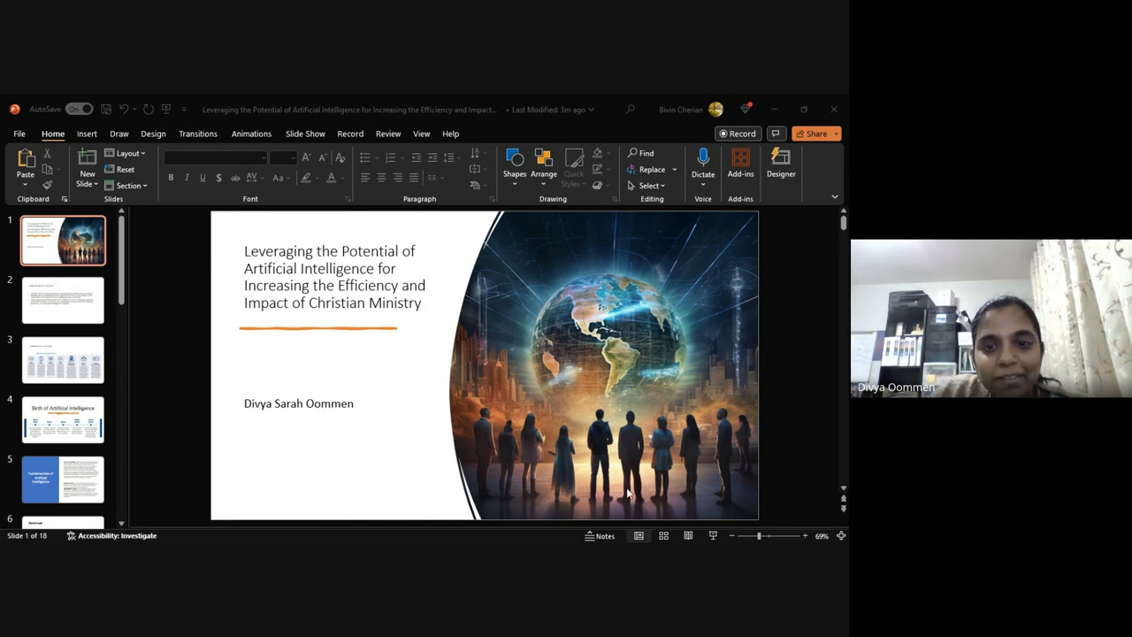
mouse_move(142, 403)
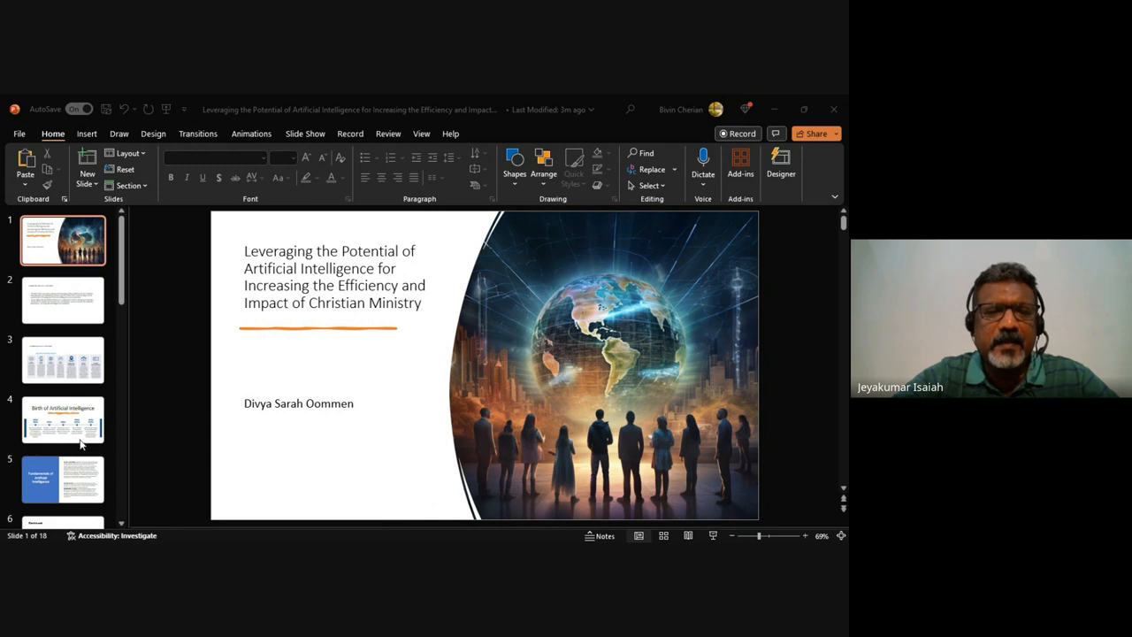
mouse_move(81, 393)
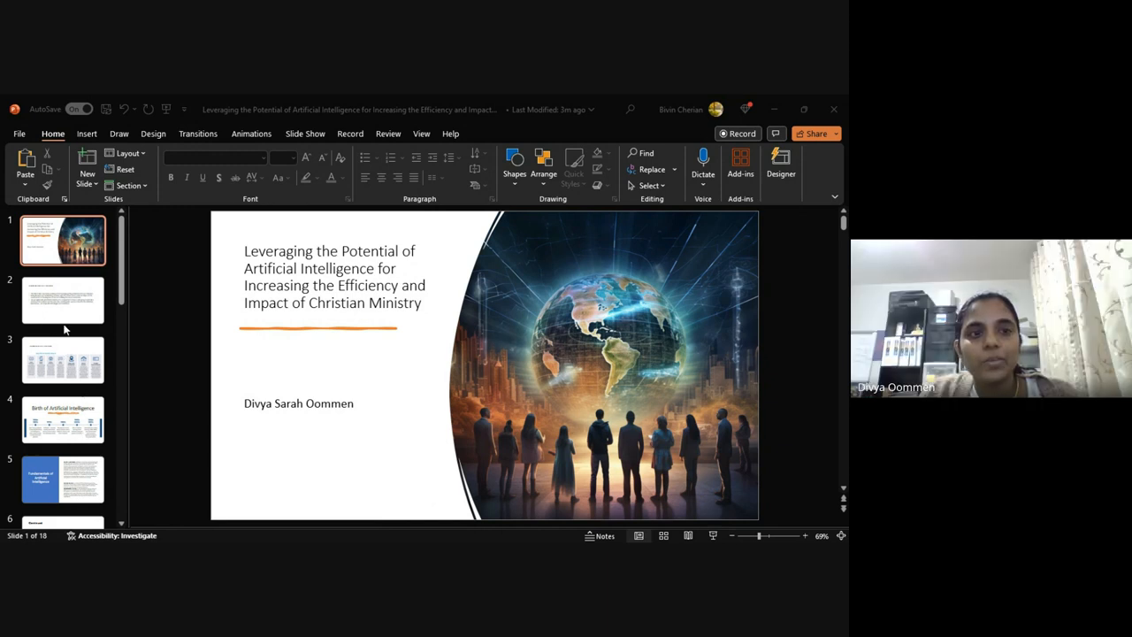
mouse_move(57, 322)
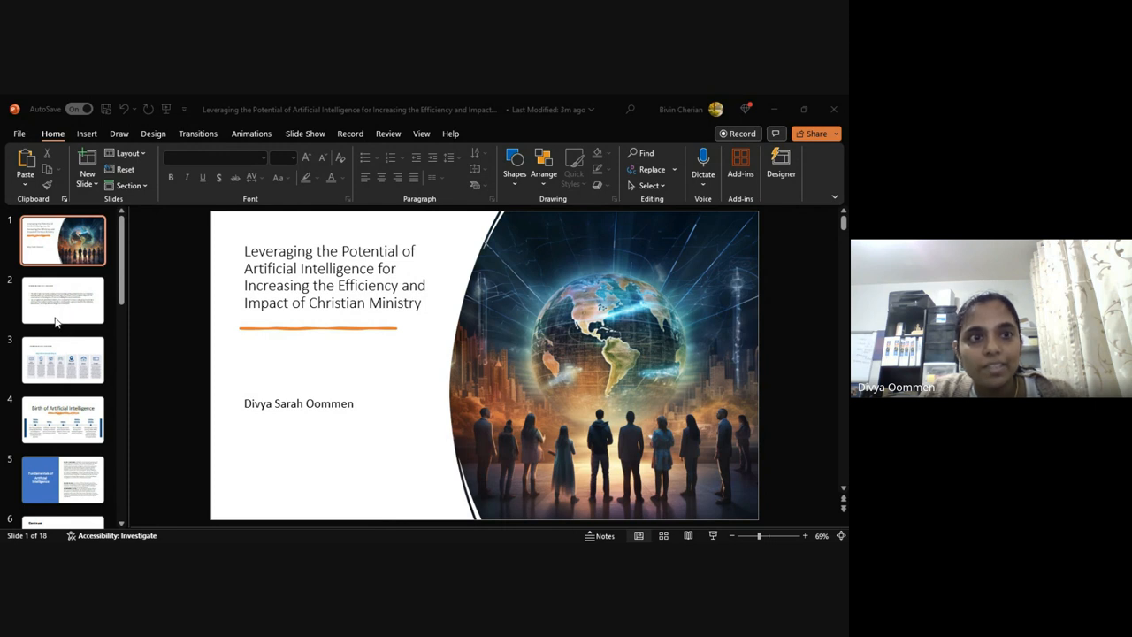
mouse_move(78, 433)
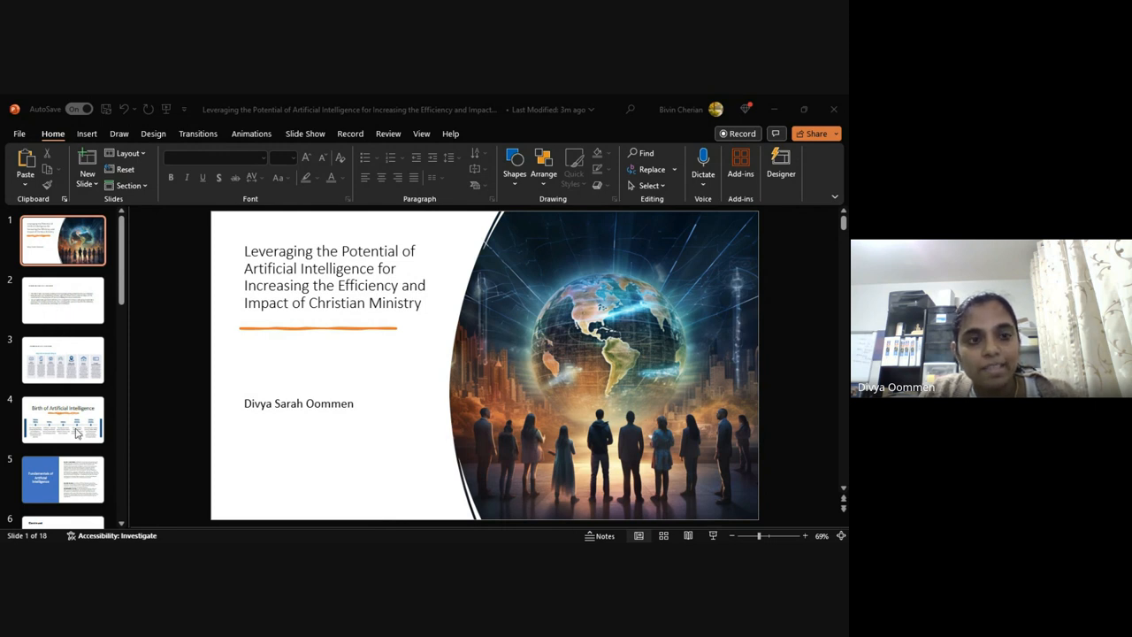
mouse_move(124, 501)
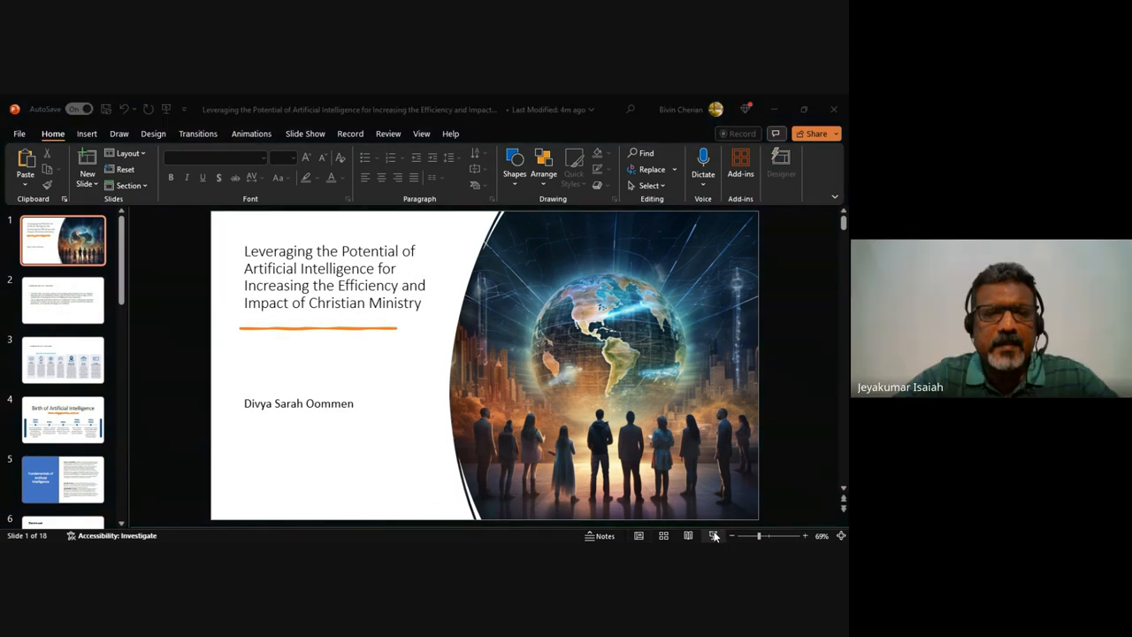
mouse_move(787, 109)
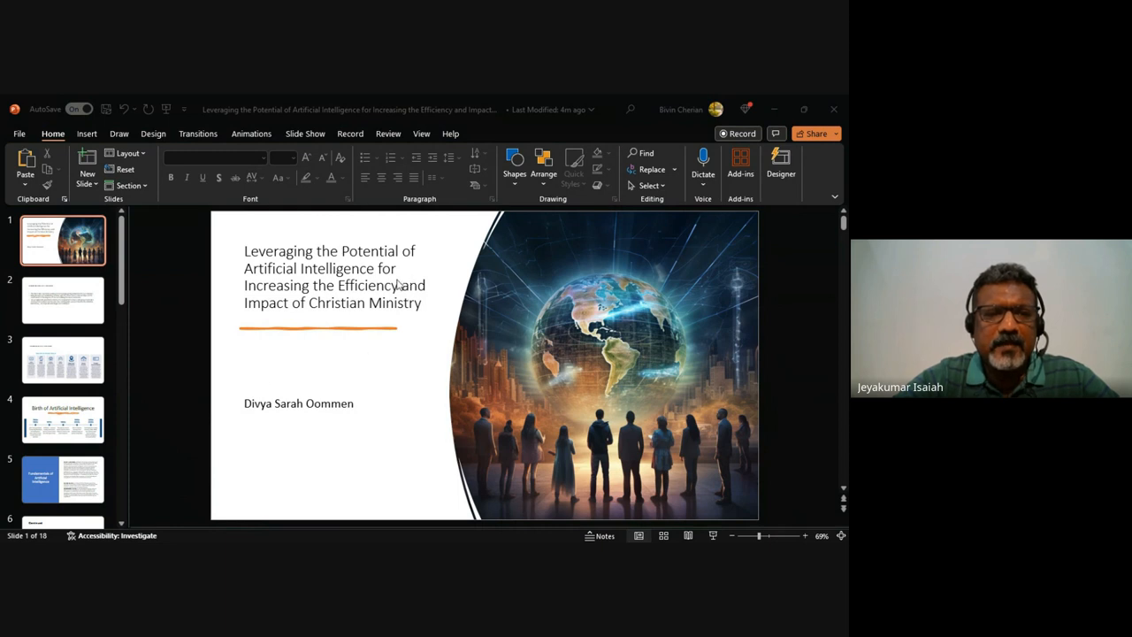
mouse_move(64, 304)
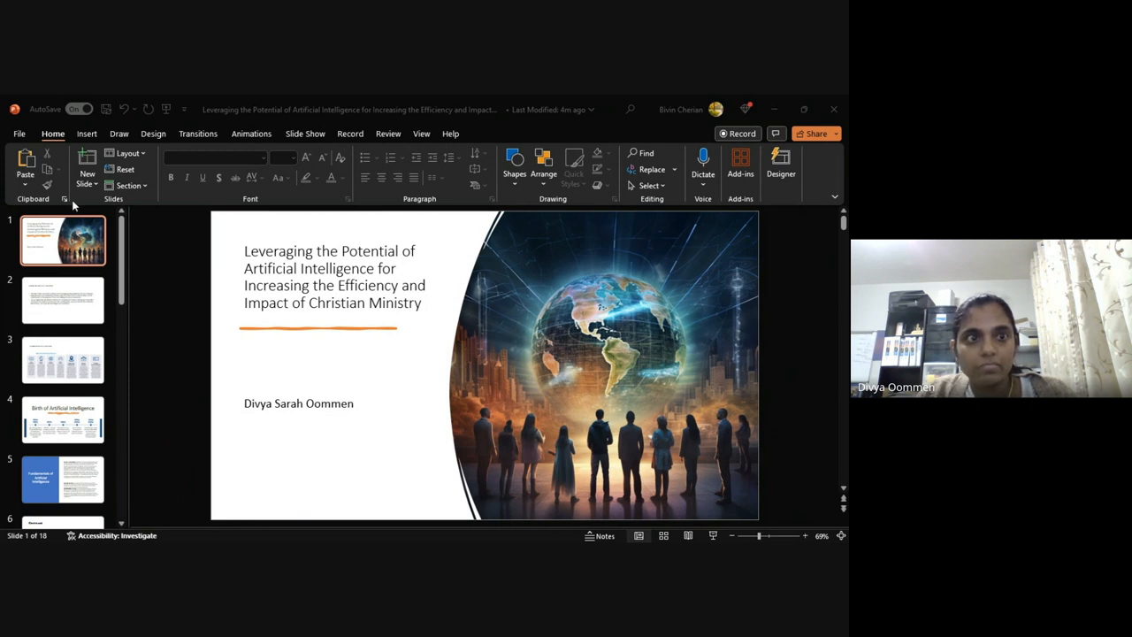
mouse_move(80, 357)
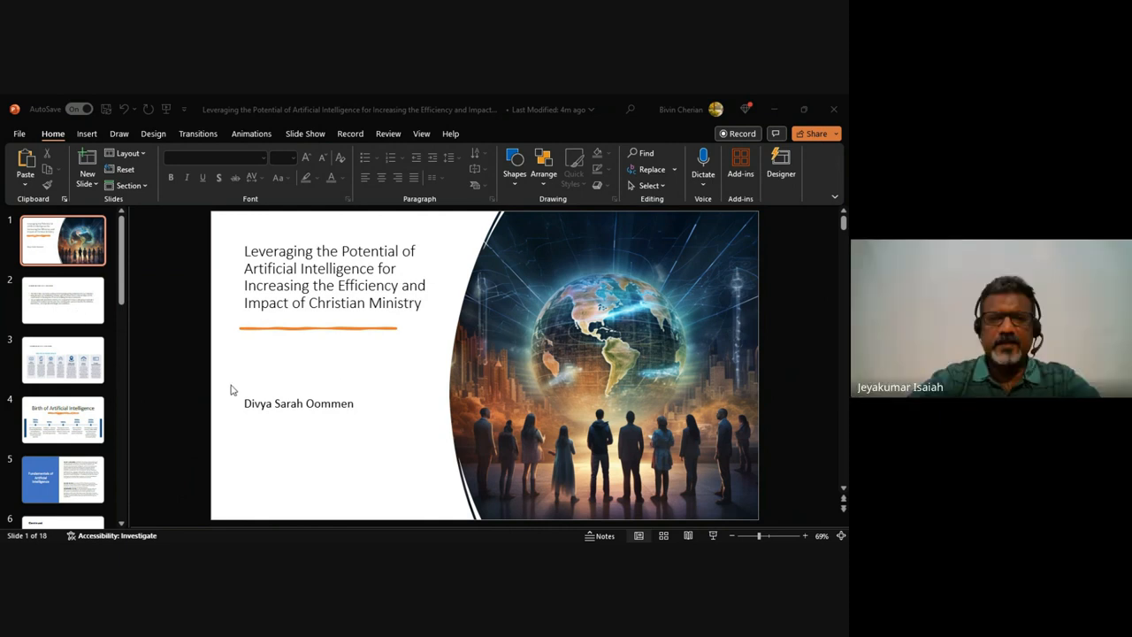
mouse_move(810, 391)
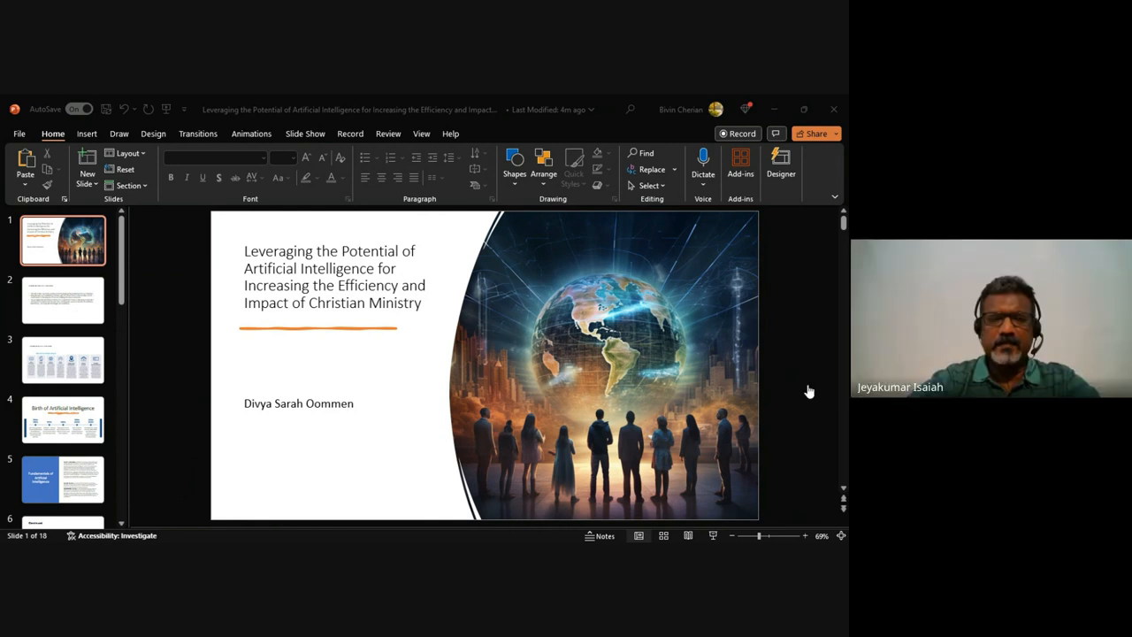
mouse_move(550, 372)
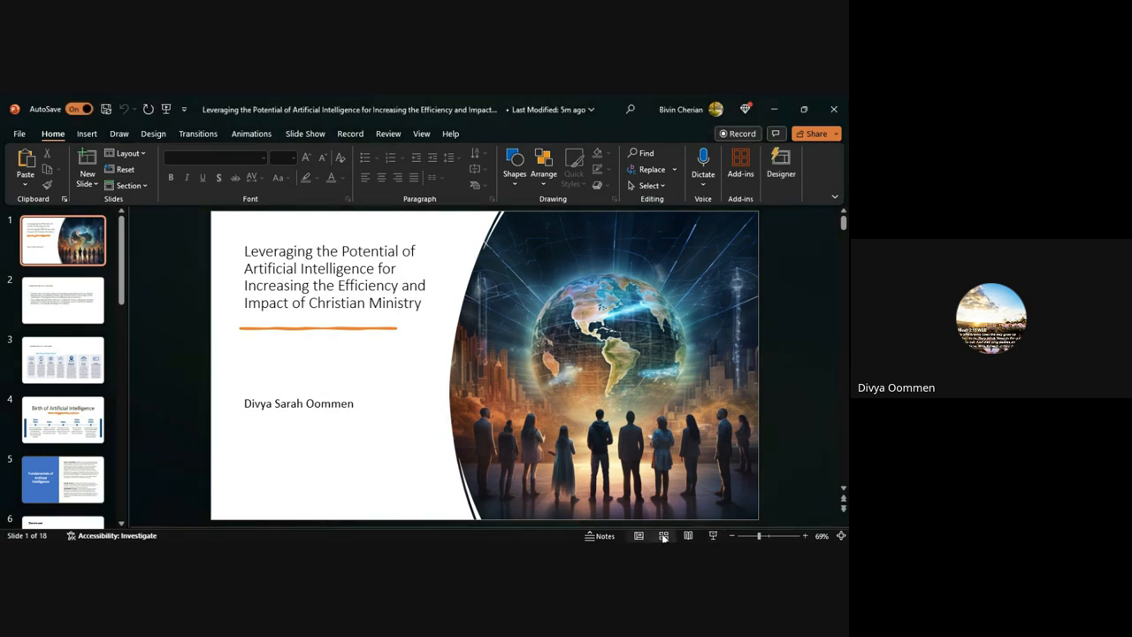
- Reveal the empty speaker notes pane under the AI-in-Christian-ministry title slide
left_click(637, 534)
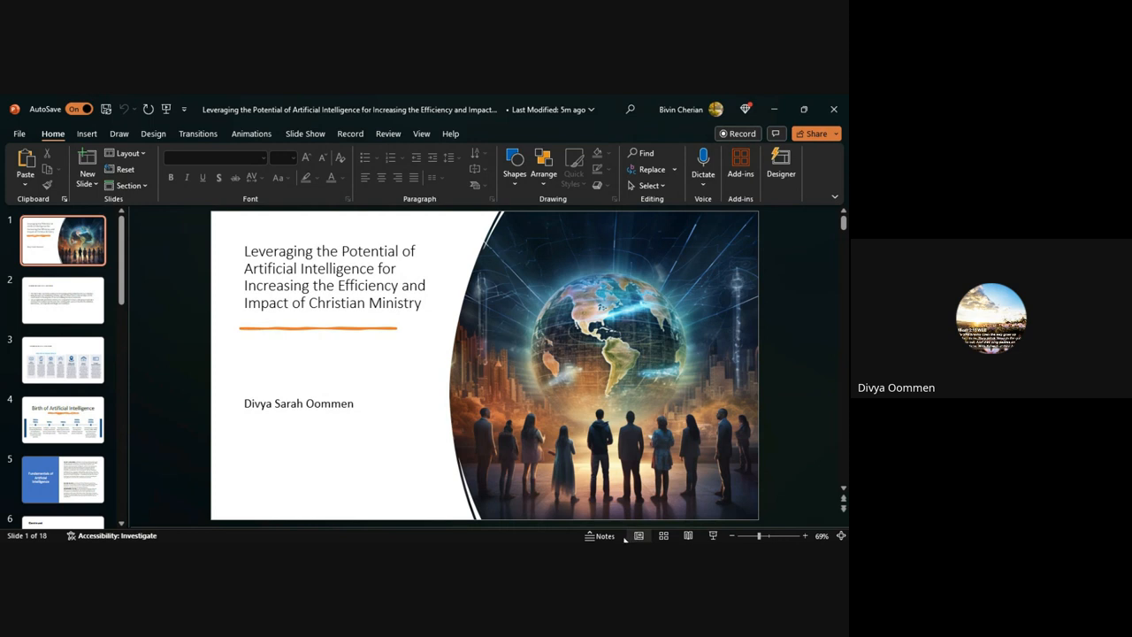
left_click(600, 535)
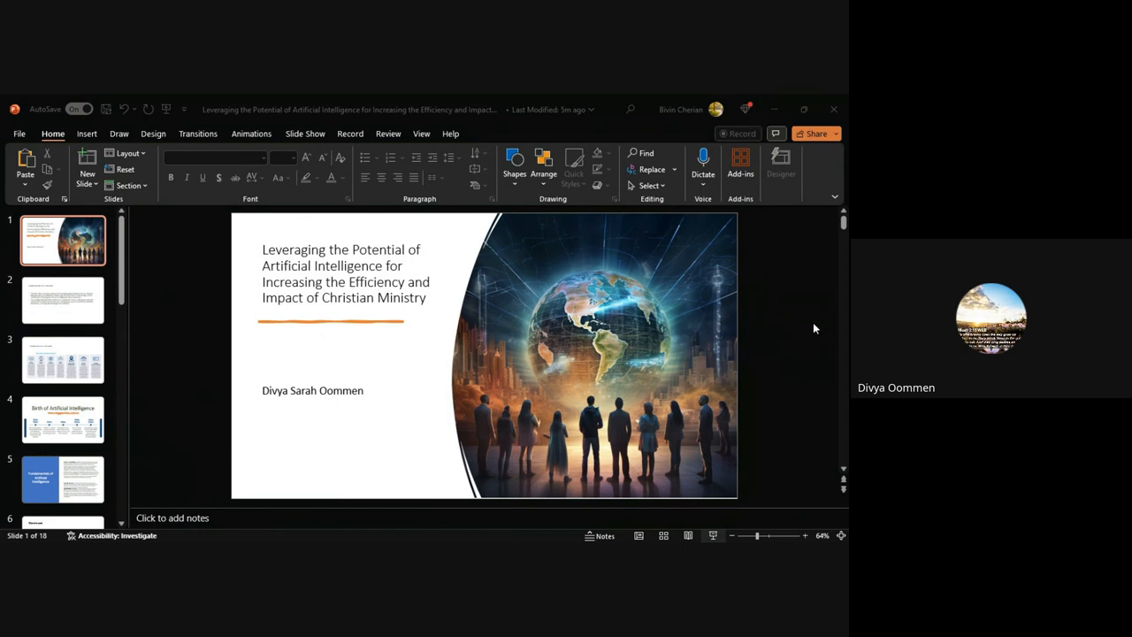
mouse_move(482, 529)
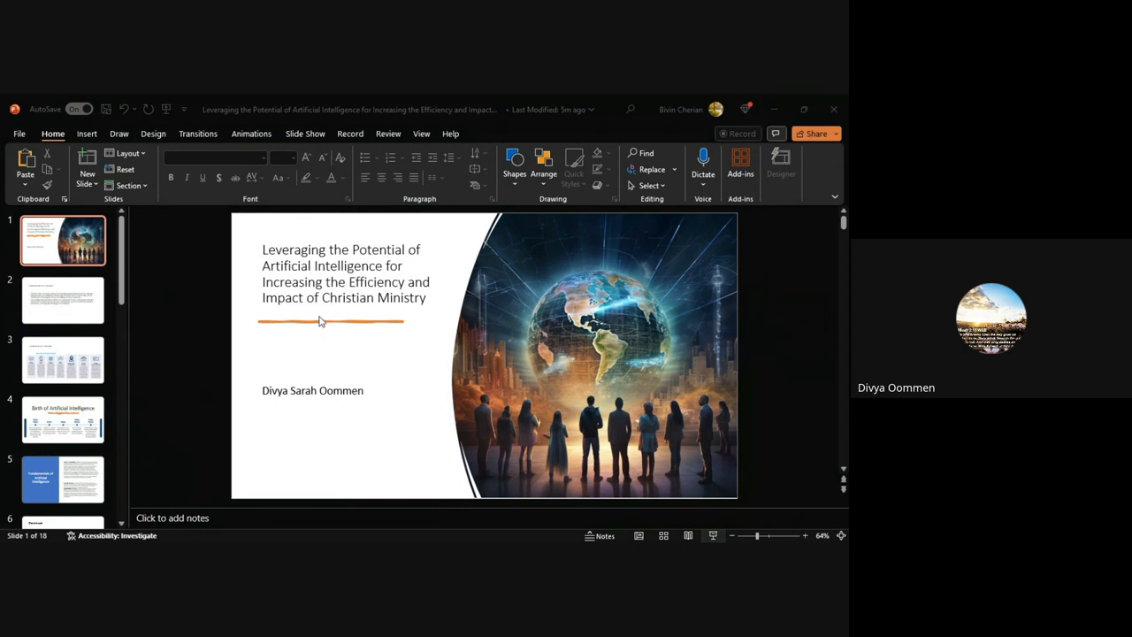
mouse_move(167, 396)
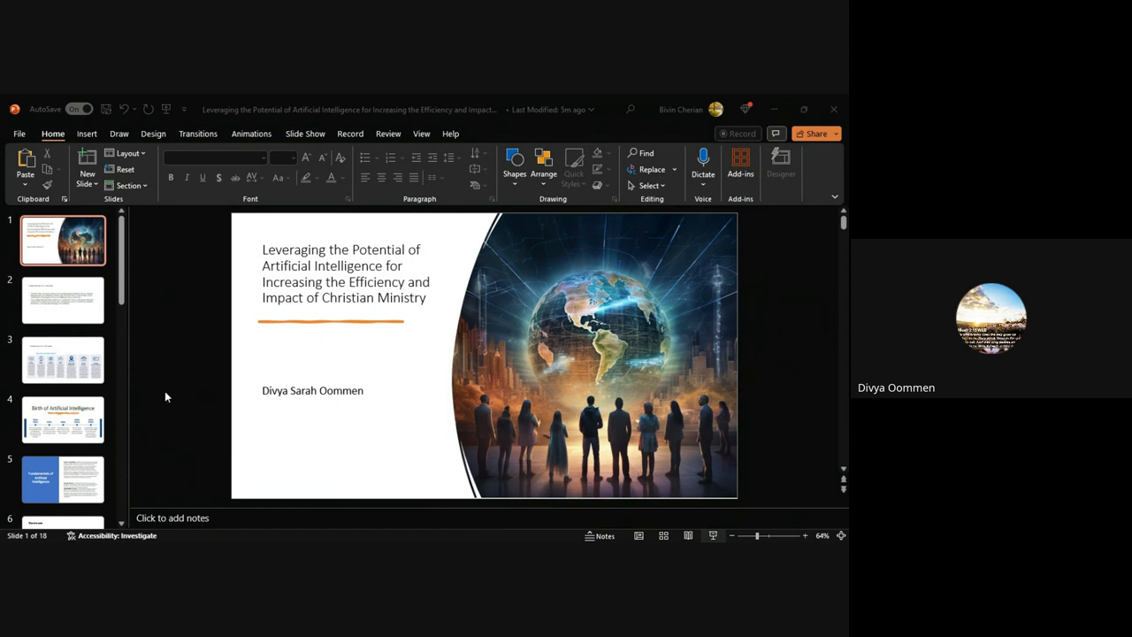
mouse_move(453, 382)
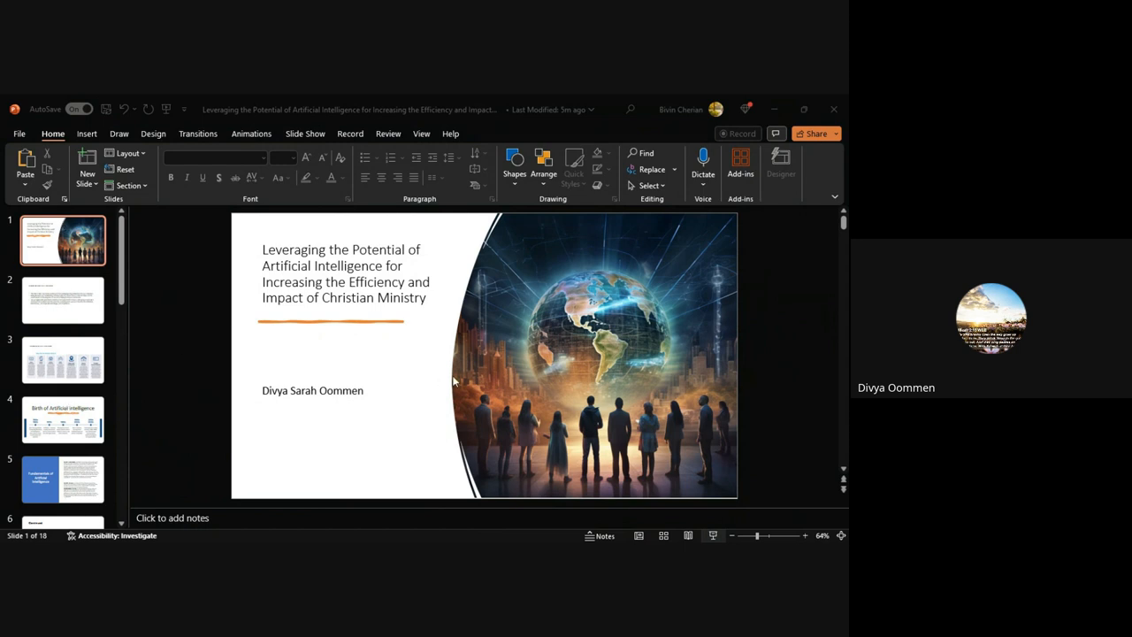
mouse_move(653, 272)
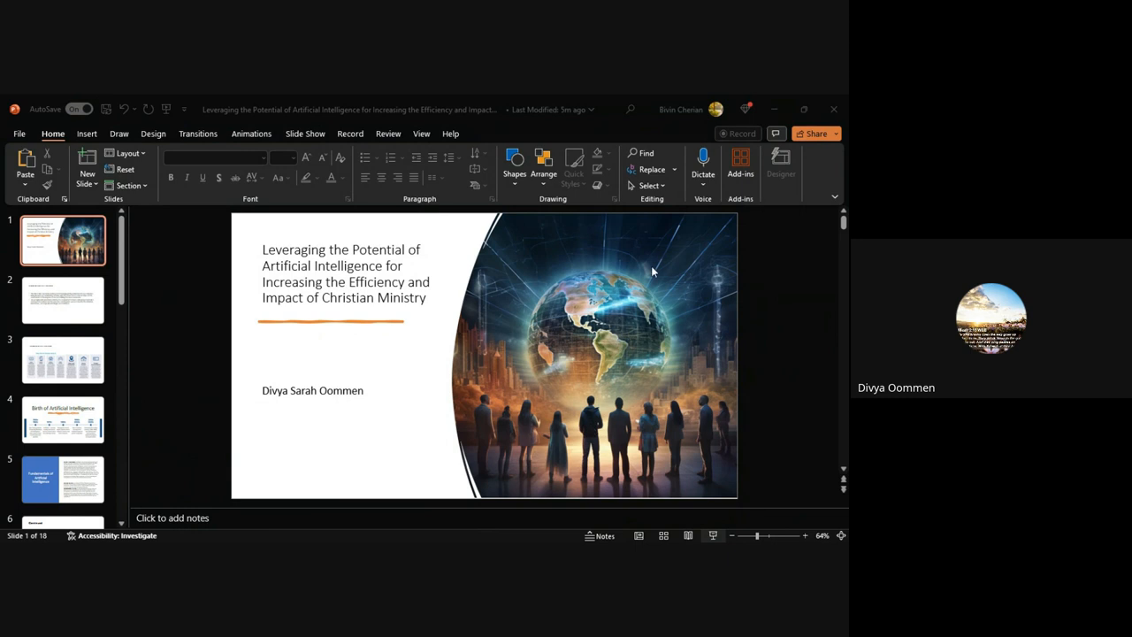
mouse_move(789, 520)
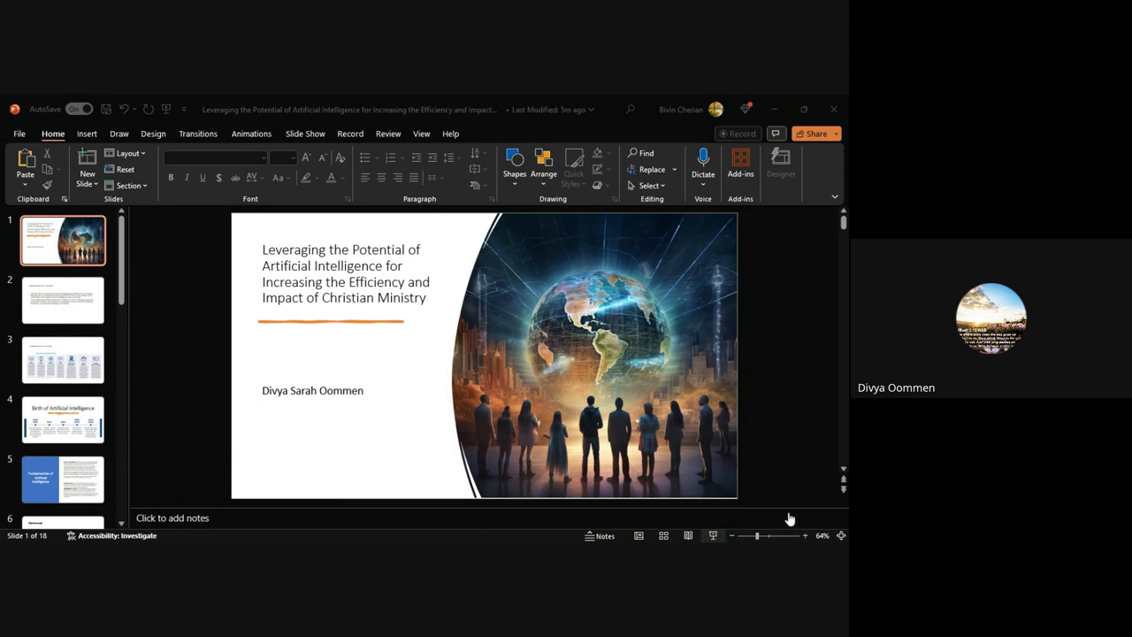
mouse_move(778, 252)
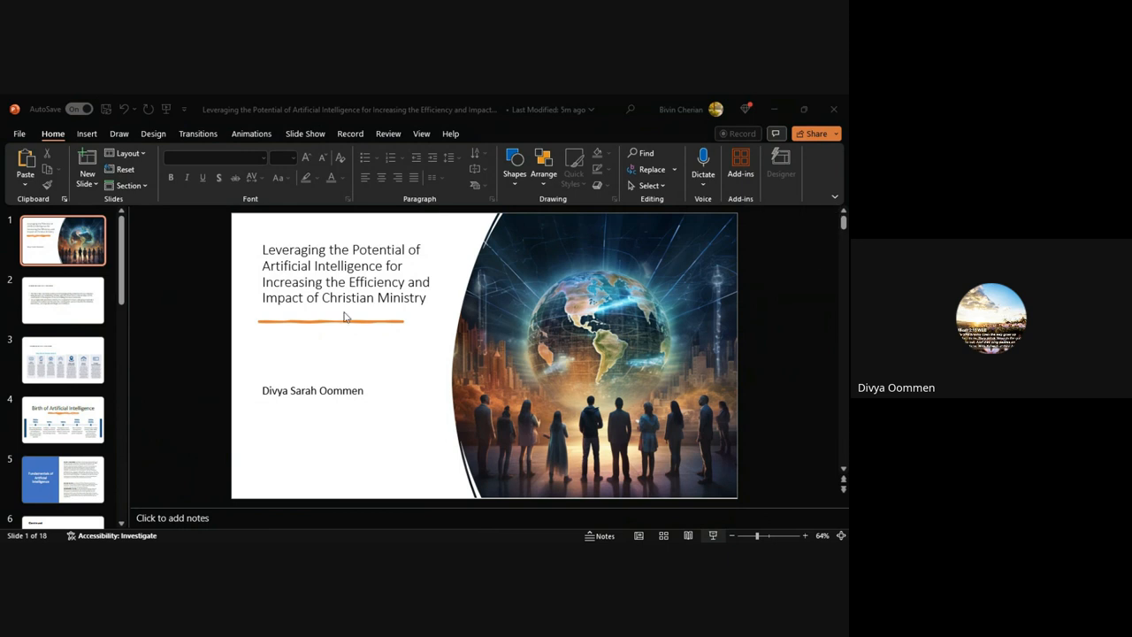
mouse_move(201, 417)
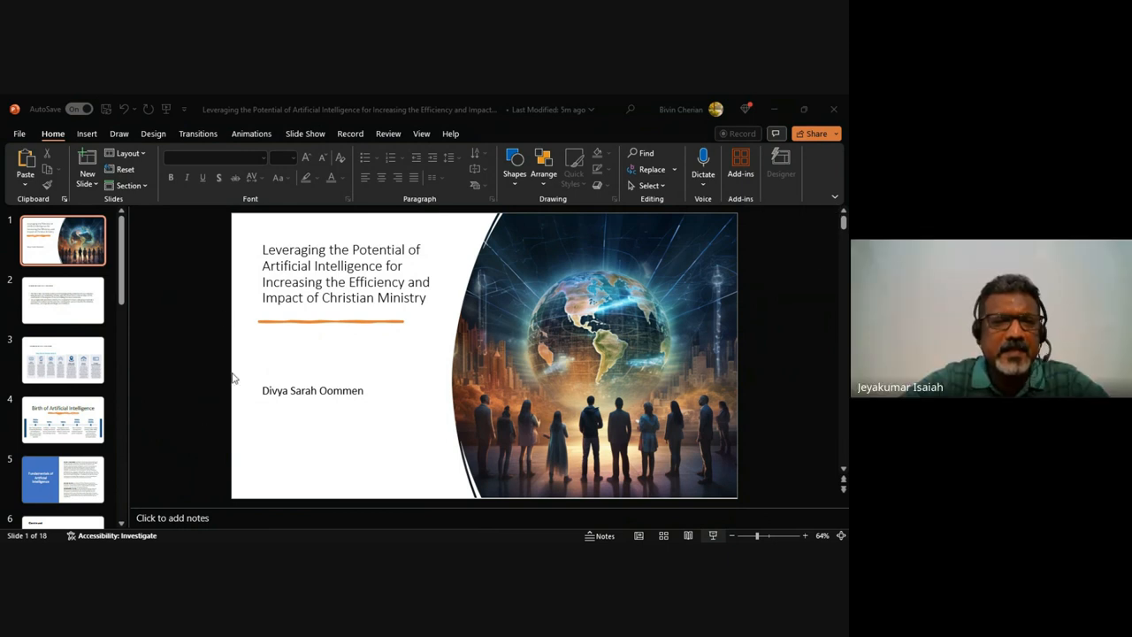
mouse_move(246, 371)
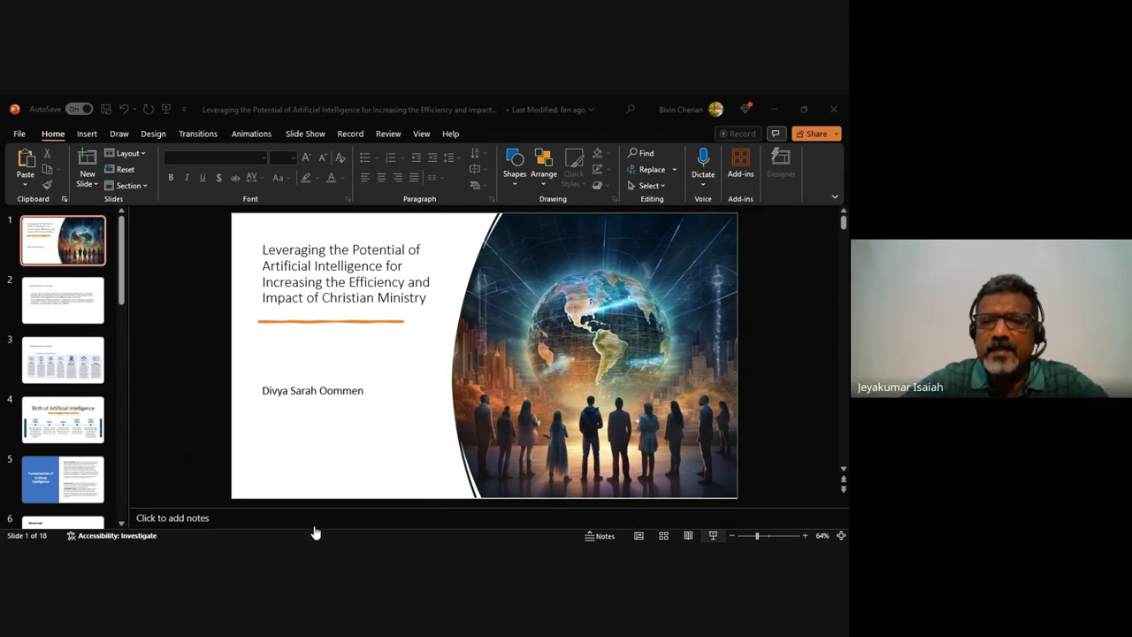
mouse_move(784, 200)
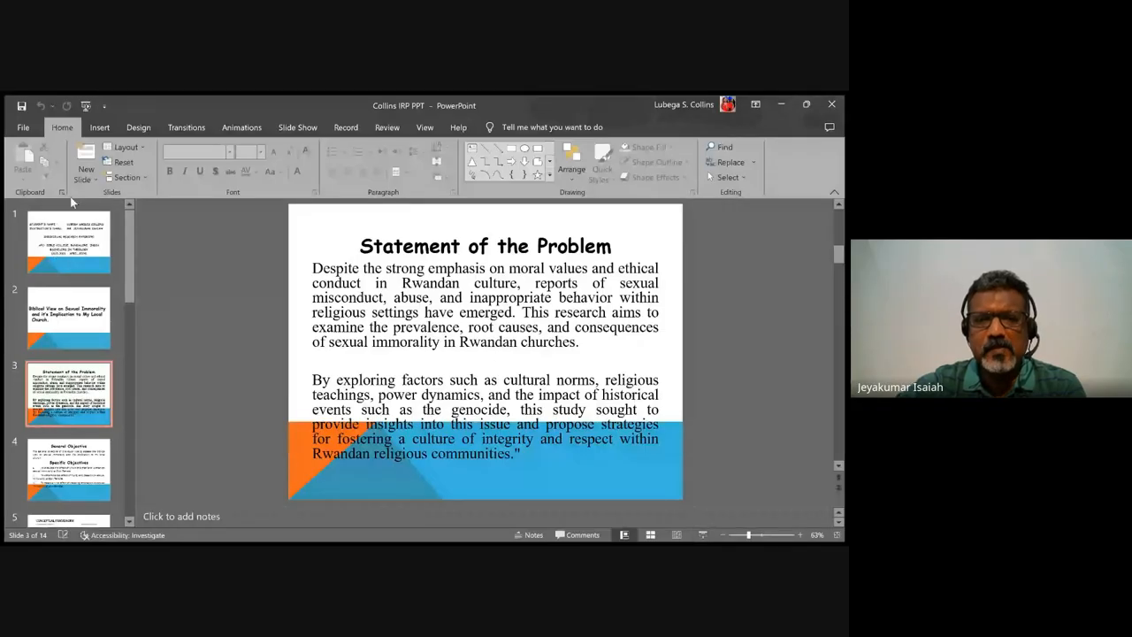
- Step through the student details and research title slides to slide 4's general and specific objectives
left_click(69, 240)
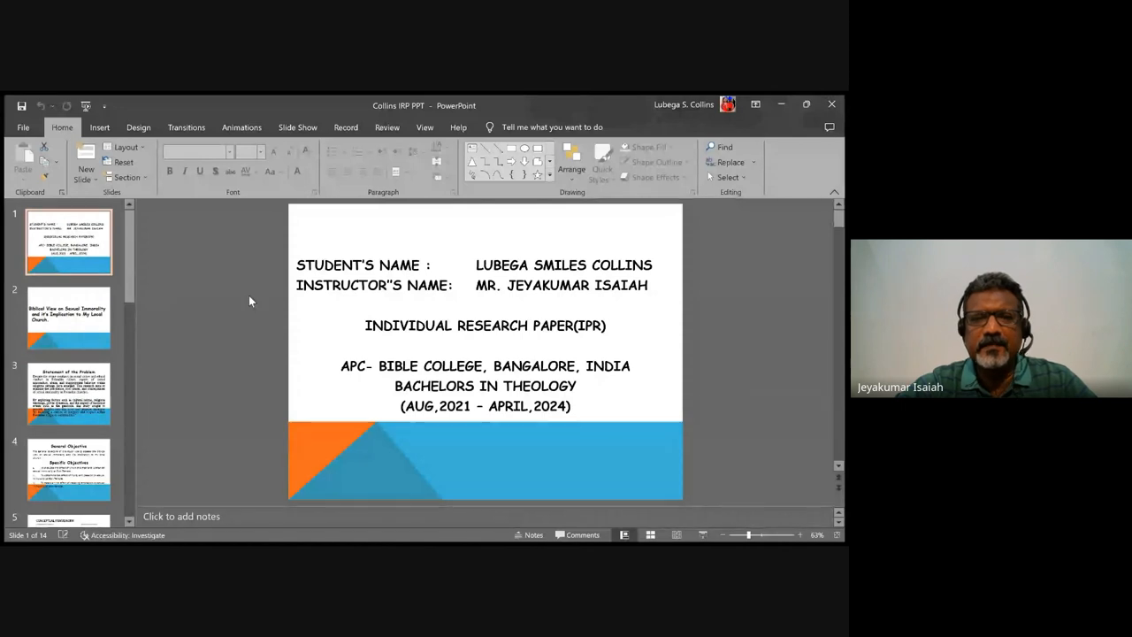
left_click(69, 317)
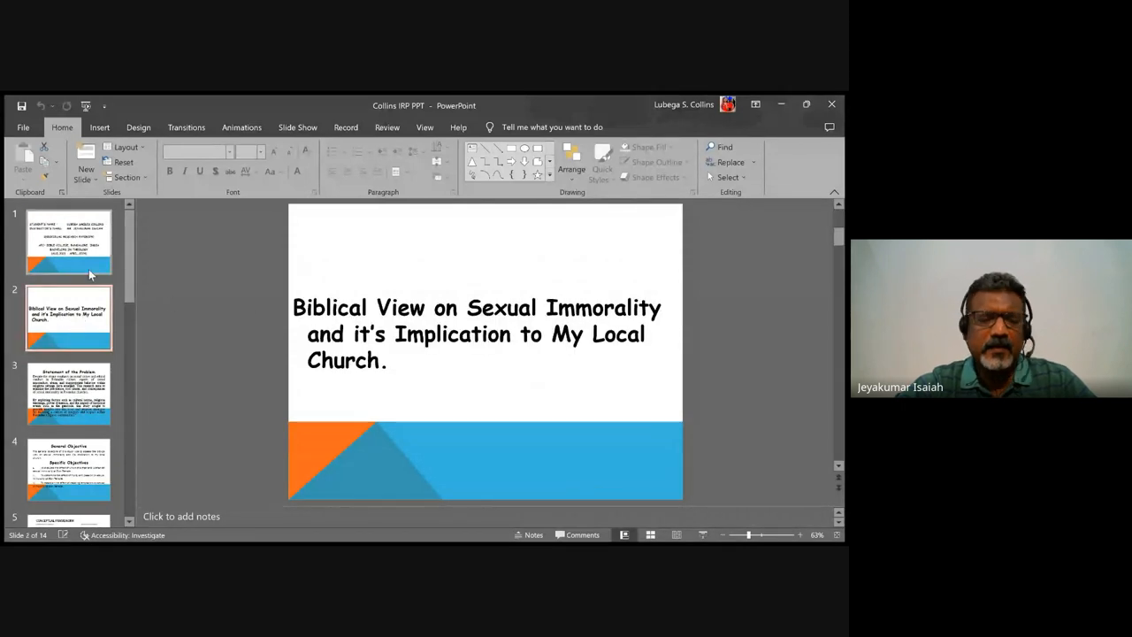
left_click(69, 240)
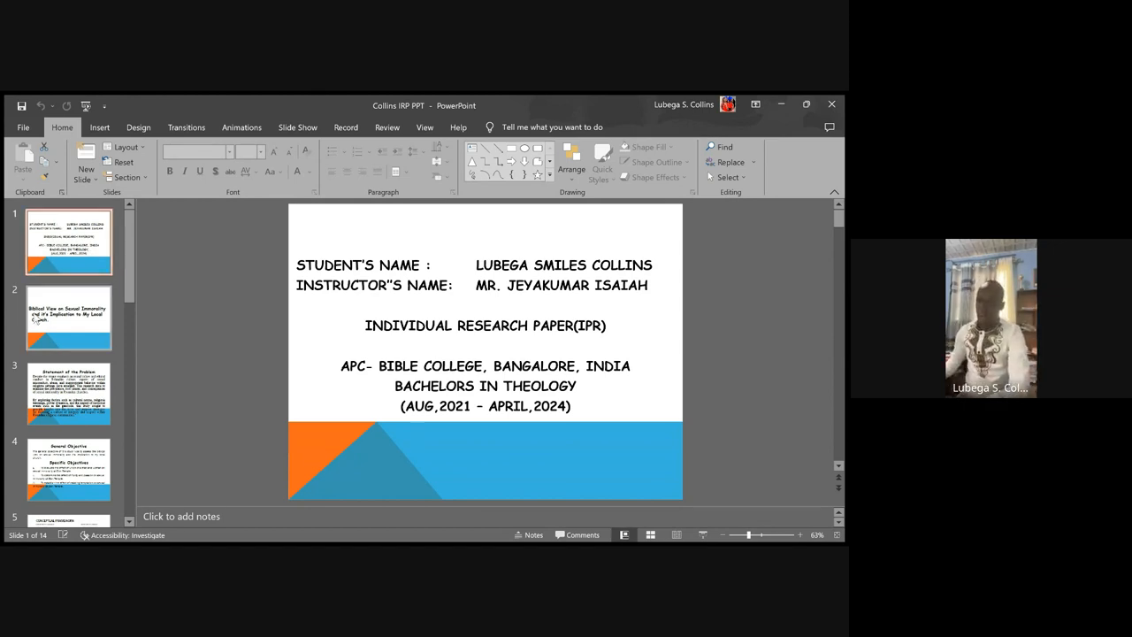
left_click(69, 316)
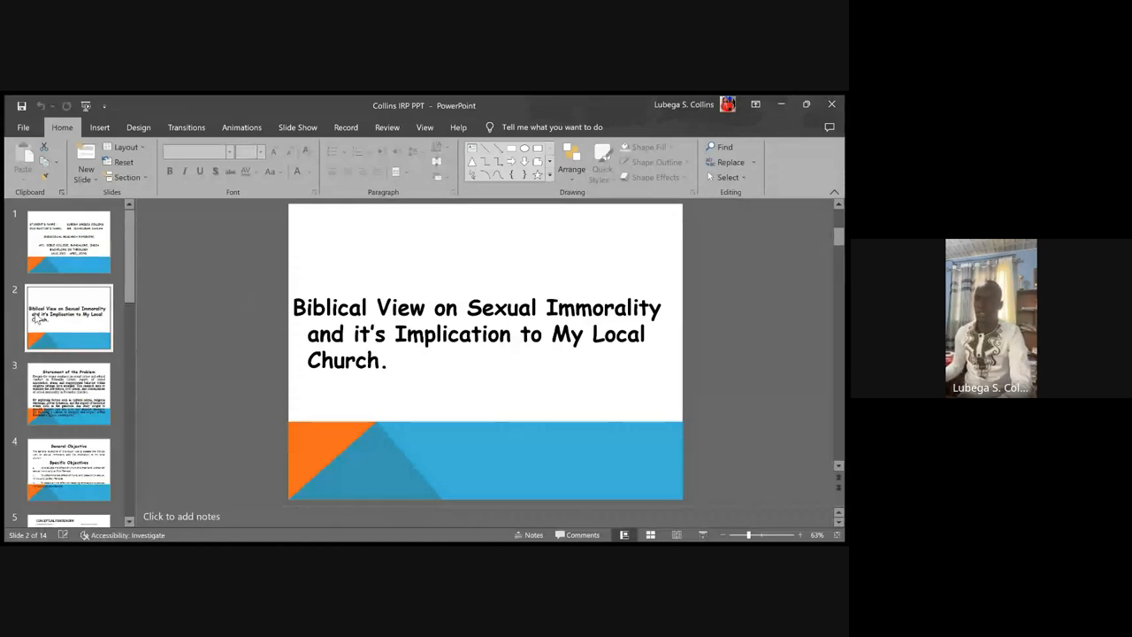
left_click(69, 393)
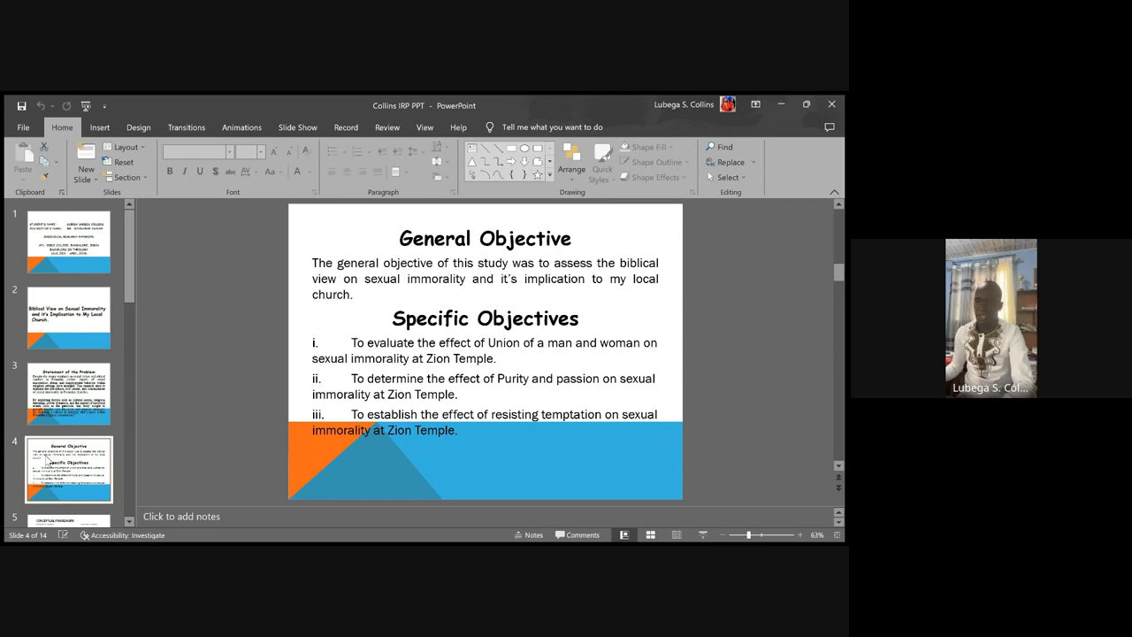
- Bring up slide 5, the conceptual framework linking biblical view variables to sexual immorality
scroll("down", 3)
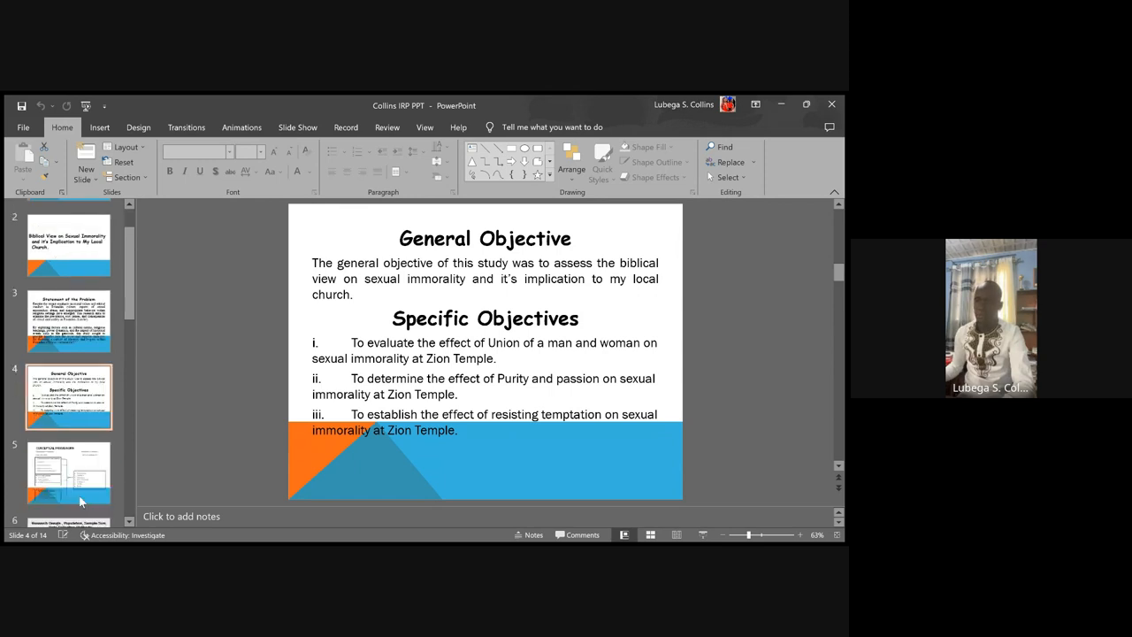
left_click(69, 474)
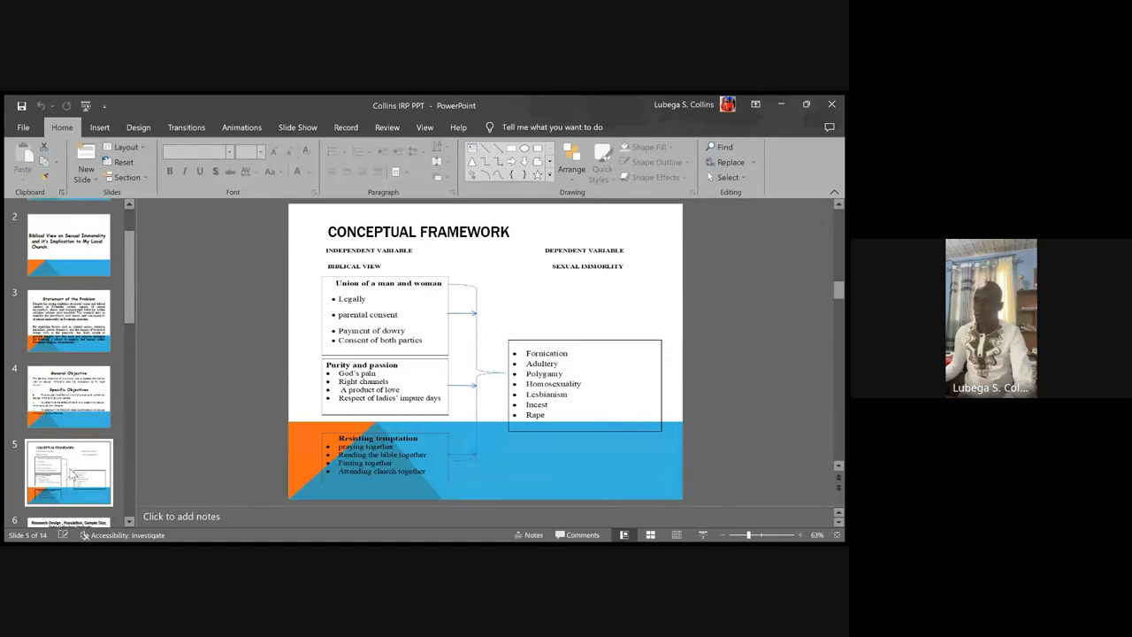
- Advance to slide 7, Presentation of findings and Analysis of data
scroll("down", 3)
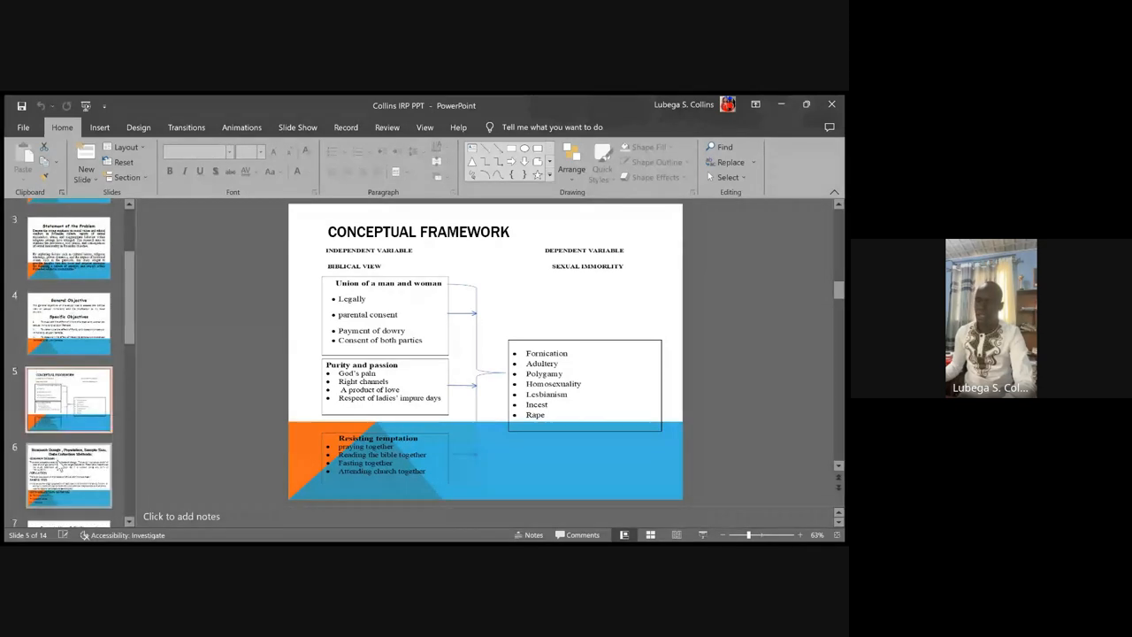
scroll("down", 3)
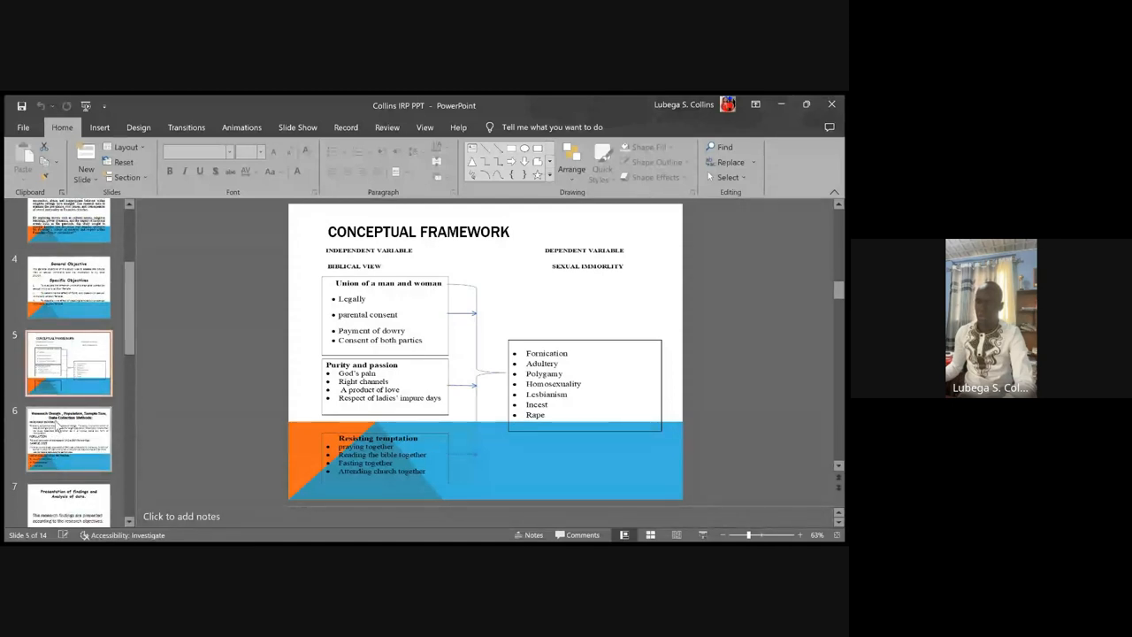
left_click(69, 439)
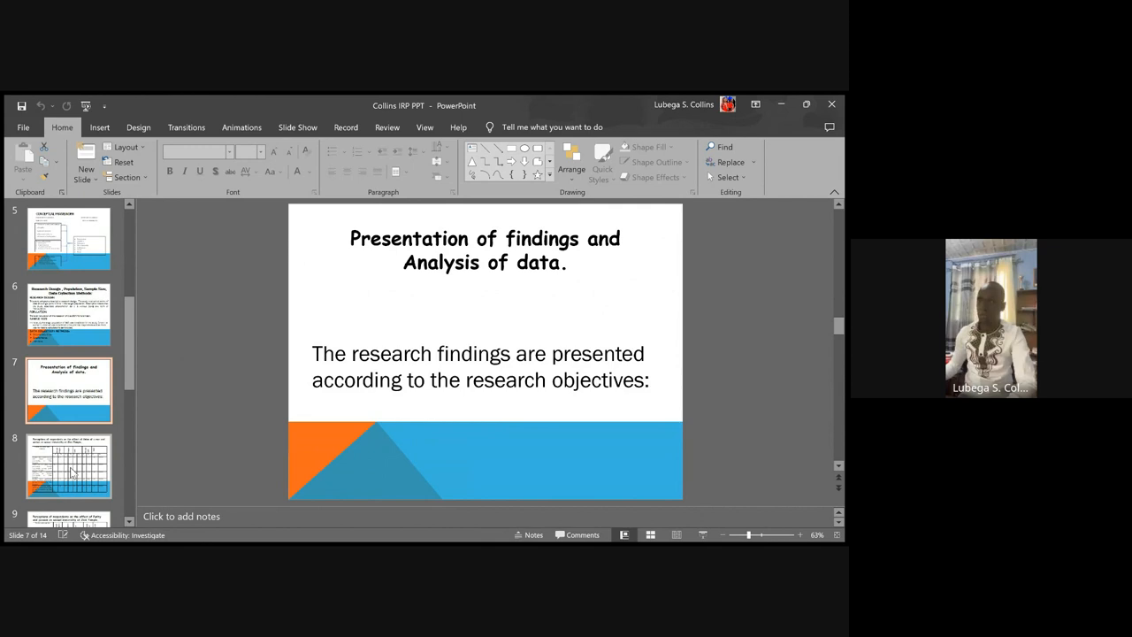
- Display slide 8, the Union of a man and woman perceptions table
left_click(69, 467)
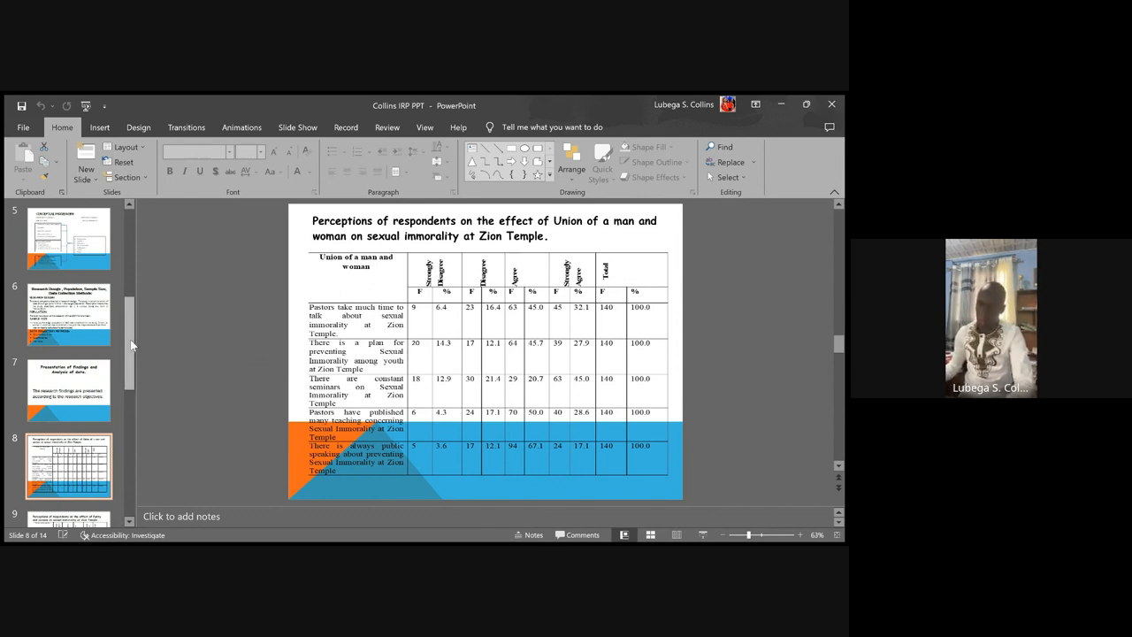
- Display slide 9, the Purity and passion perceptions table
scroll("down", 3)
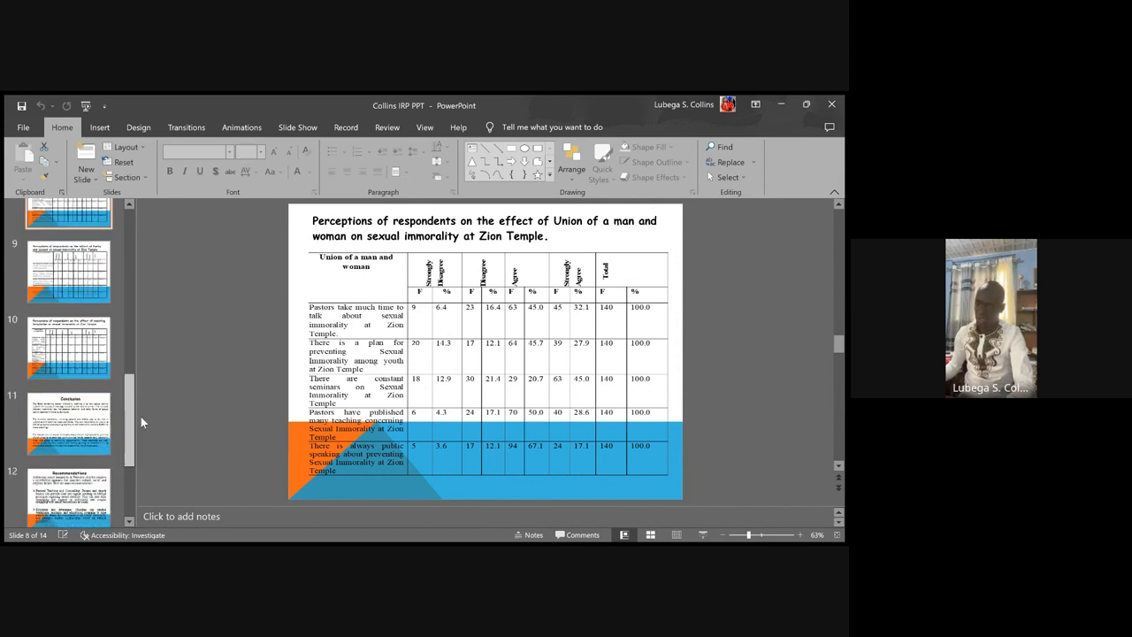
left_click(67, 272)
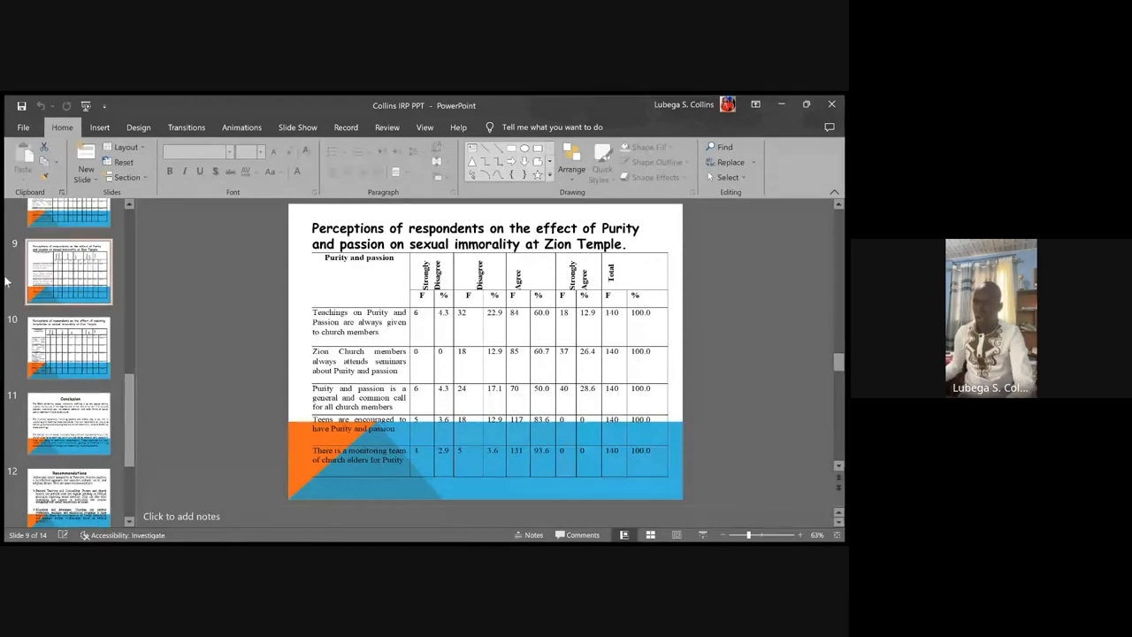
- Display slide 10, the Resisting temptation table, then continue toward the recommendations slide
left_click(69, 347)
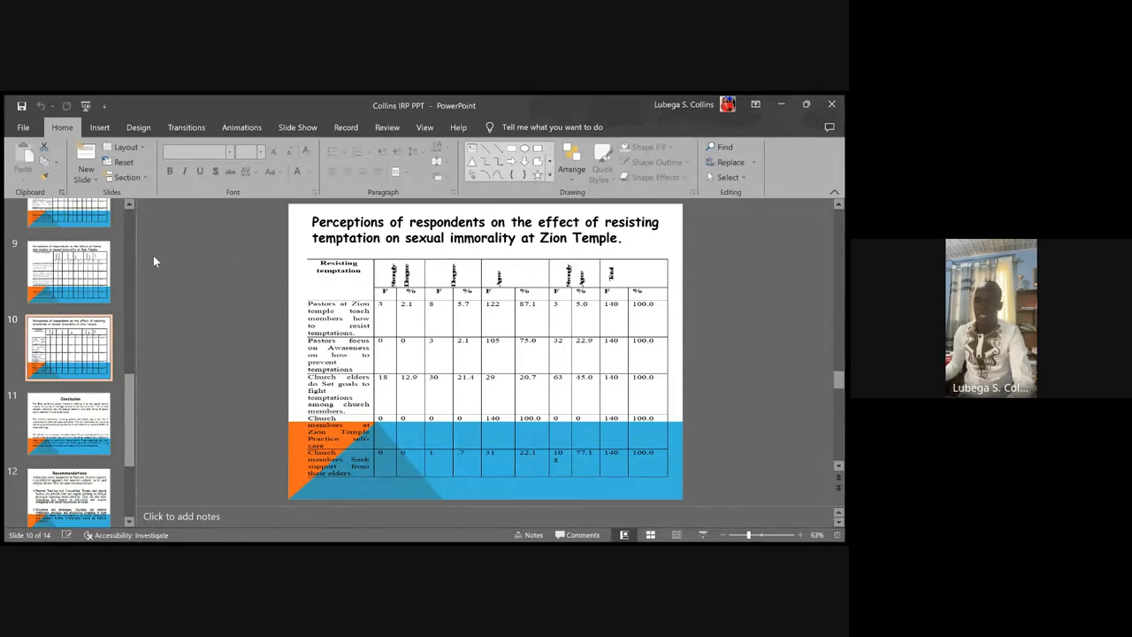
left_click(69, 423)
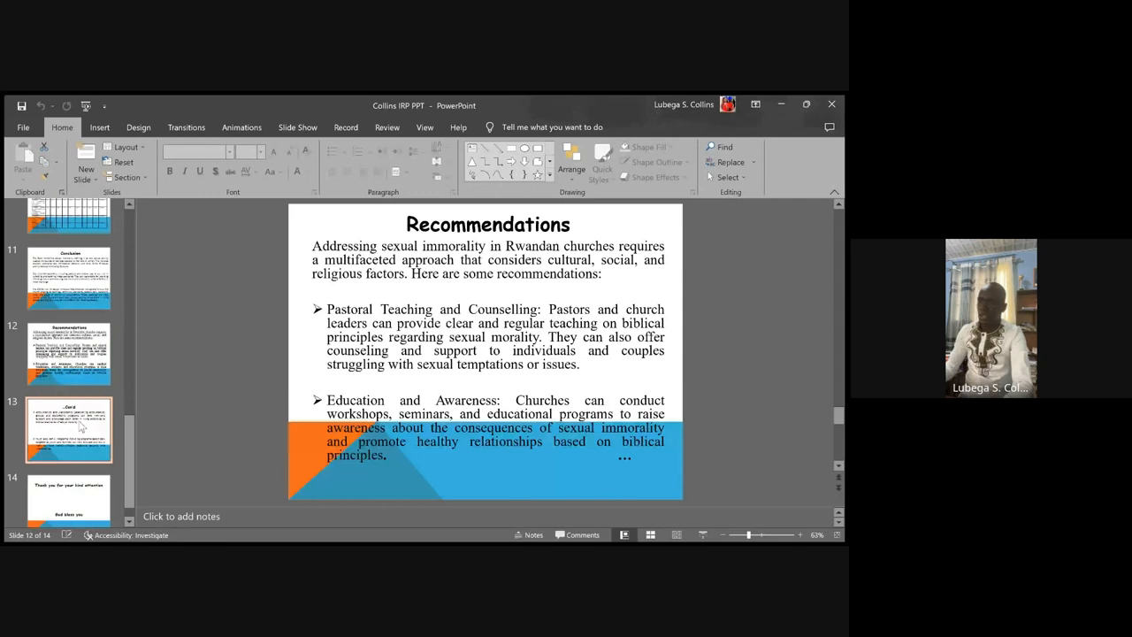
- Advance to the continued recommendations slide on accountability, discipleship and youth programs
left_click(69, 430)
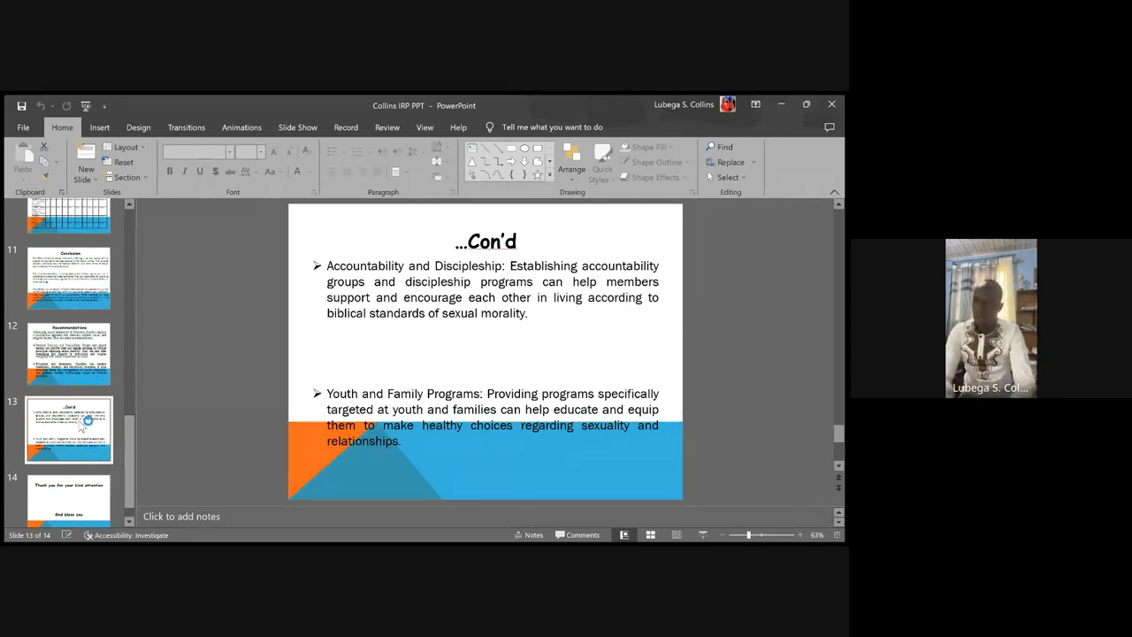
left_click(69, 478)
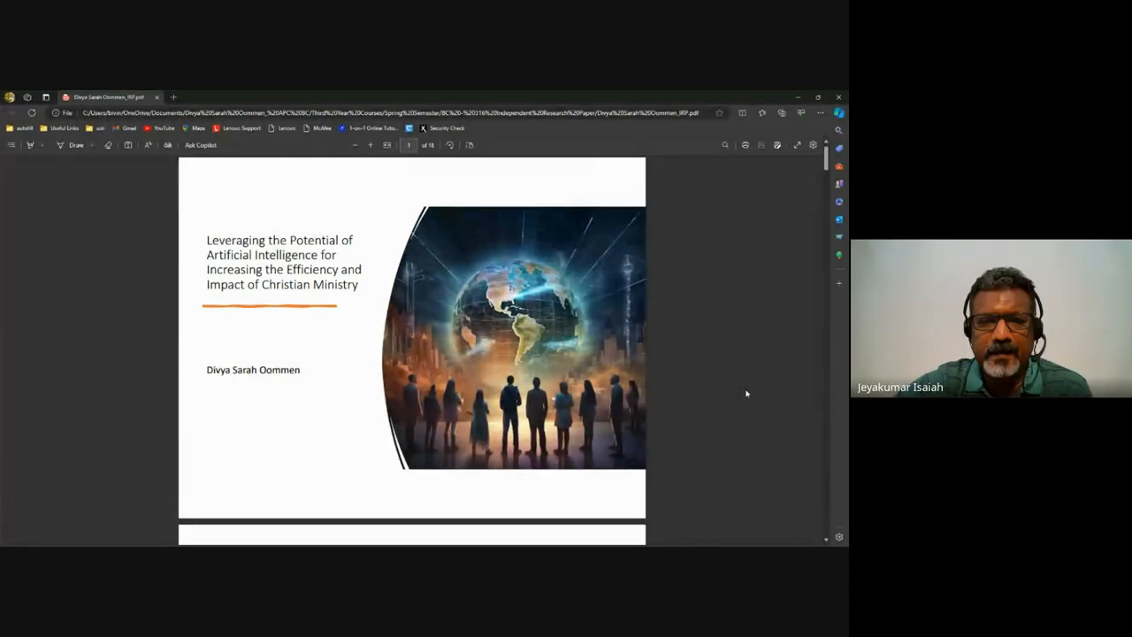
- Scroll the AI in Christian Ministry PDF near its title page
scroll("down", 3)
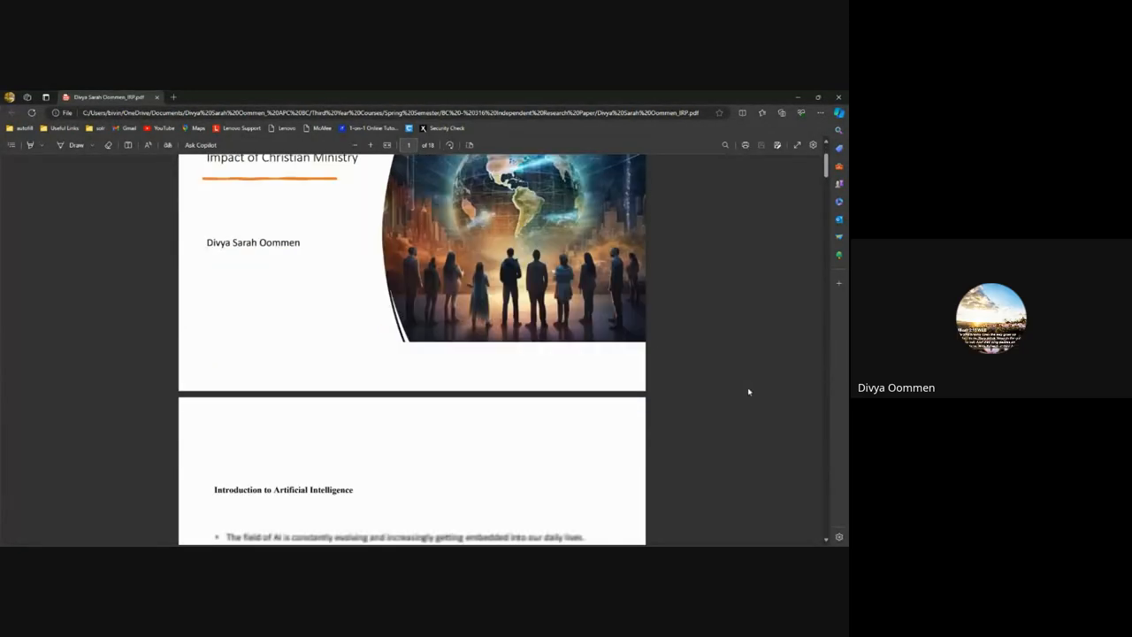
scroll("down", 3)
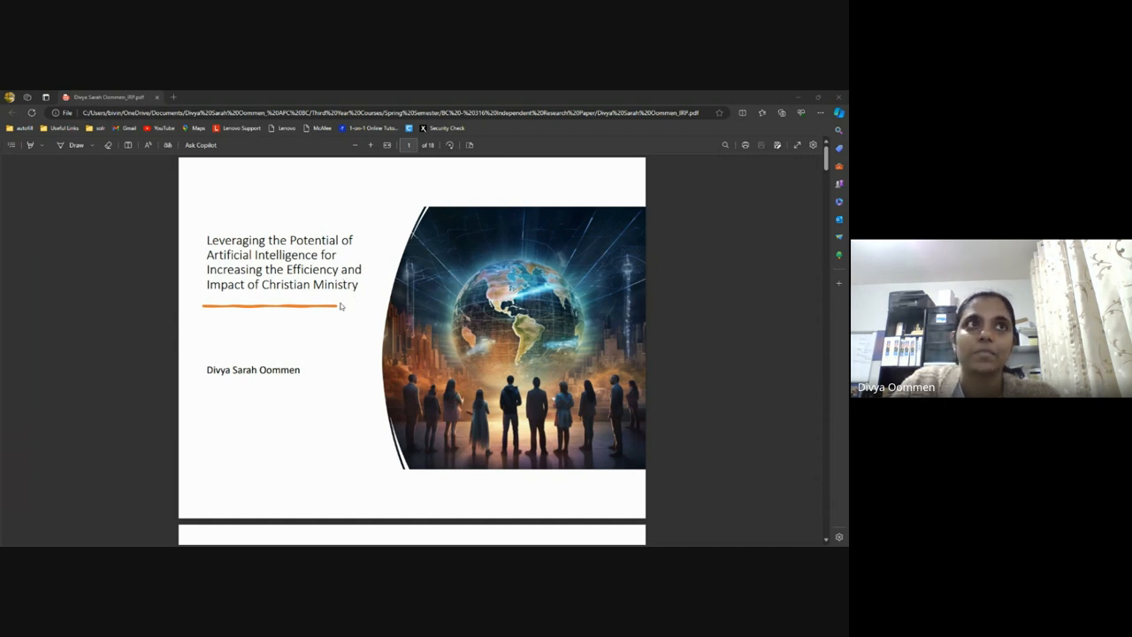
mouse_move(352, 307)
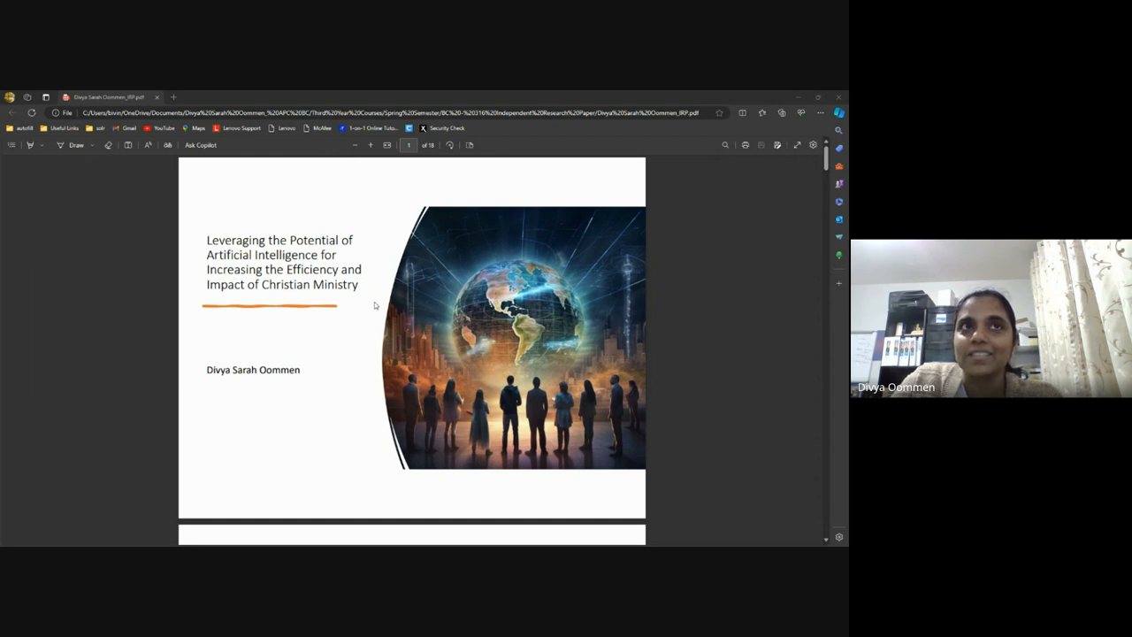
mouse_move(379, 308)
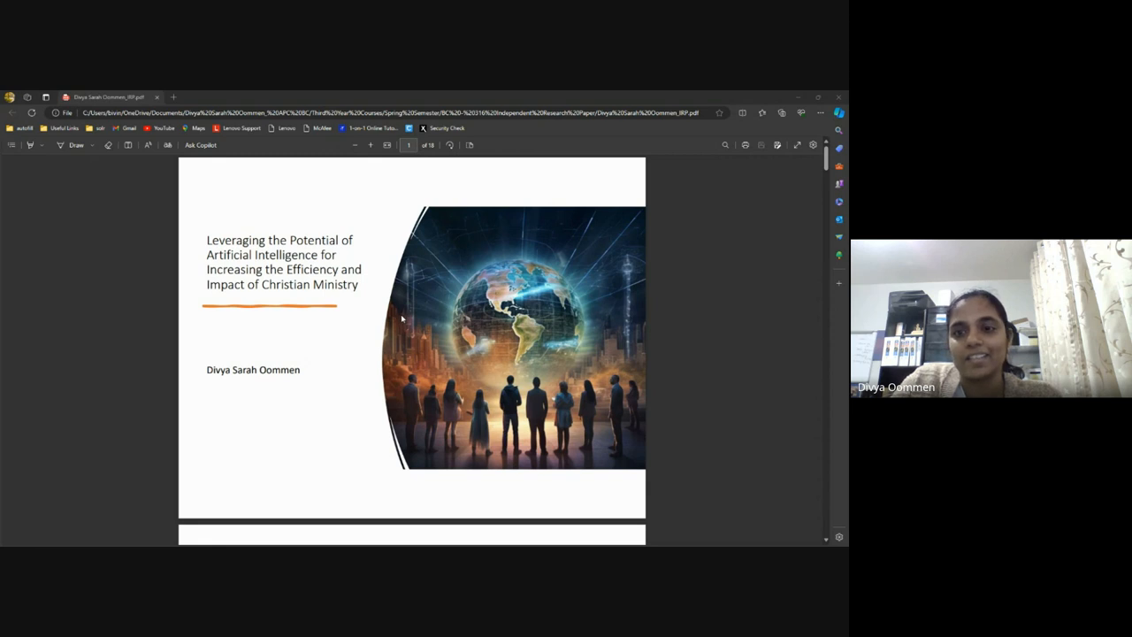
mouse_move(395, 347)
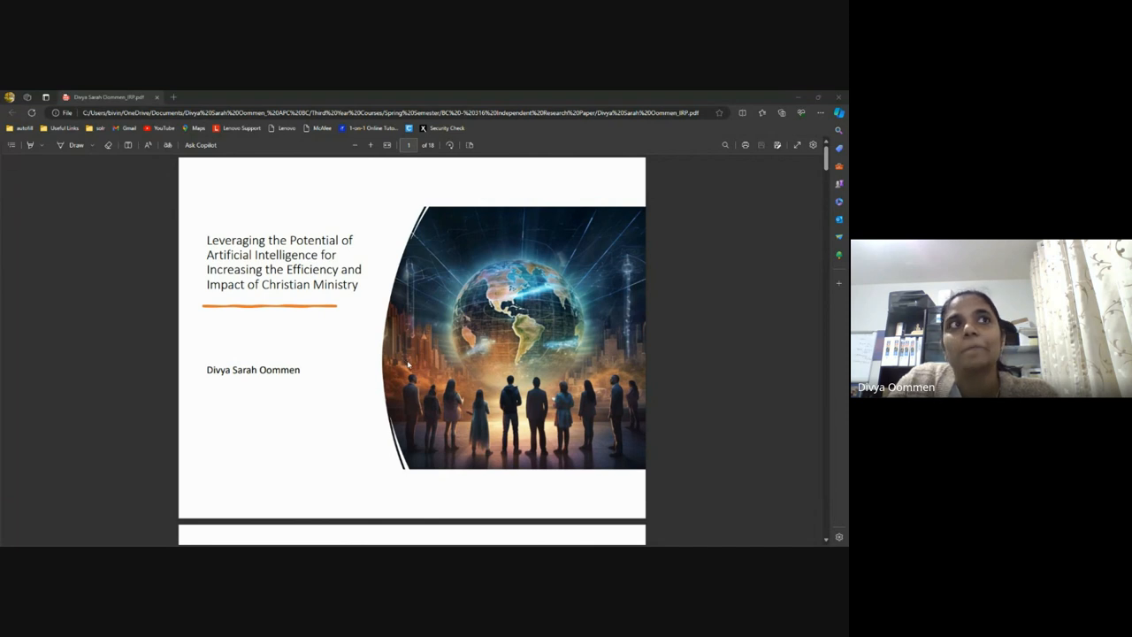
- Scroll the PDF down to the Introduction to Artificial Intelligence page
scroll("down", 3)
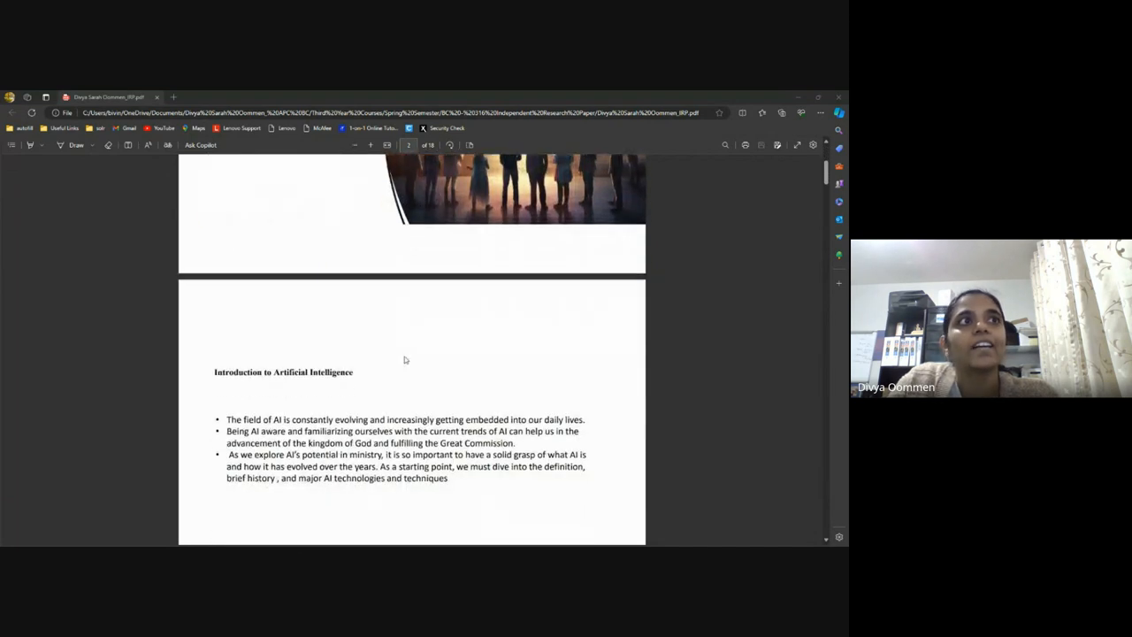
scroll("down", 3)
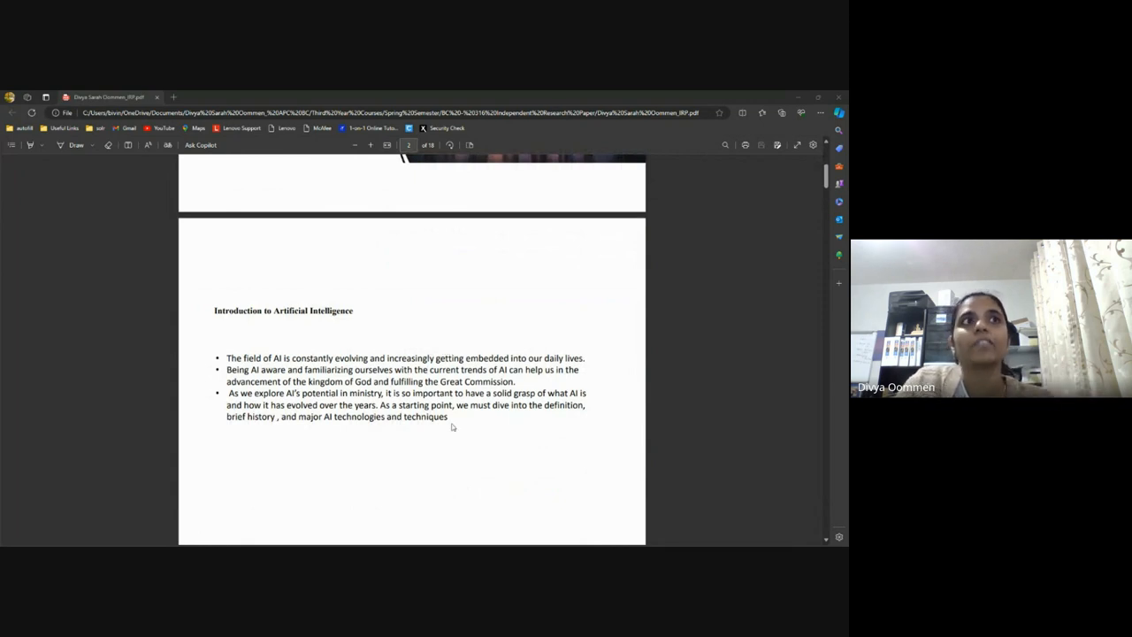
mouse_move(471, 418)
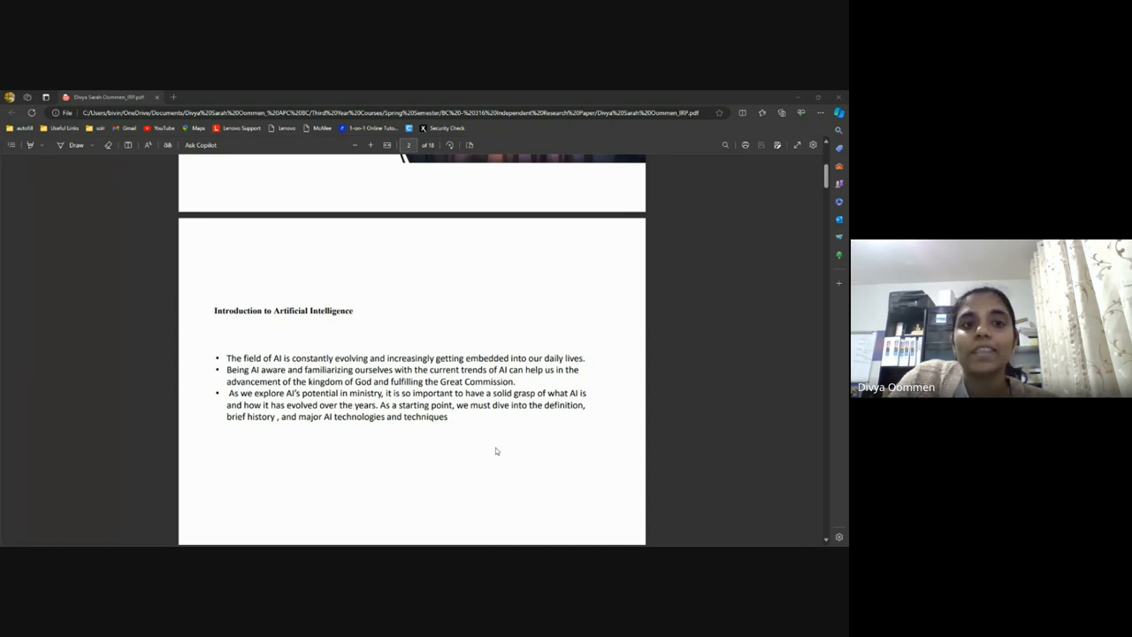
mouse_move(499, 449)
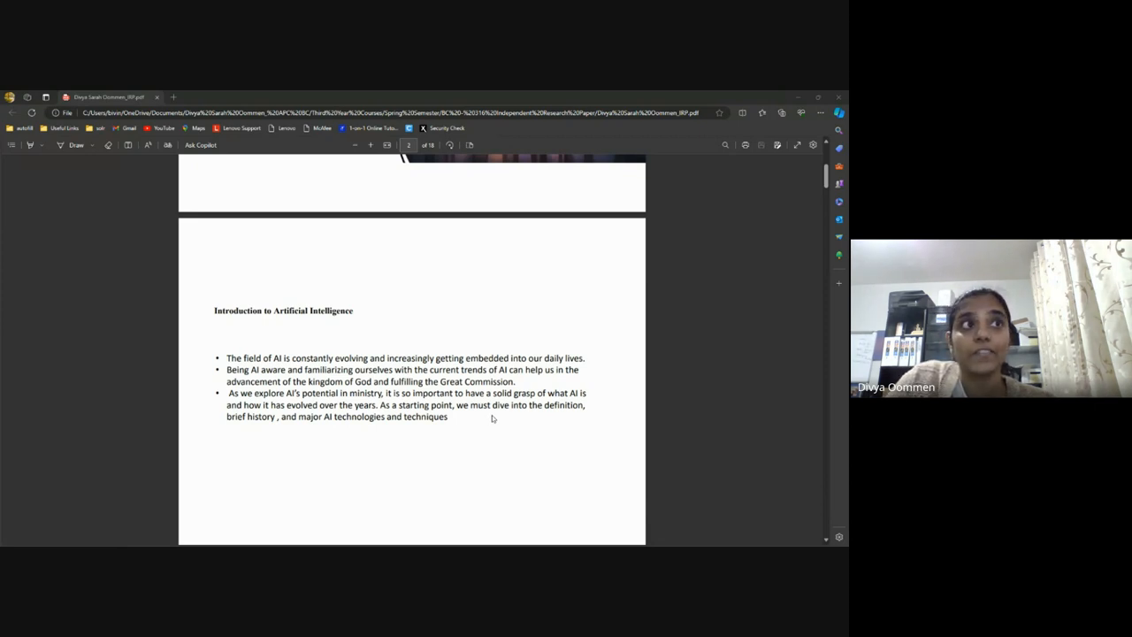
- Scroll the PDF down to the Influence of Artificial Intelligence page
scroll("down", 3)
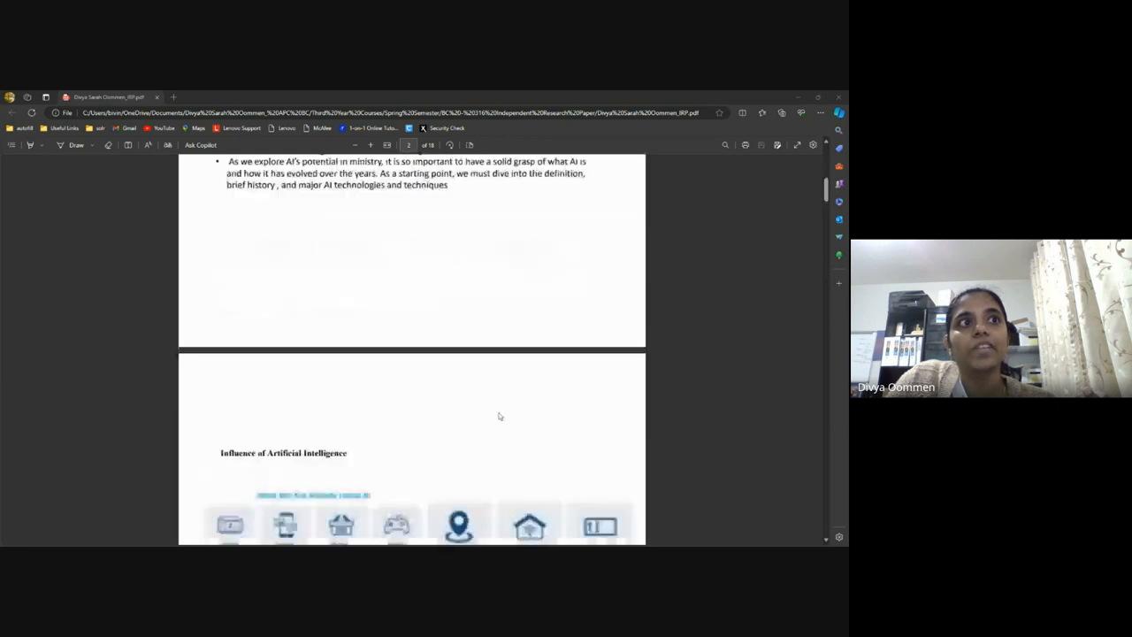
scroll("down", 3)
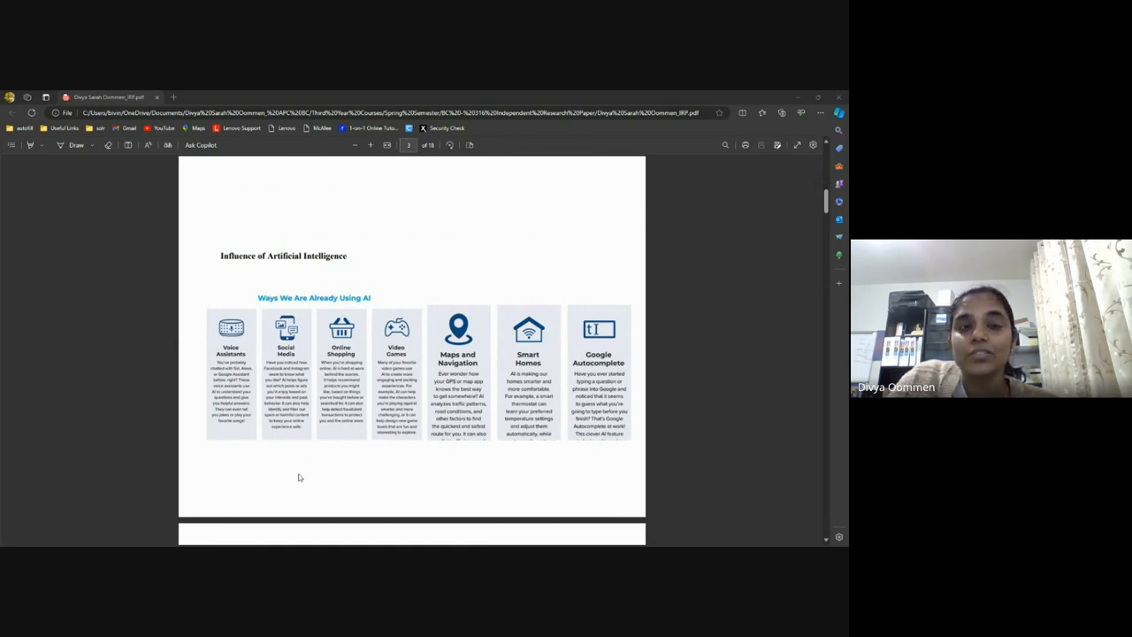
mouse_move(308, 460)
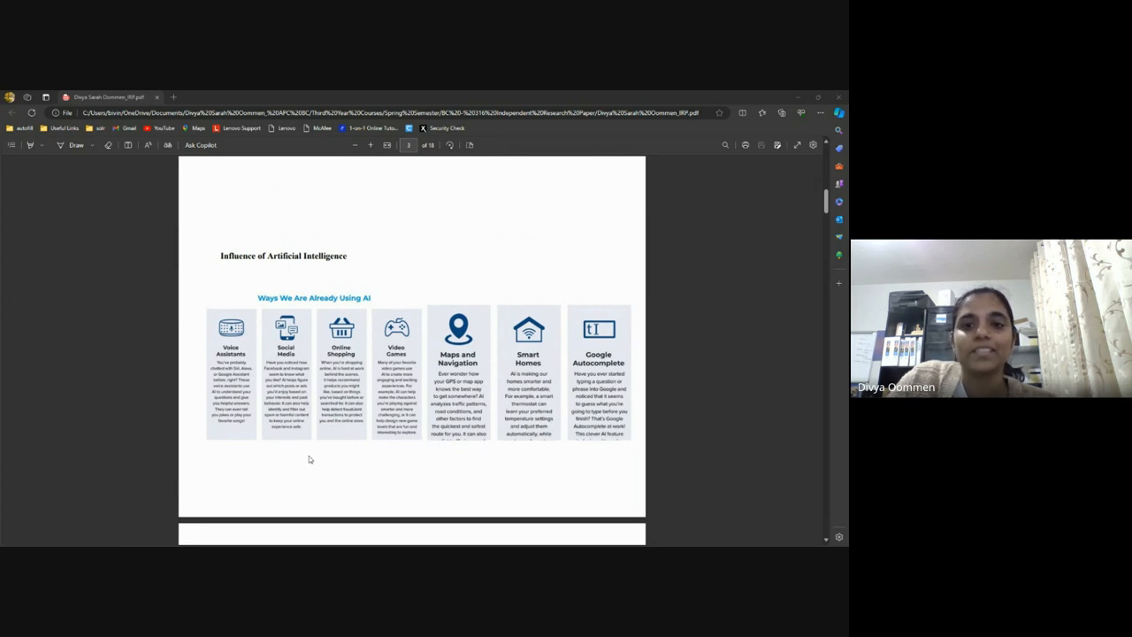
mouse_move(311, 458)
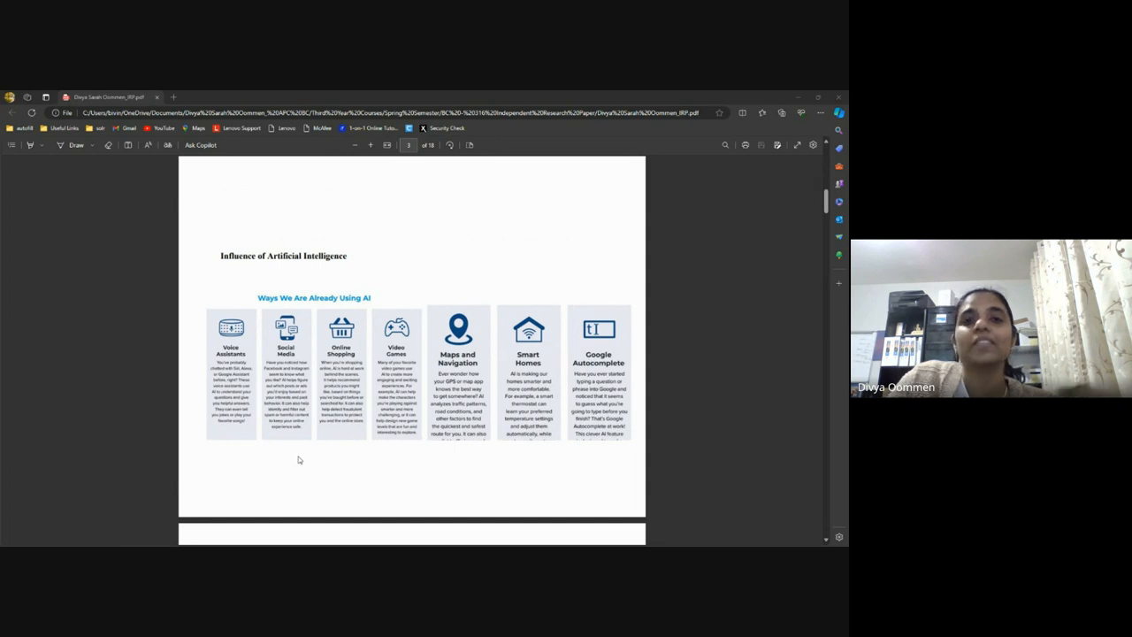
mouse_move(324, 426)
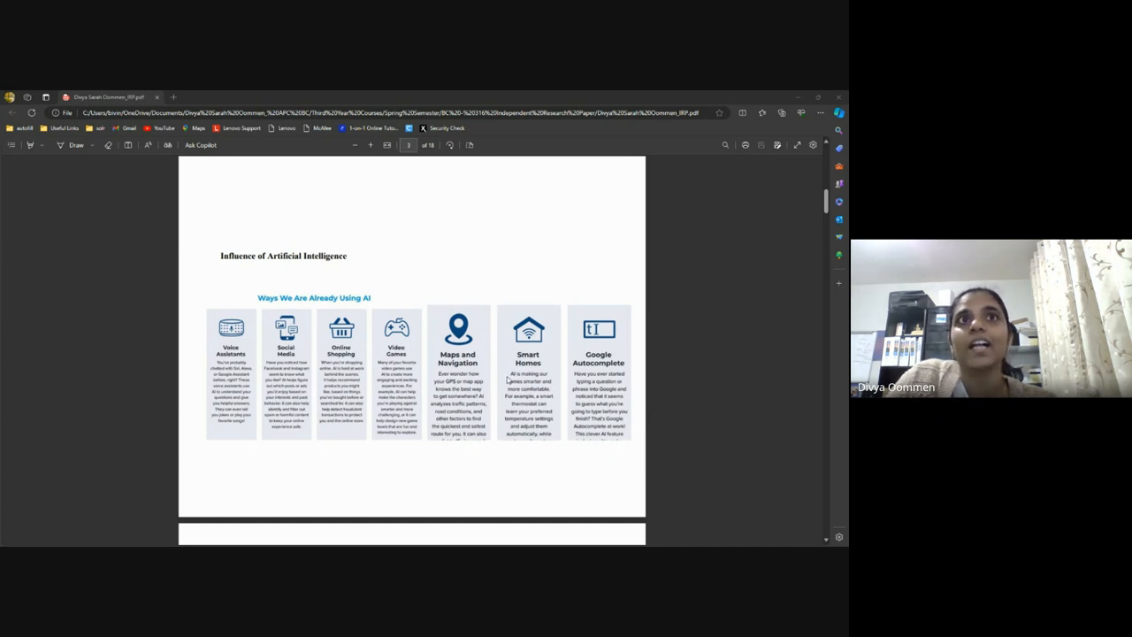
mouse_move(559, 391)
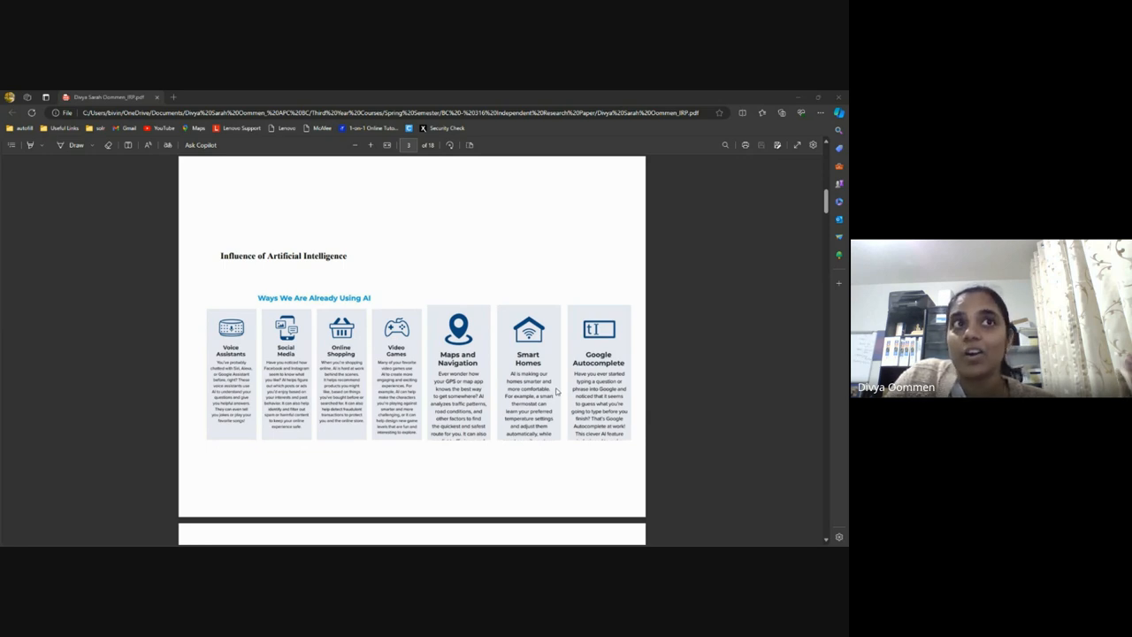
scroll("down", 3)
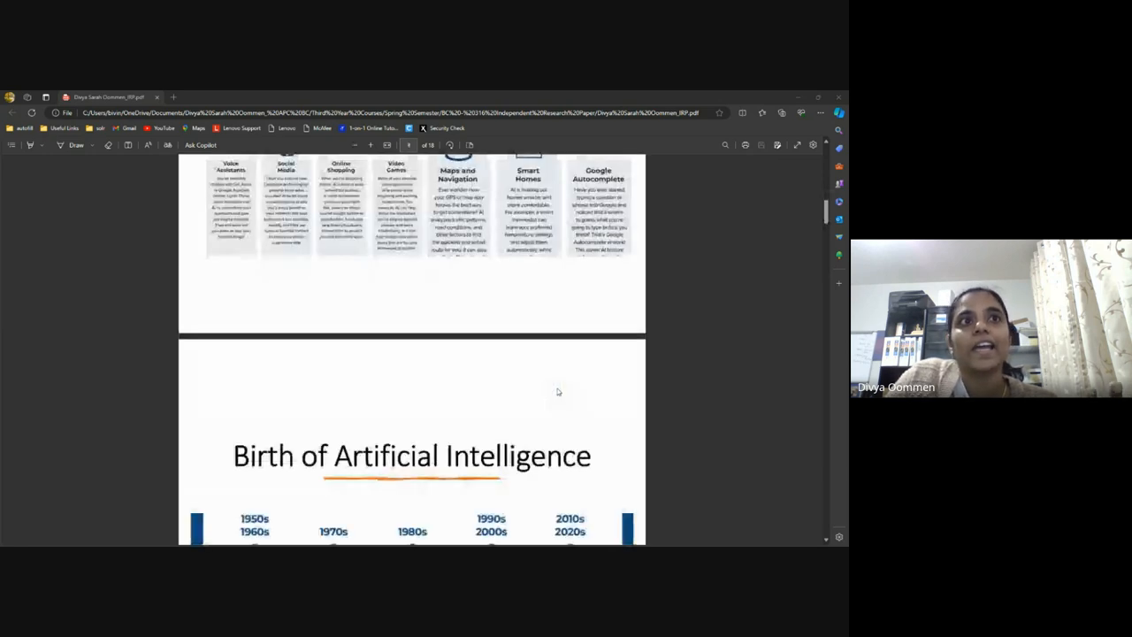
scroll("down", 3)
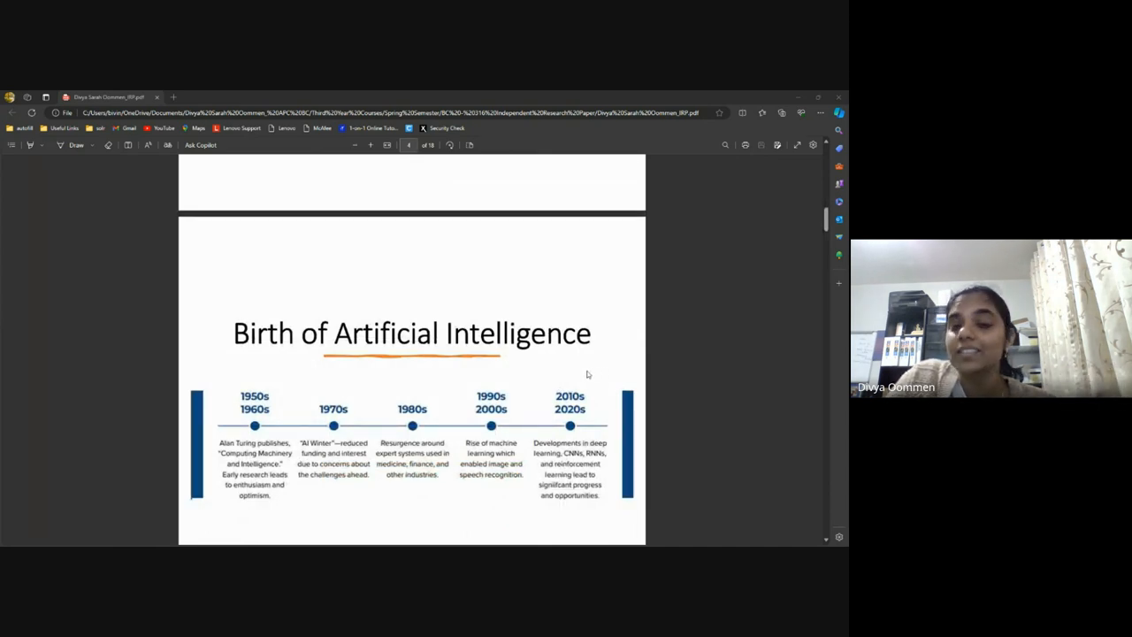
mouse_move(287, 407)
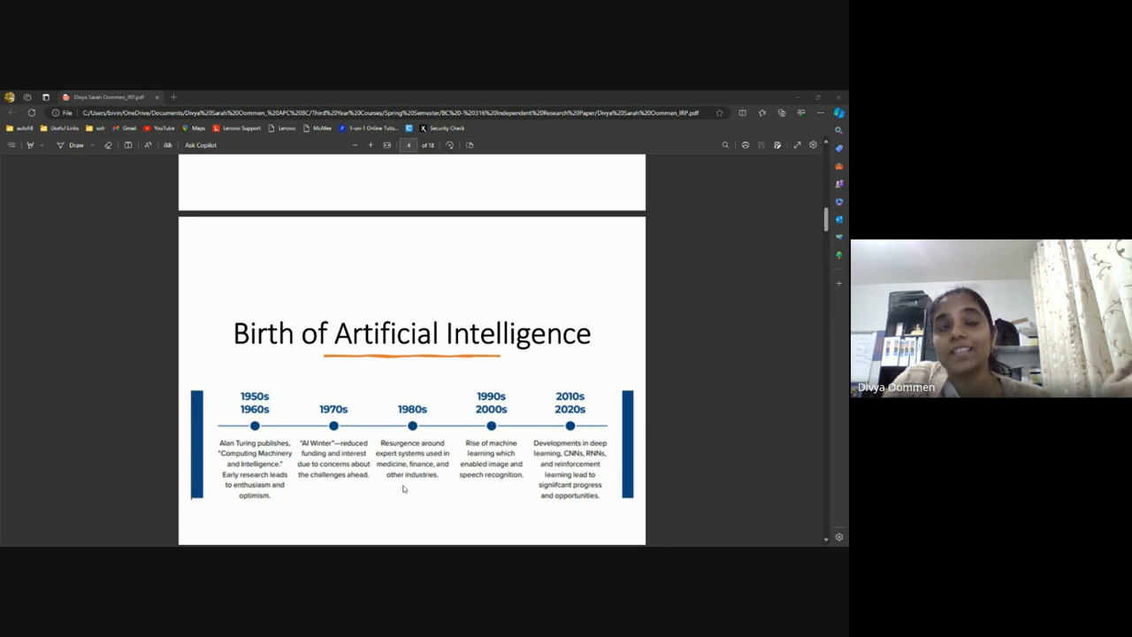
mouse_move(410, 484)
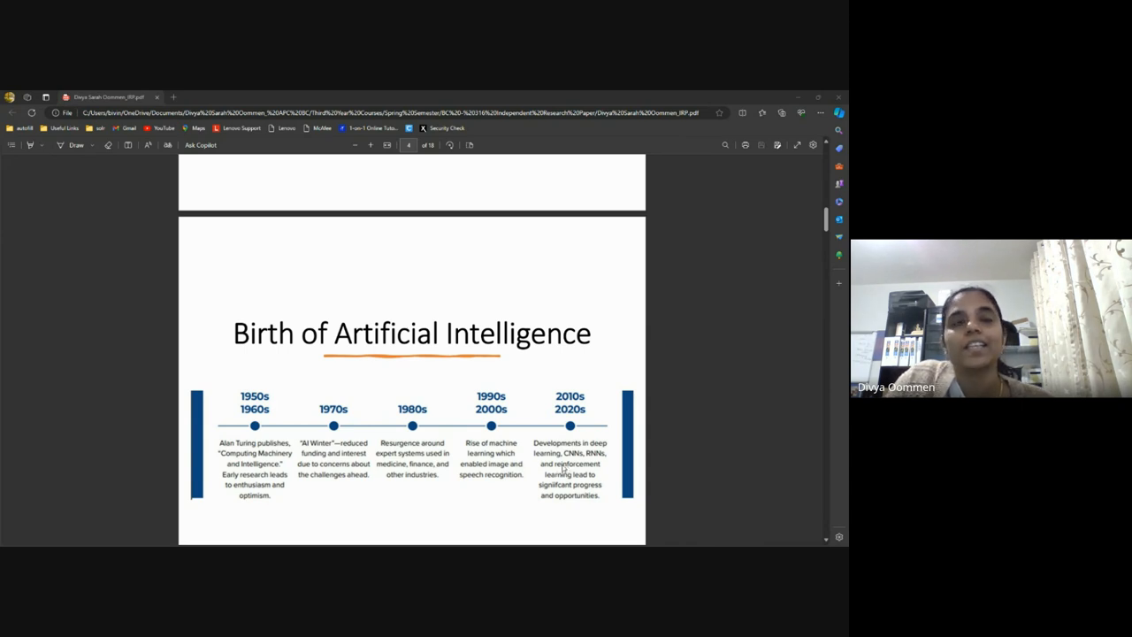
mouse_move(582, 474)
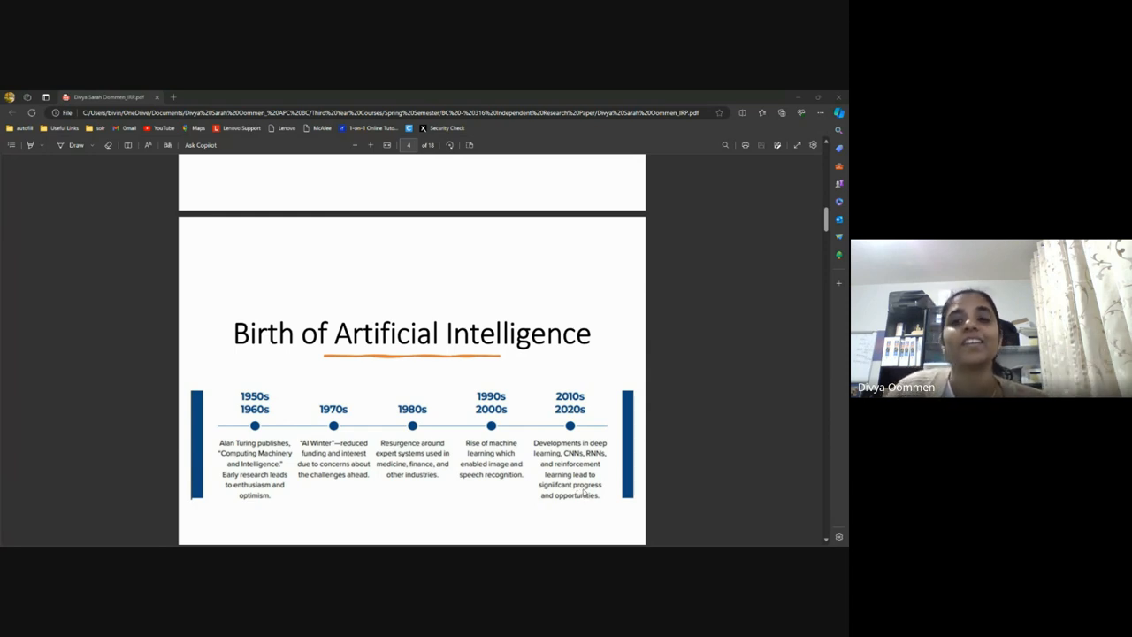
- Scroll past the AI timeline to the machine learning text and Continued page
scroll("down", 3)
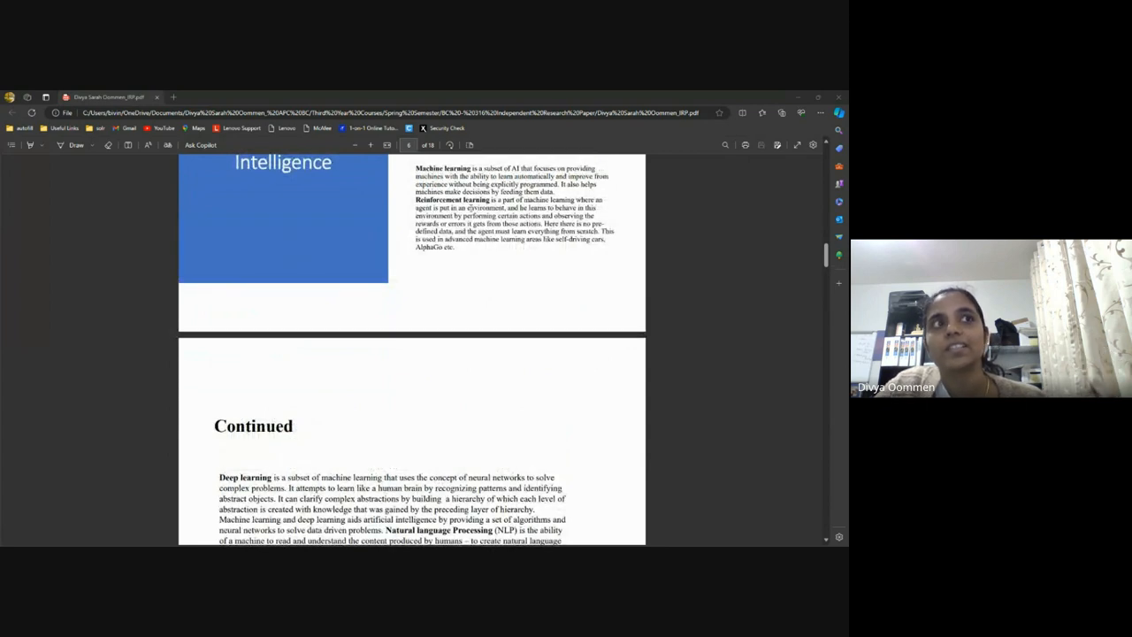
- Scroll down so the Continued page on deep learning and NLP fills the view
scroll("down", 3)
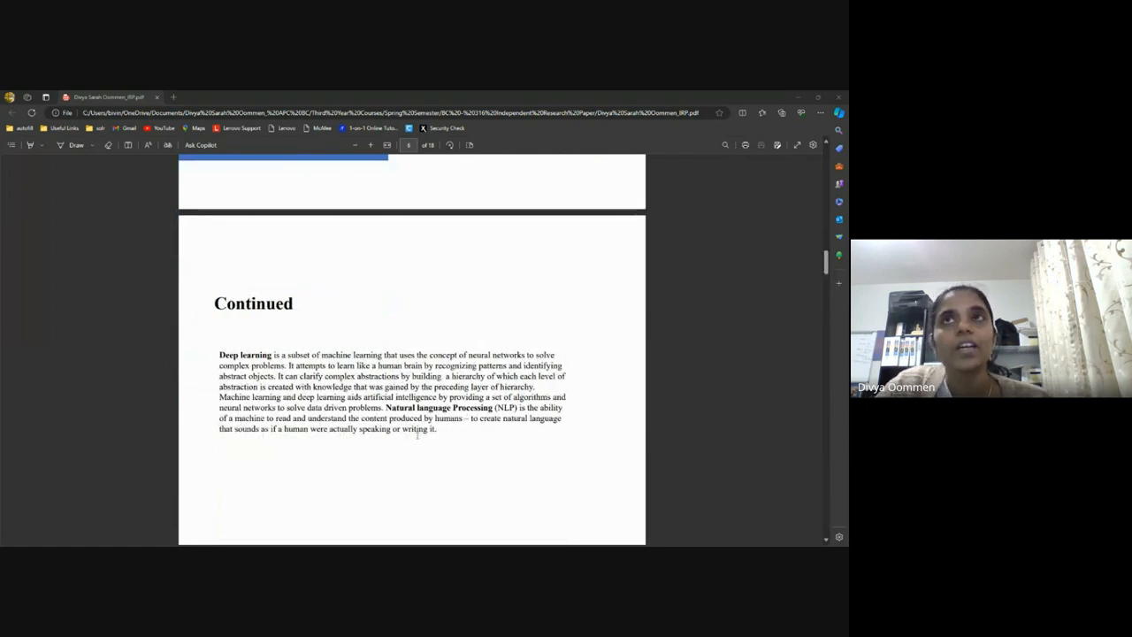
mouse_move(421, 463)
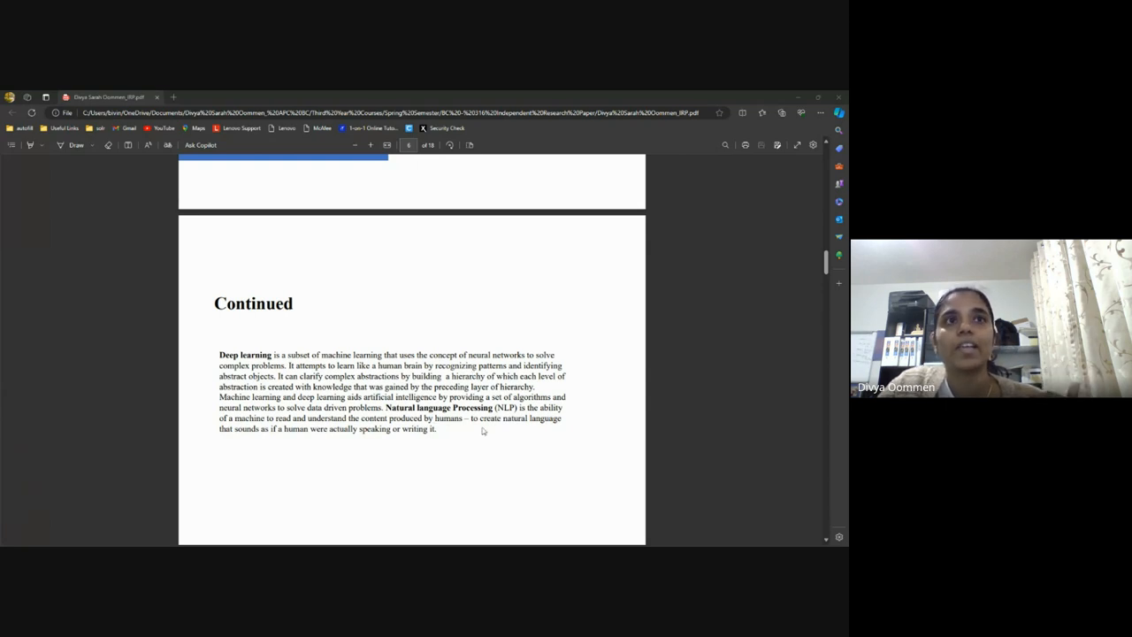
mouse_move(389, 439)
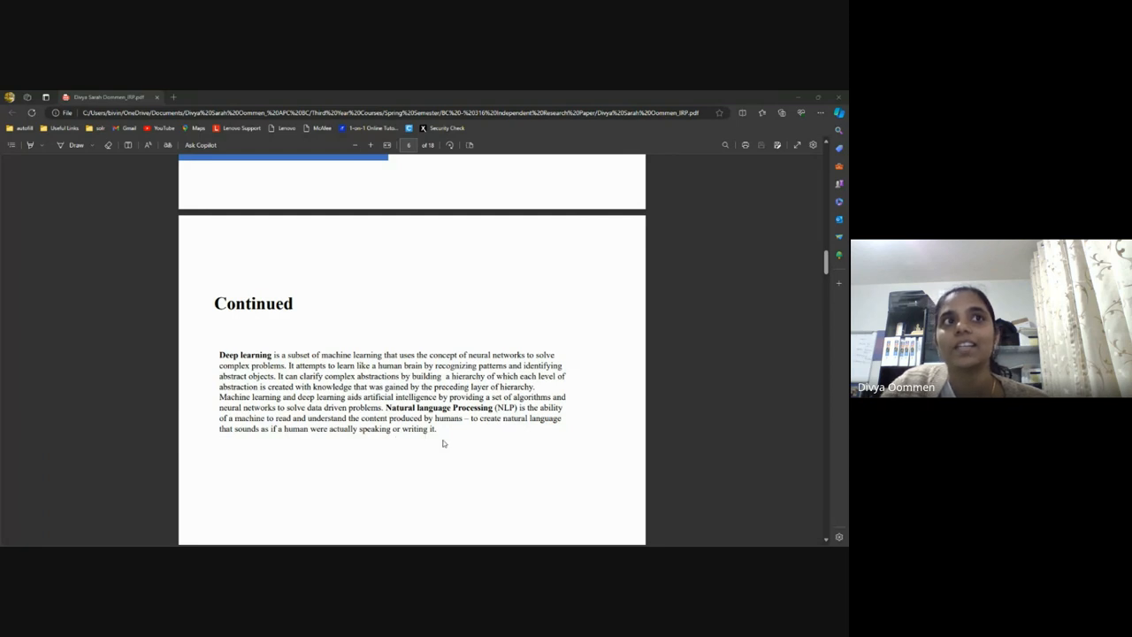
mouse_move(492, 432)
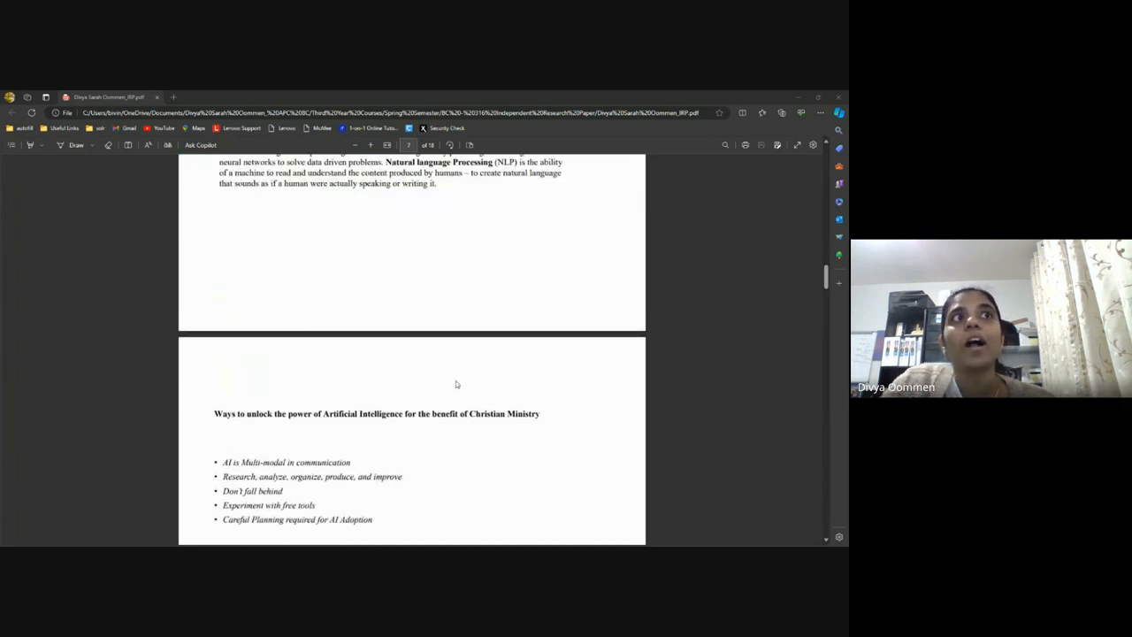
- Scroll the deck to the page on ways to unlock AI's power for Christian Ministry
scroll("down", 3)
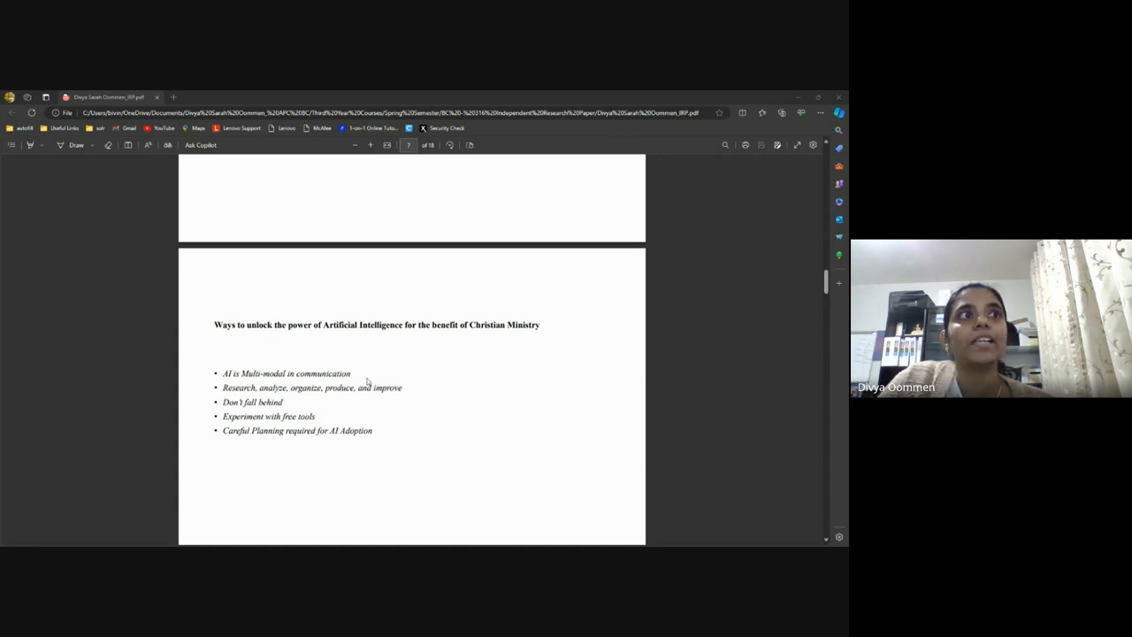
- Scroll past the ChatGPT intro and benefits pages toward the Sample use cases of ChatGPT page
scroll("down", 3)
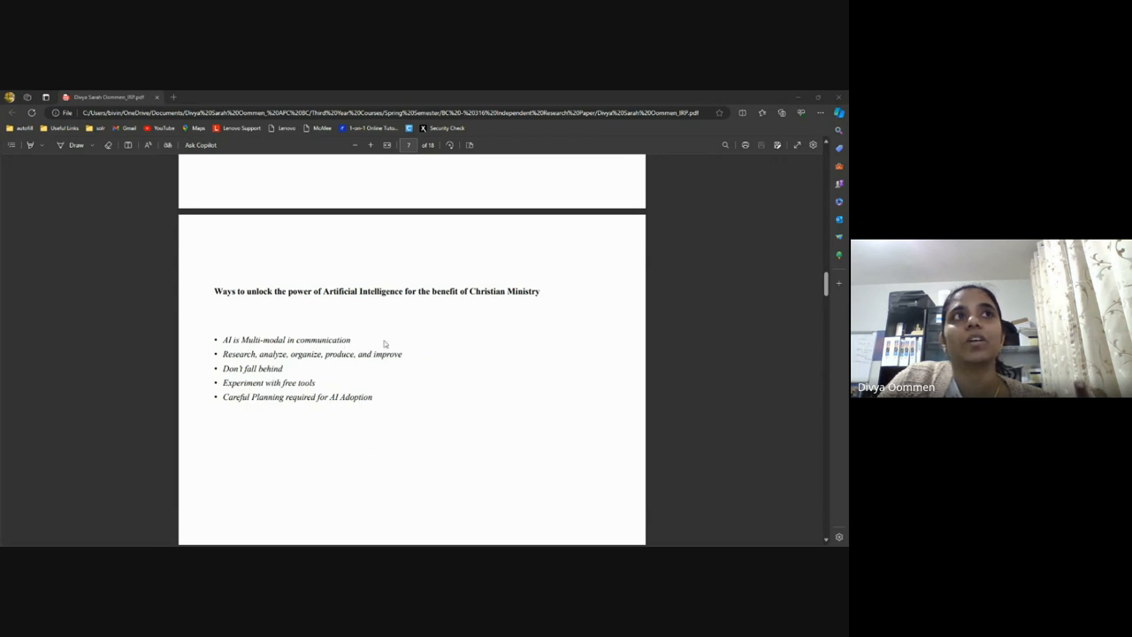
mouse_move(407, 336)
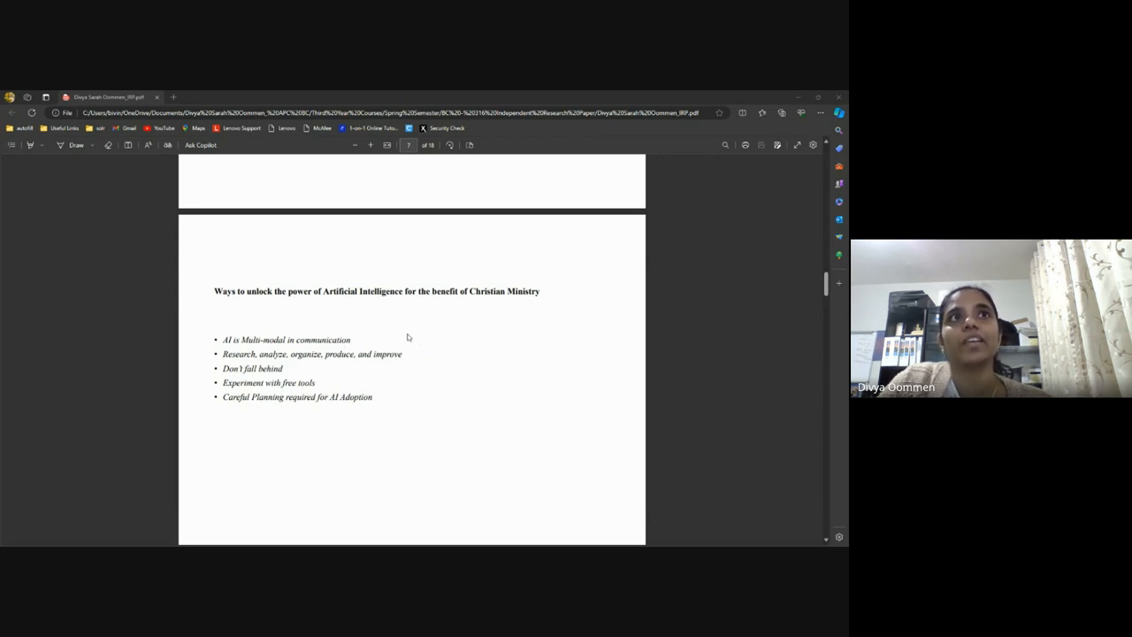
mouse_move(340, 386)
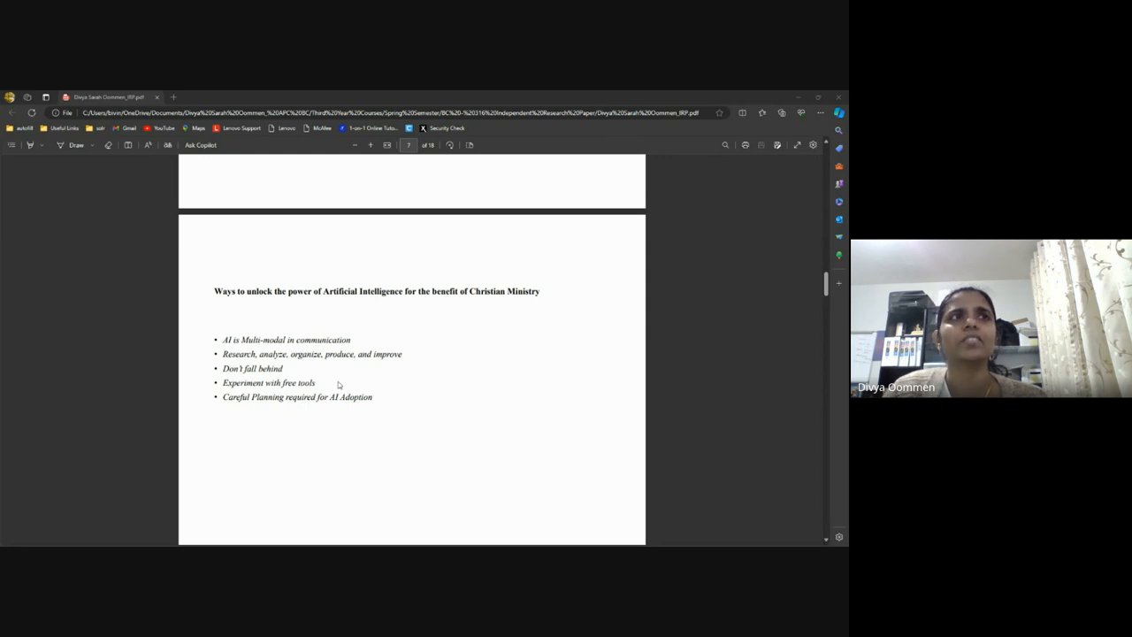
mouse_move(365, 382)
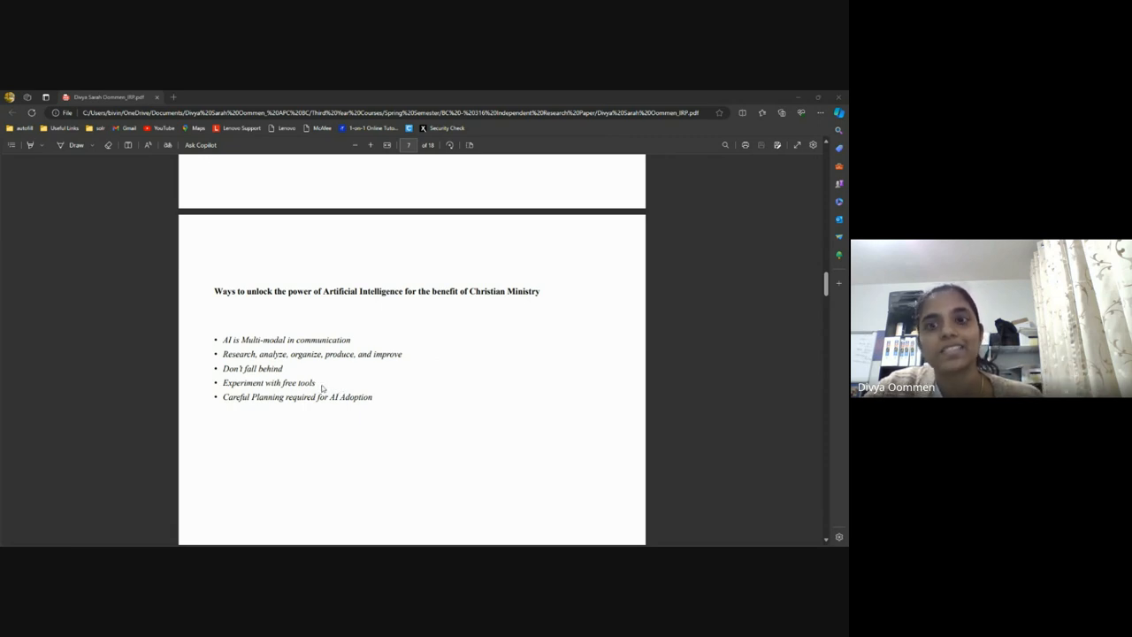
scroll("down", 3)
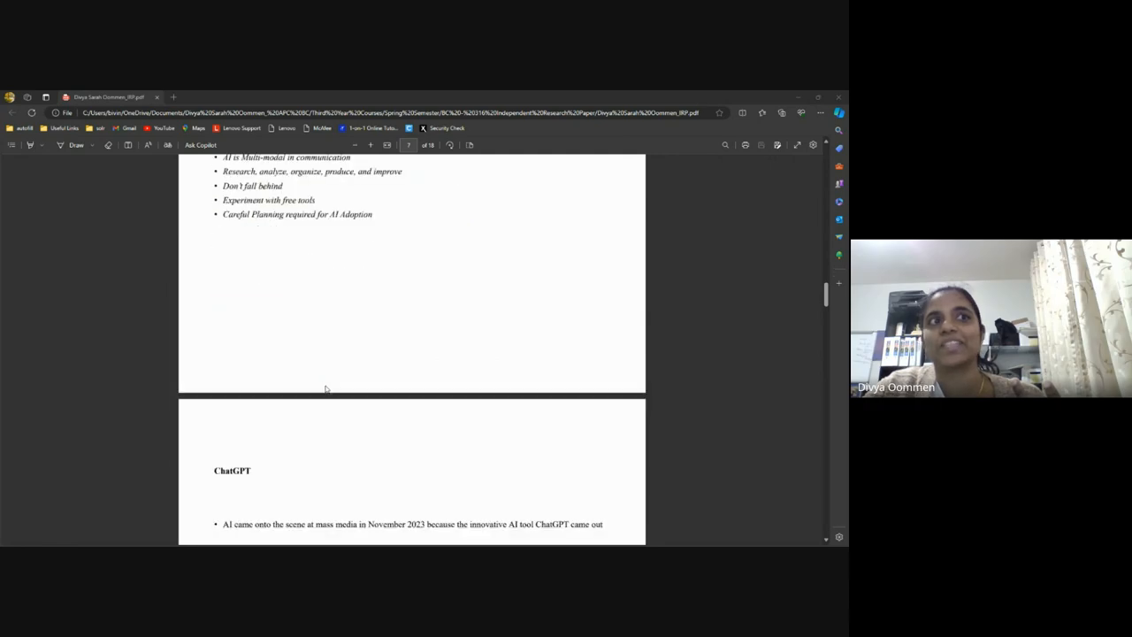
scroll("down", 3)
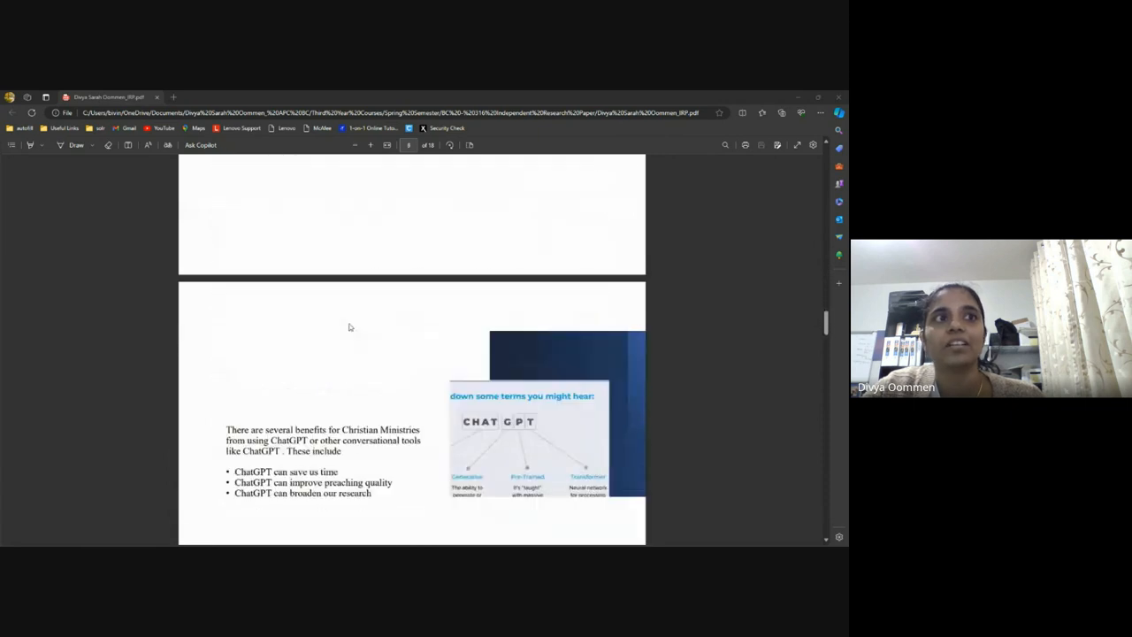
scroll("down", 3)
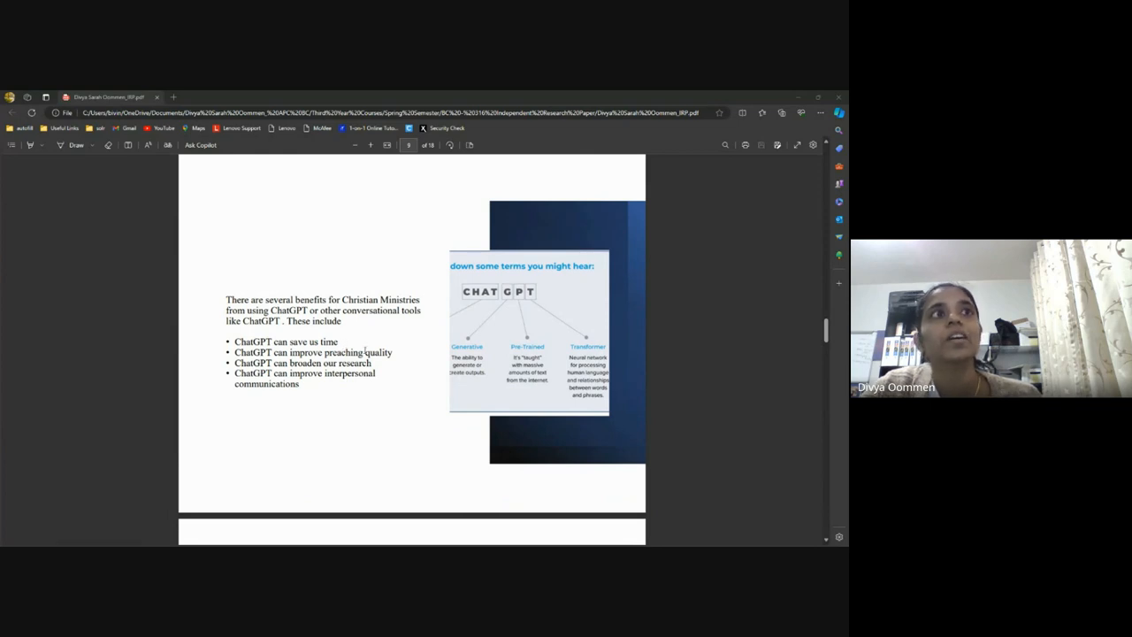
mouse_move(403, 372)
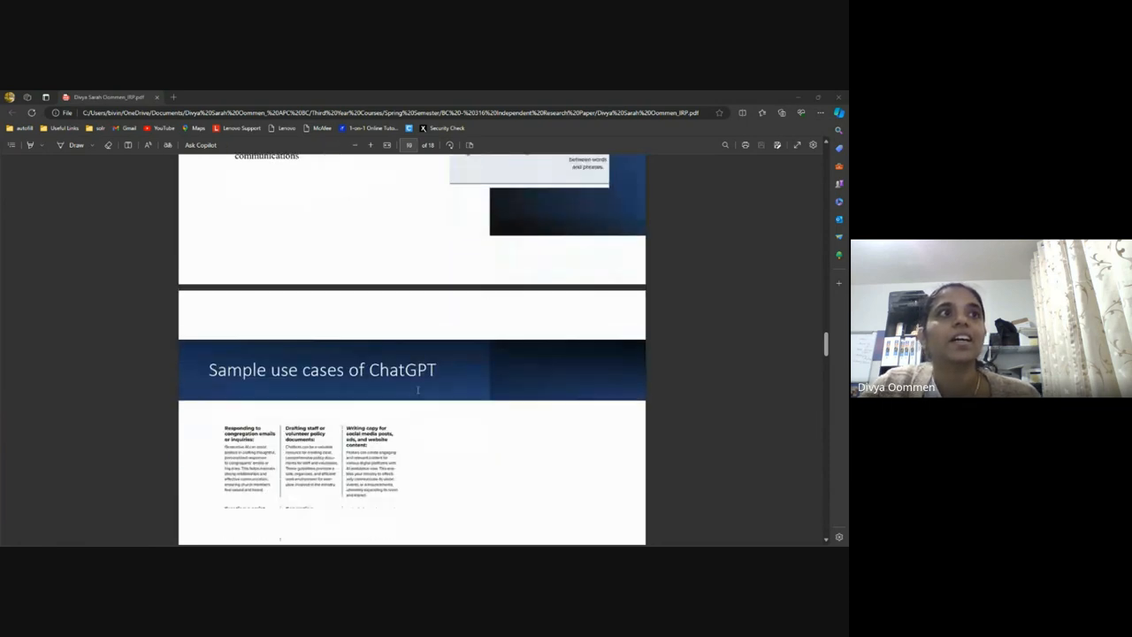
- Scroll past the use-case grid to the bulleted page on social media copy, scripts, reports and pastoral care
scroll("down", 3)
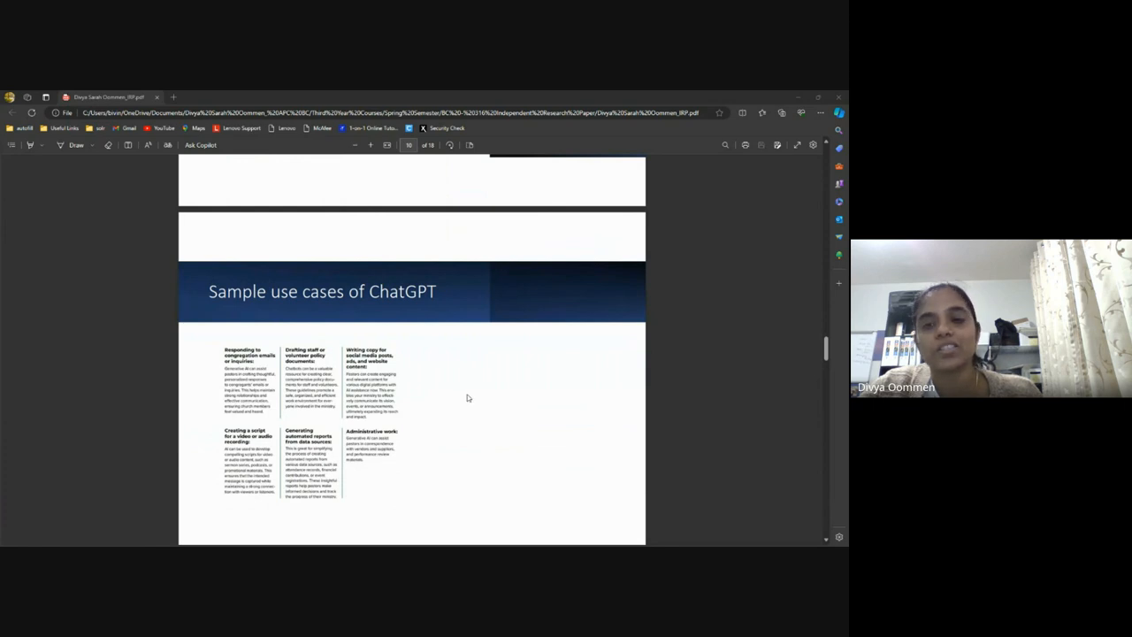
mouse_move(476, 406)
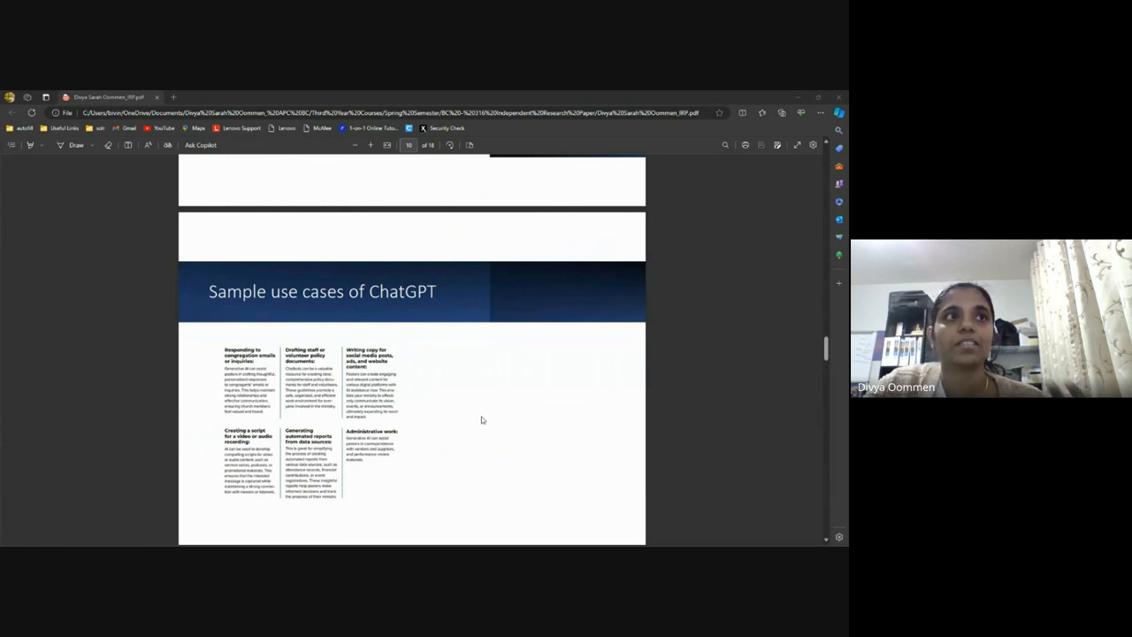
mouse_move(432, 457)
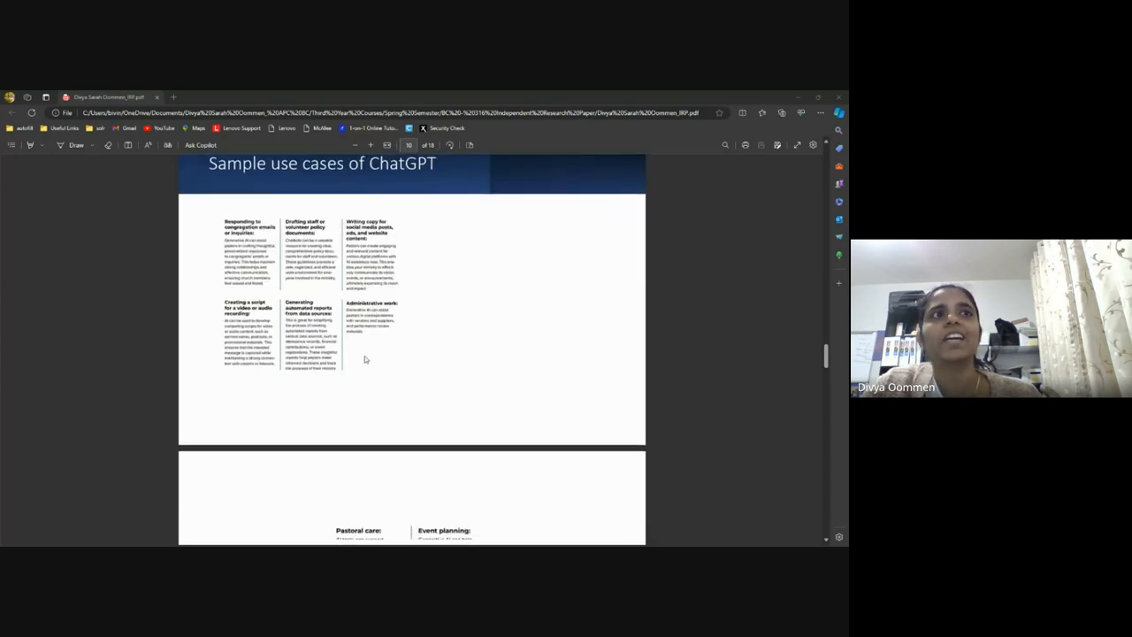
scroll("down", 3)
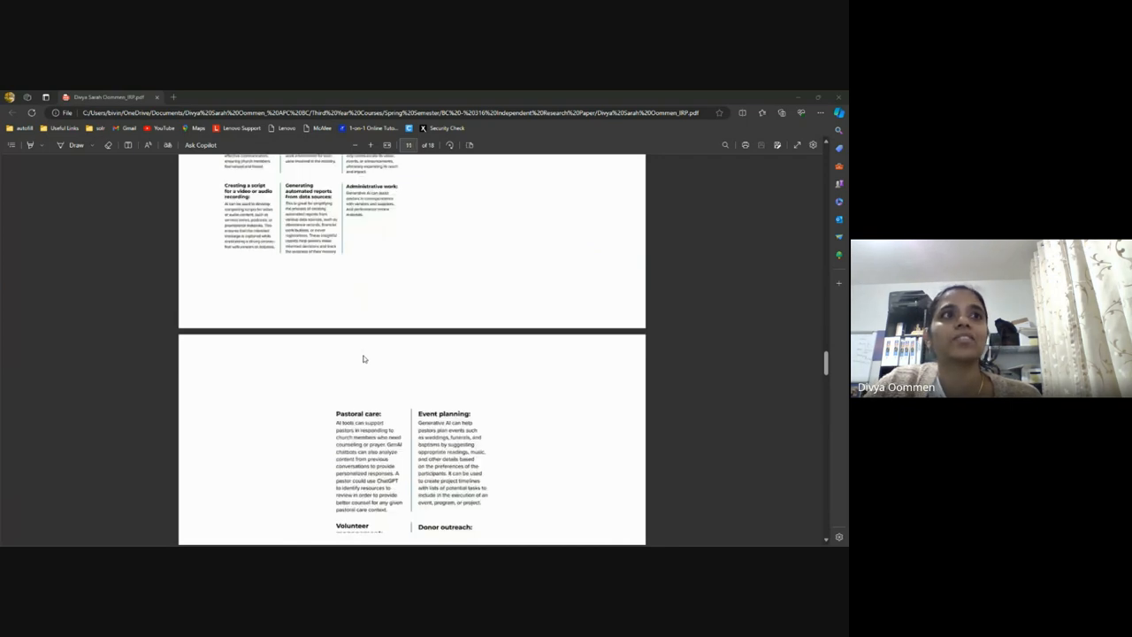
scroll("down", 3)
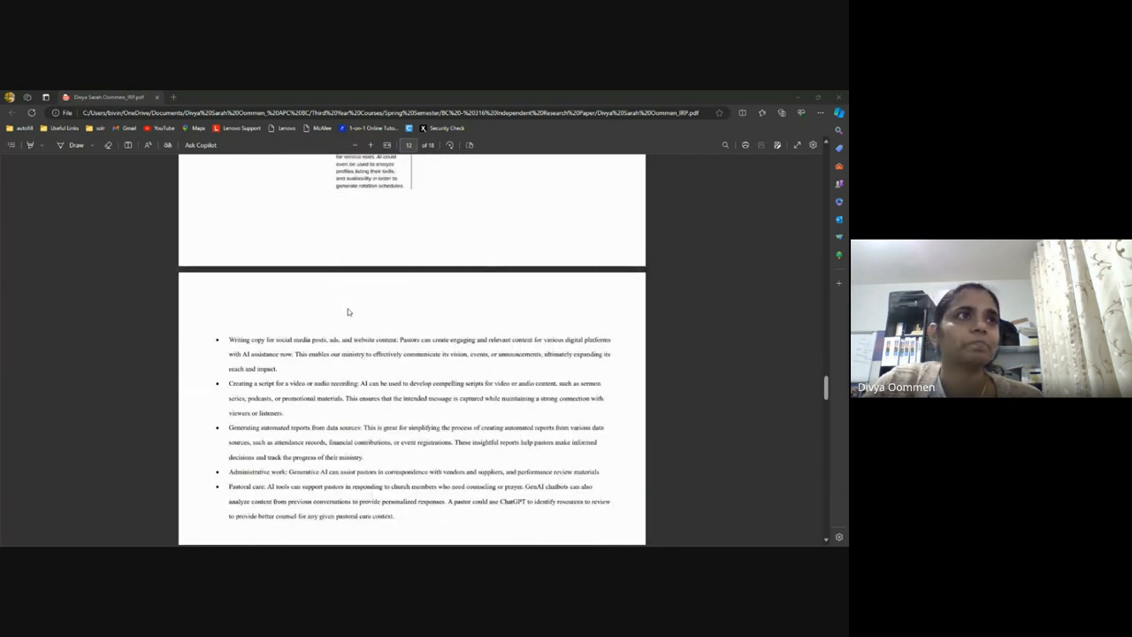
- Scroll to the Other AI tools page and highlight words in the email applications paragraph while discussing them
scroll("down", 3)
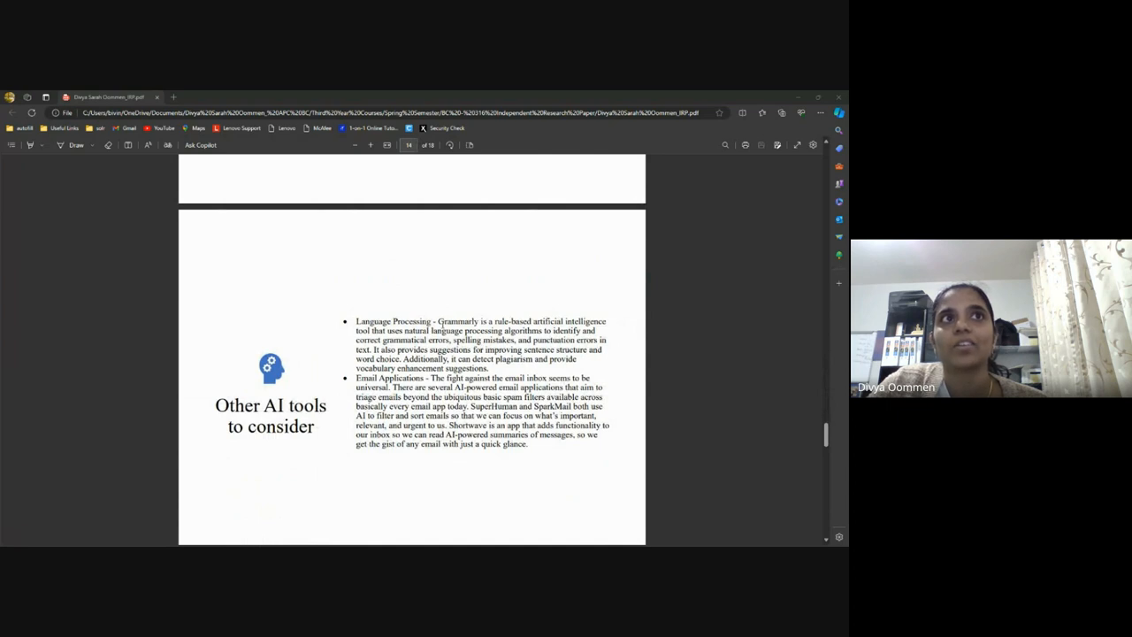
double_click(456, 322)
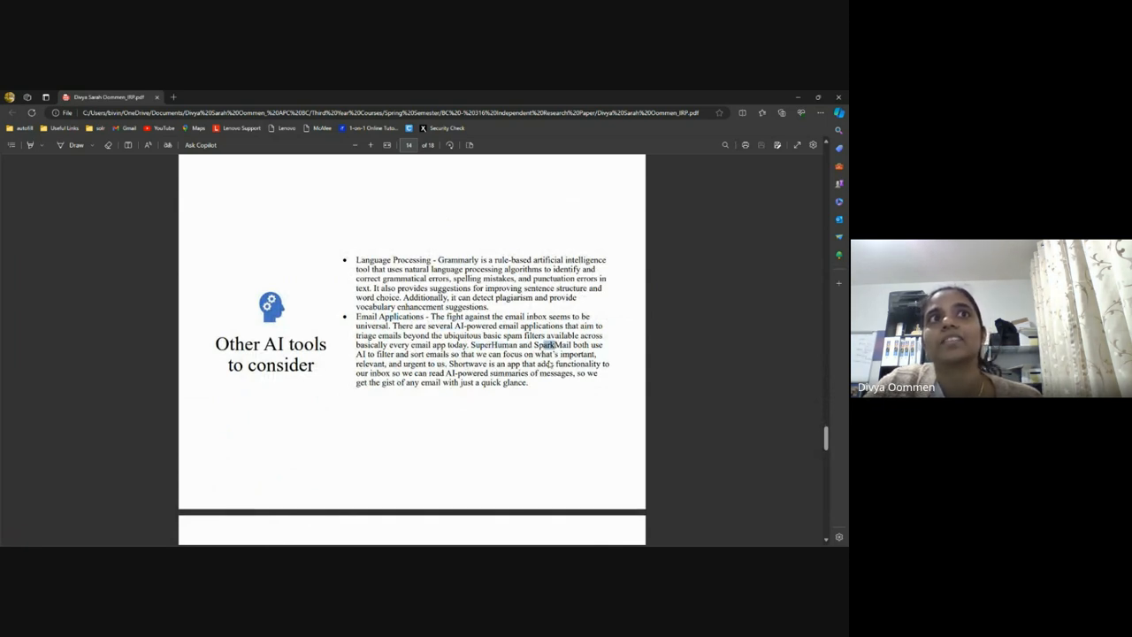
double_click(467, 364)
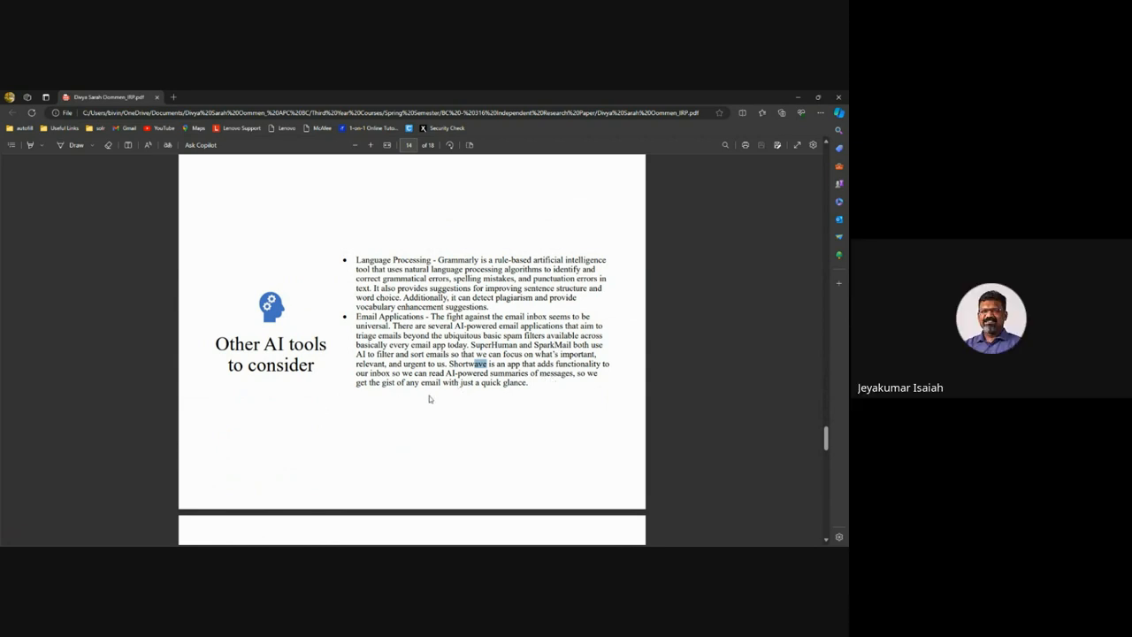
- Scroll through the speech-recognition and image generation pages to the Ethical Considerations of AI page
scroll("down", 3)
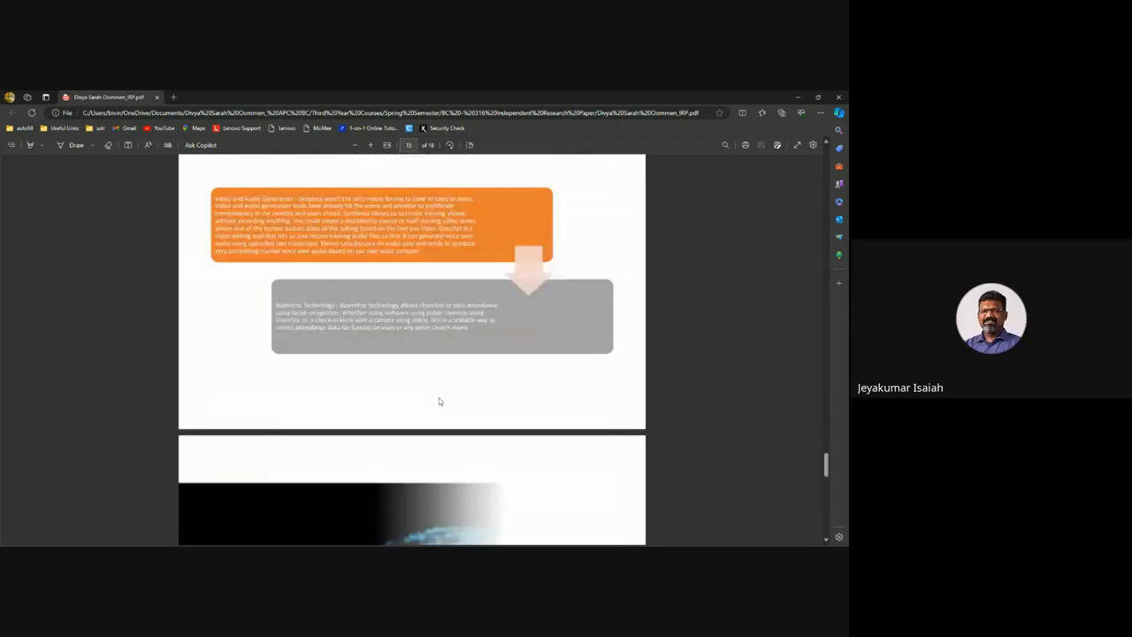
scroll("down", 3)
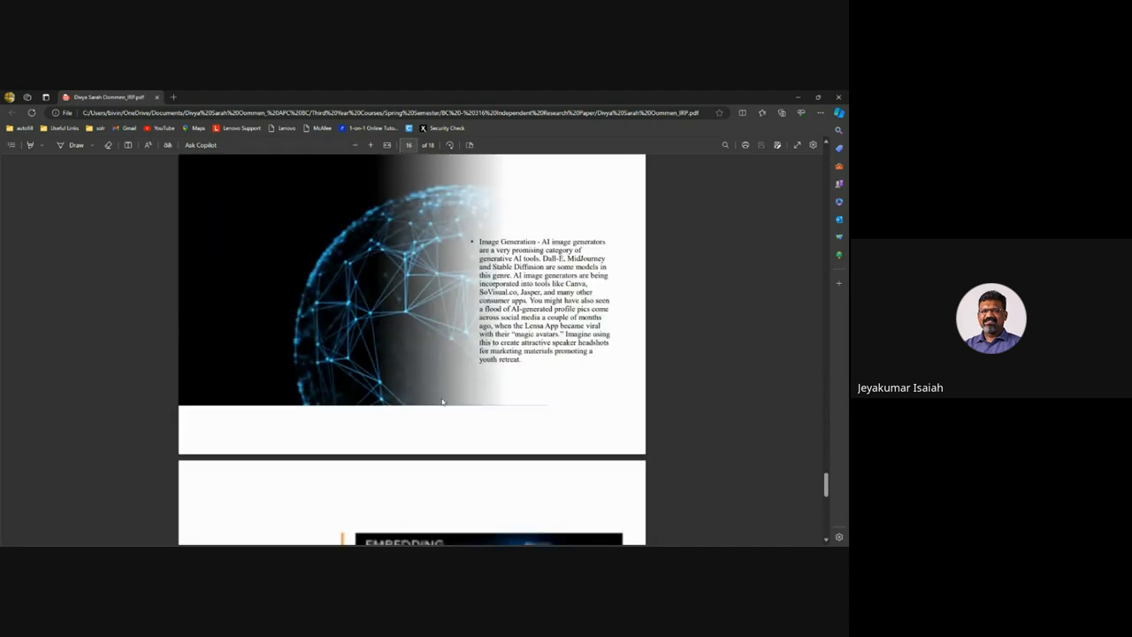
scroll("down", 3)
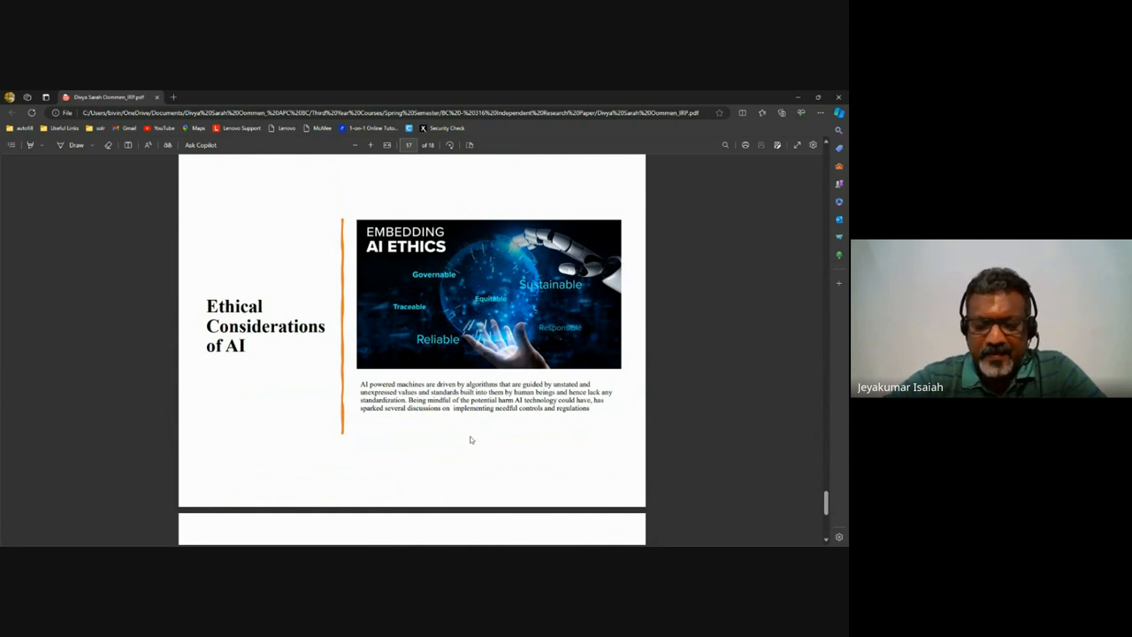
mouse_move(428, 439)
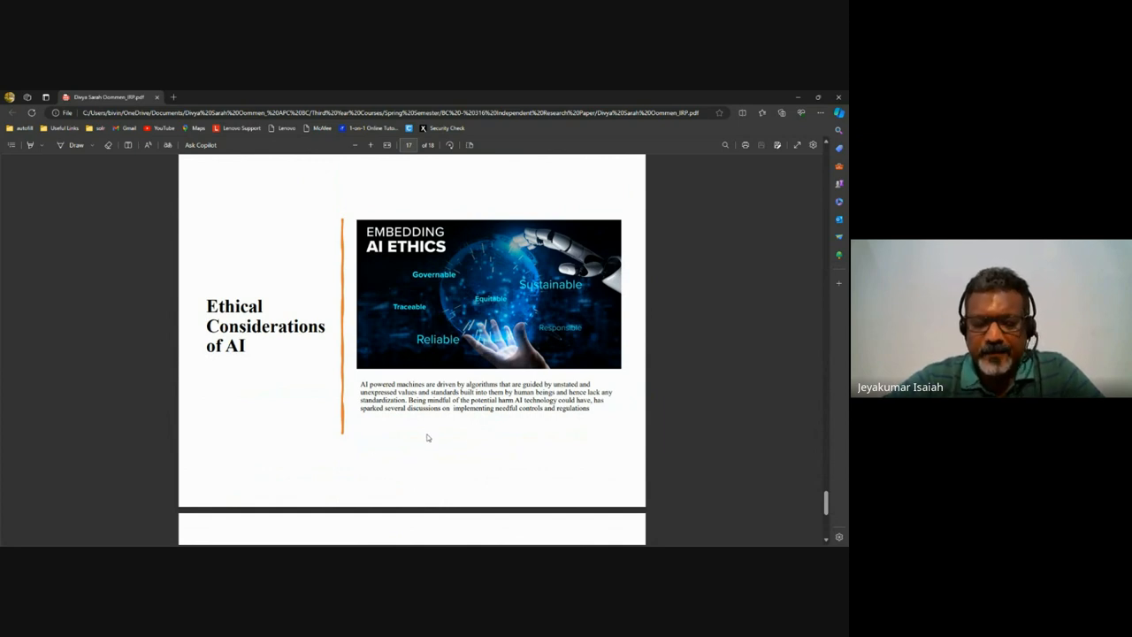